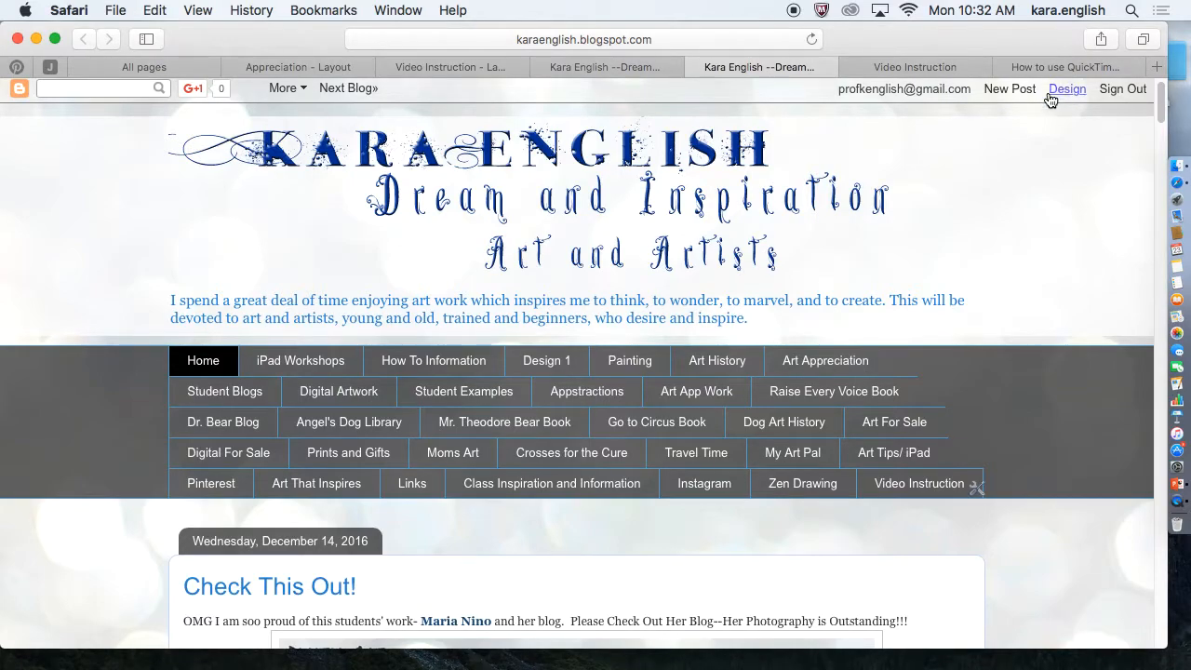
Reach the Kara English blog's Template dashboard via Design in the navbar.
left_click(1066, 89)
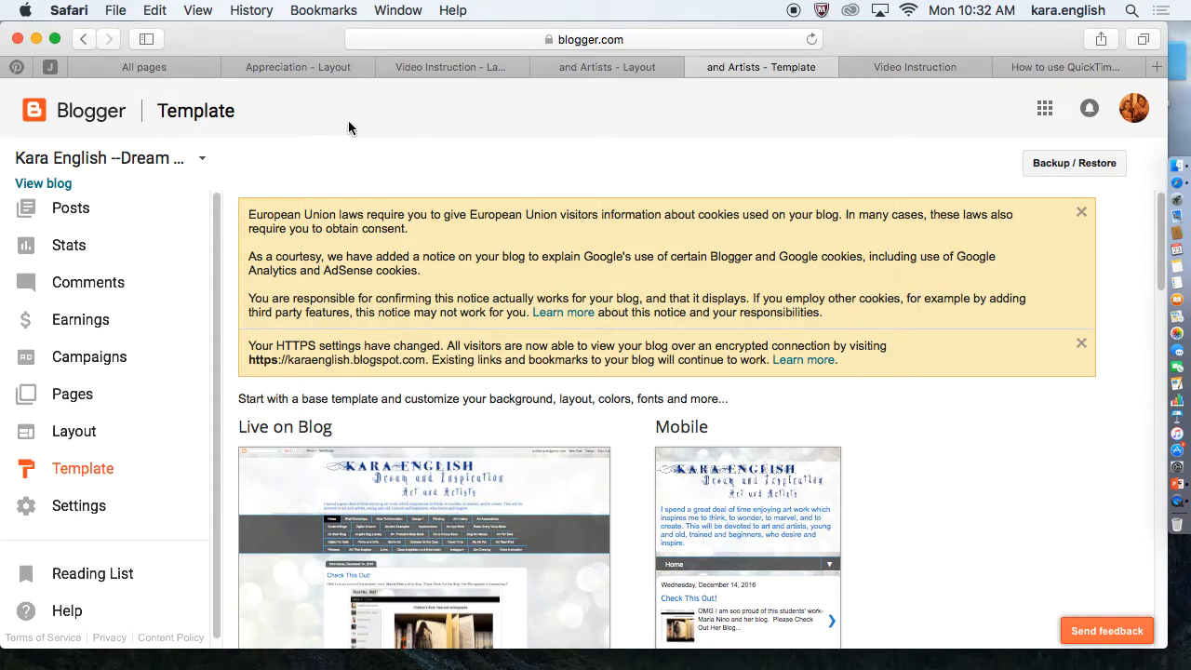
mouse_move(221, 157)
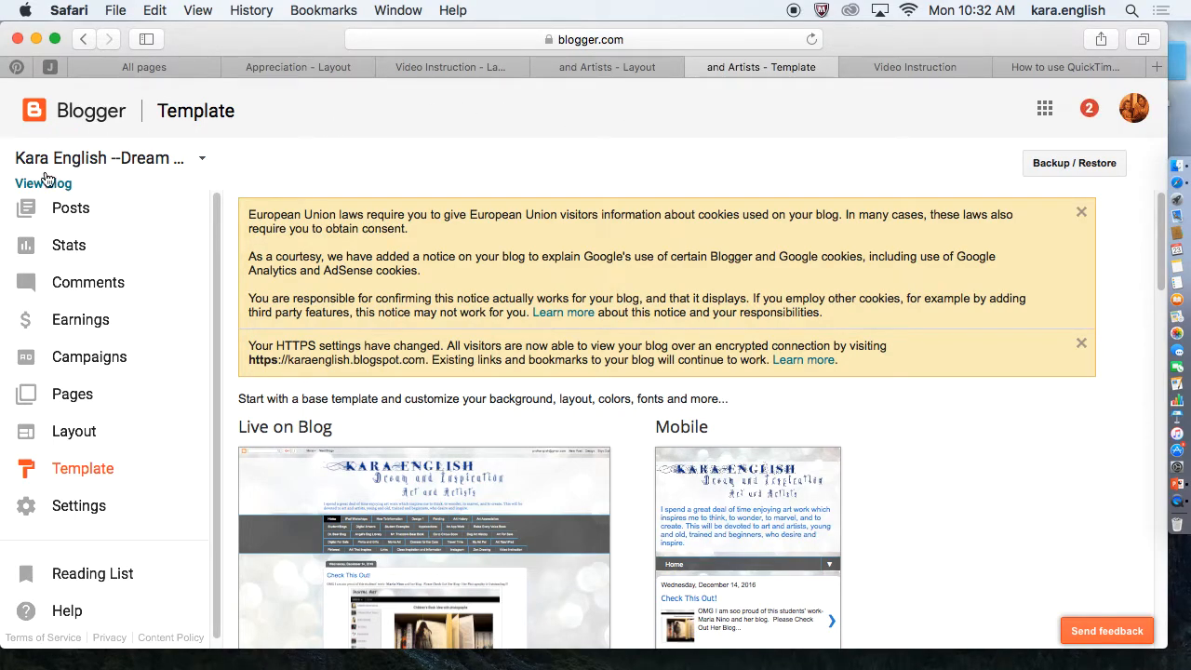
mouse_move(178, 164)
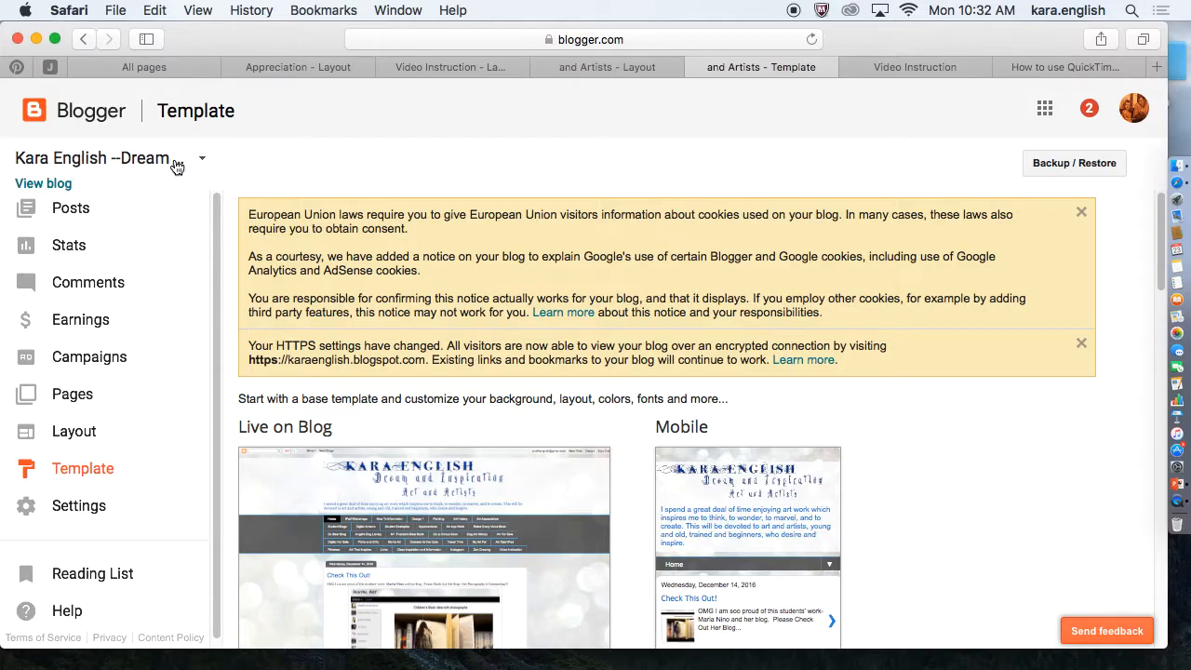
Choose New blog... from the blog-name dropdown to reach the Create a new blog form.
left_click(197, 158)
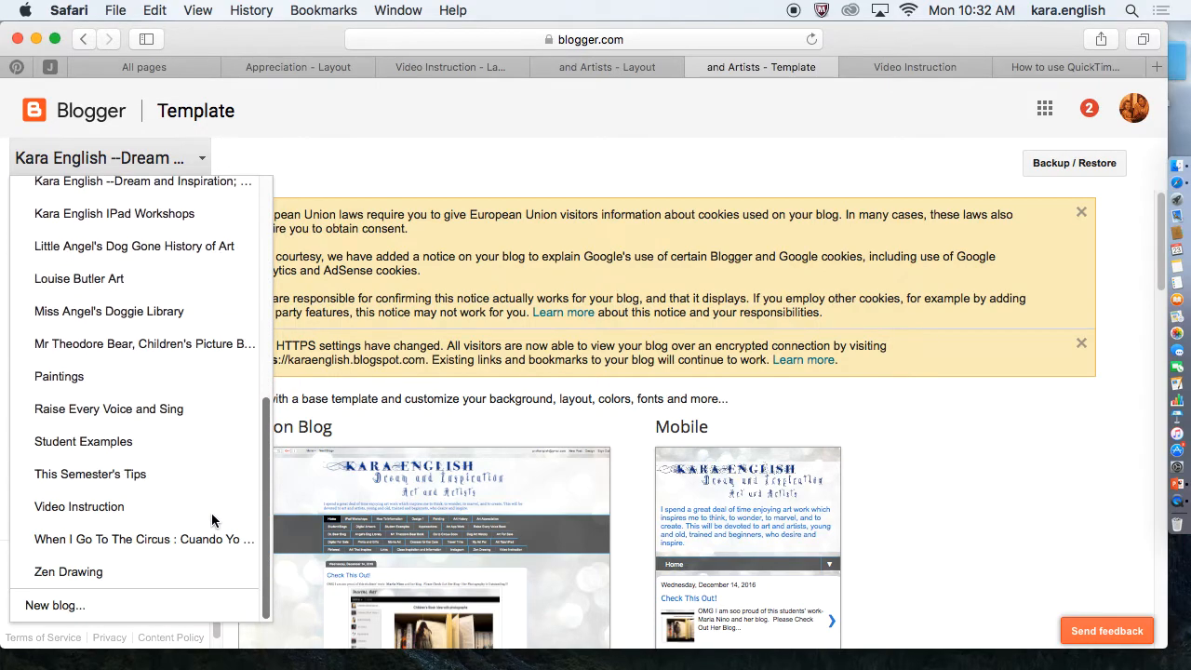
left_click(52, 606)
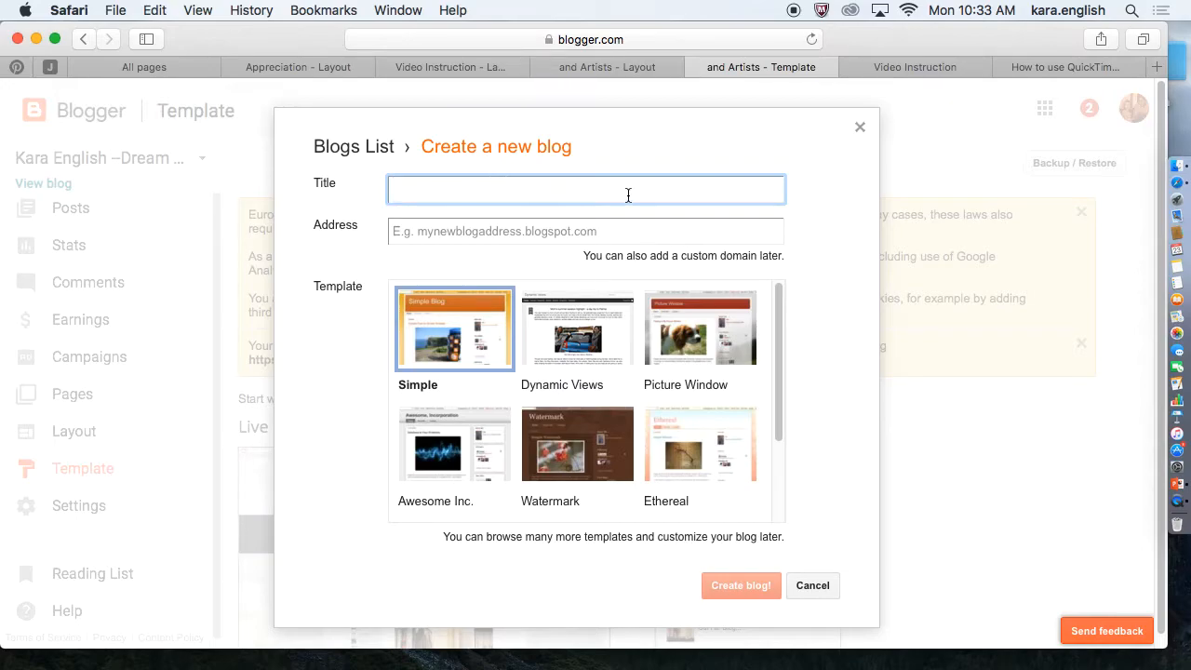
mouse_move(599, 221)
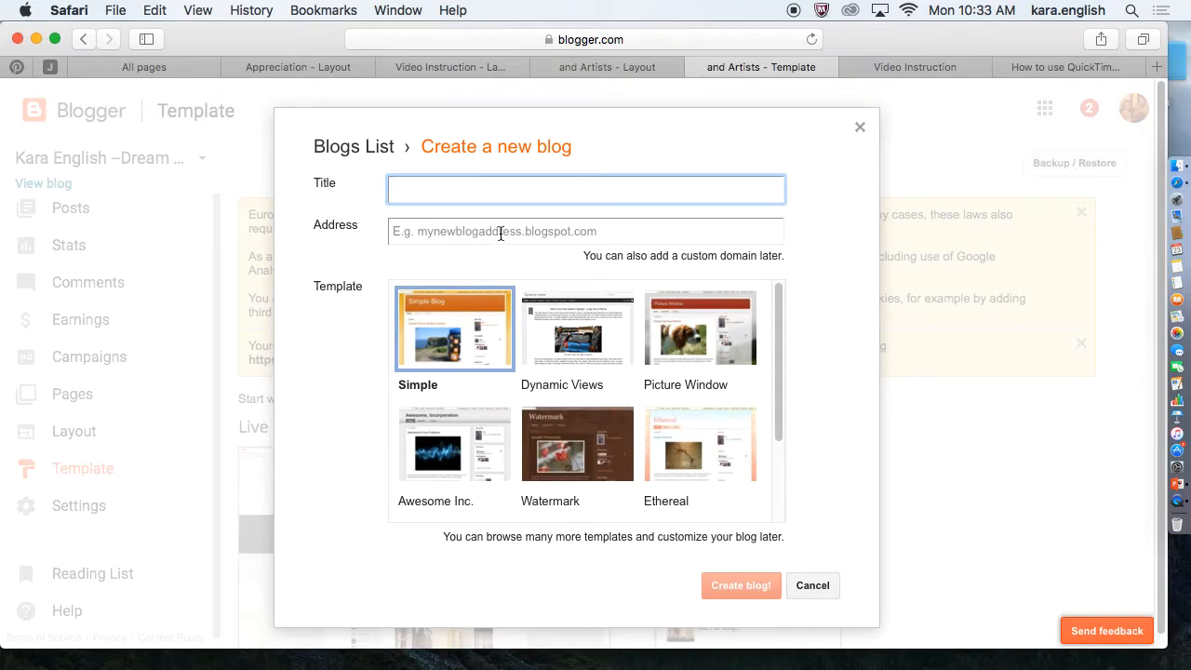
mouse_move(458, 334)
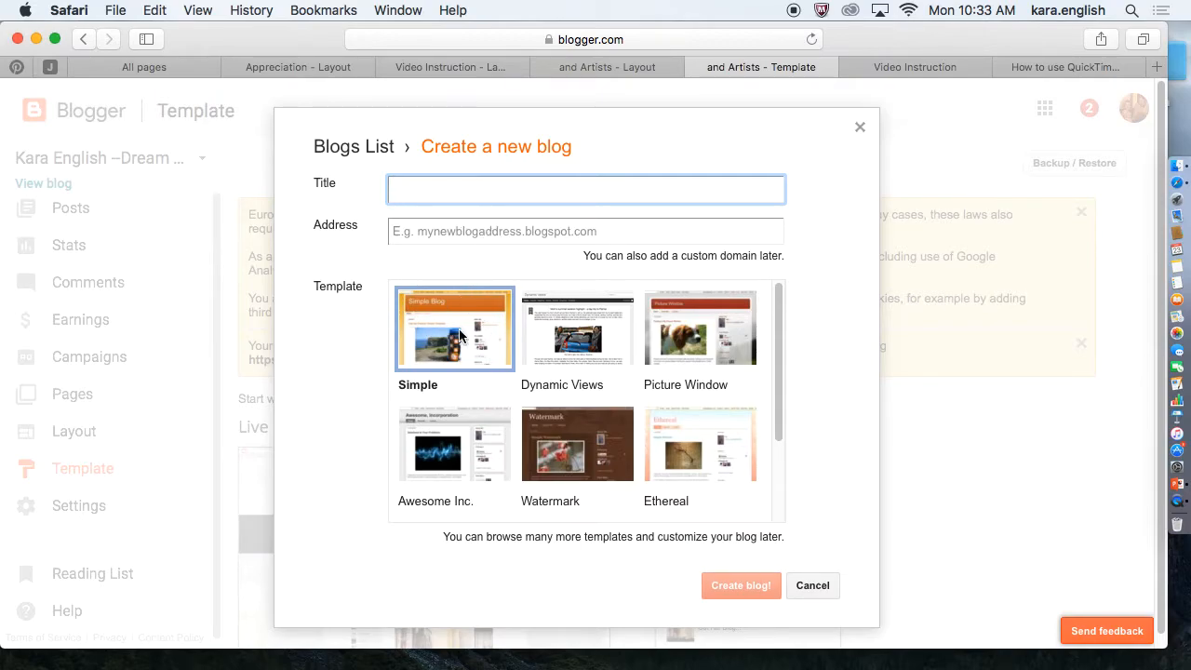
mouse_move(699, 327)
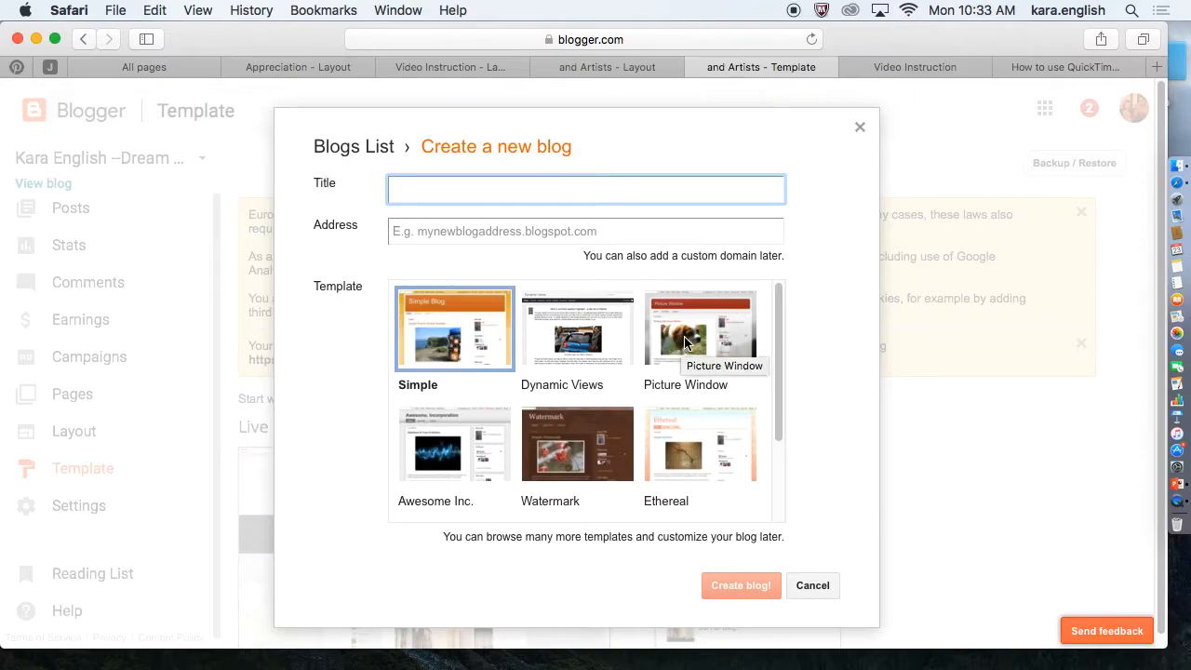
mouse_move(555, 350)
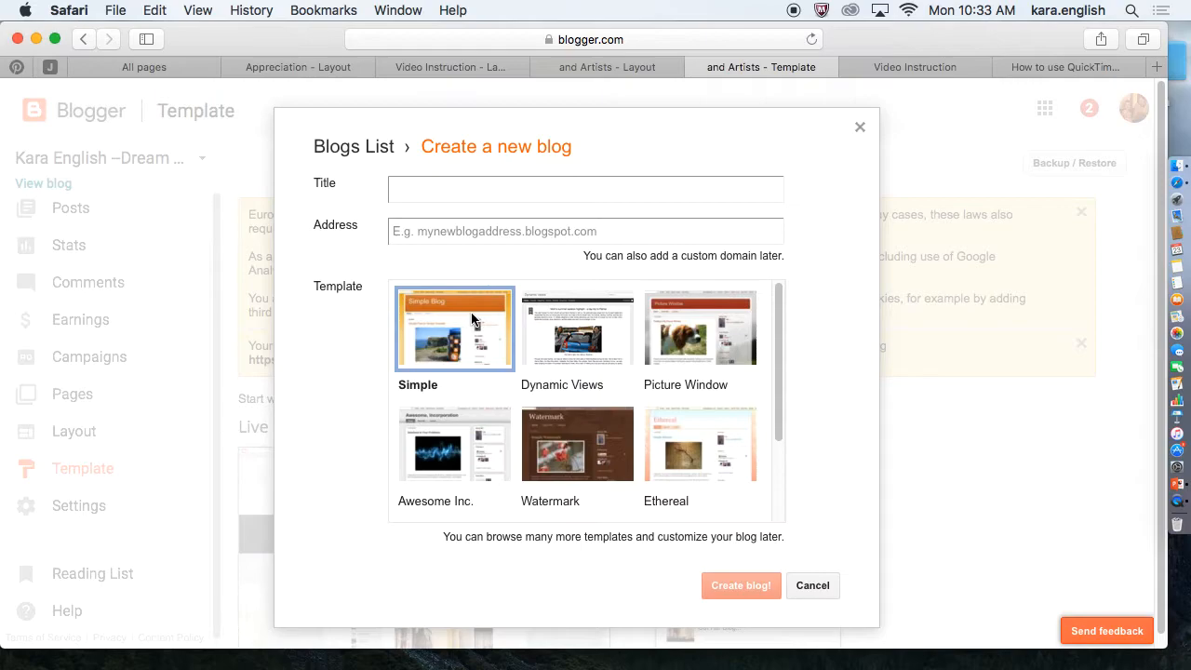
mouse_move(800, 605)
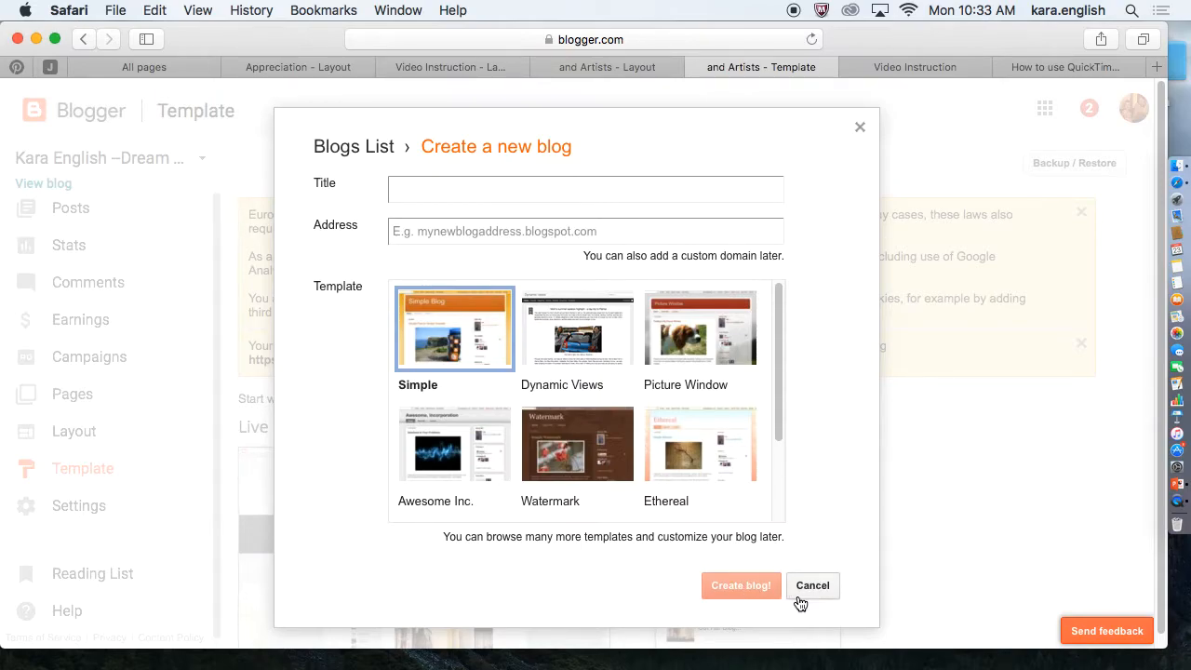
Cancel the Create a new blog form and look over the Video Instruction blog.
left_click(811, 584)
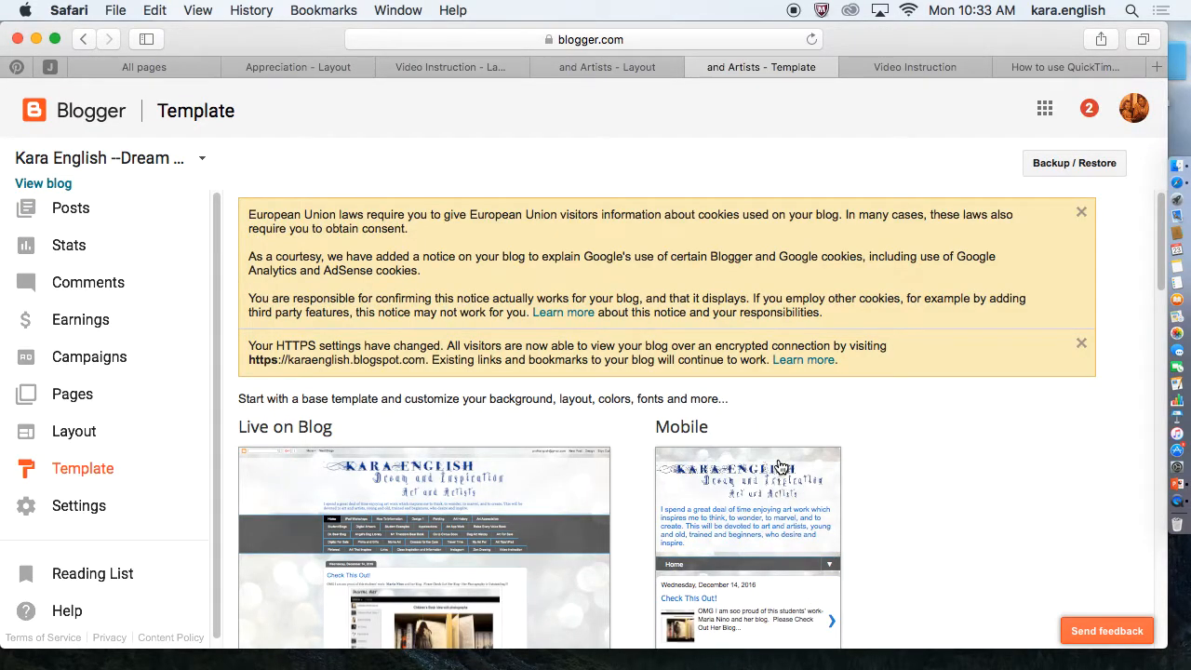
mouse_move(93, 160)
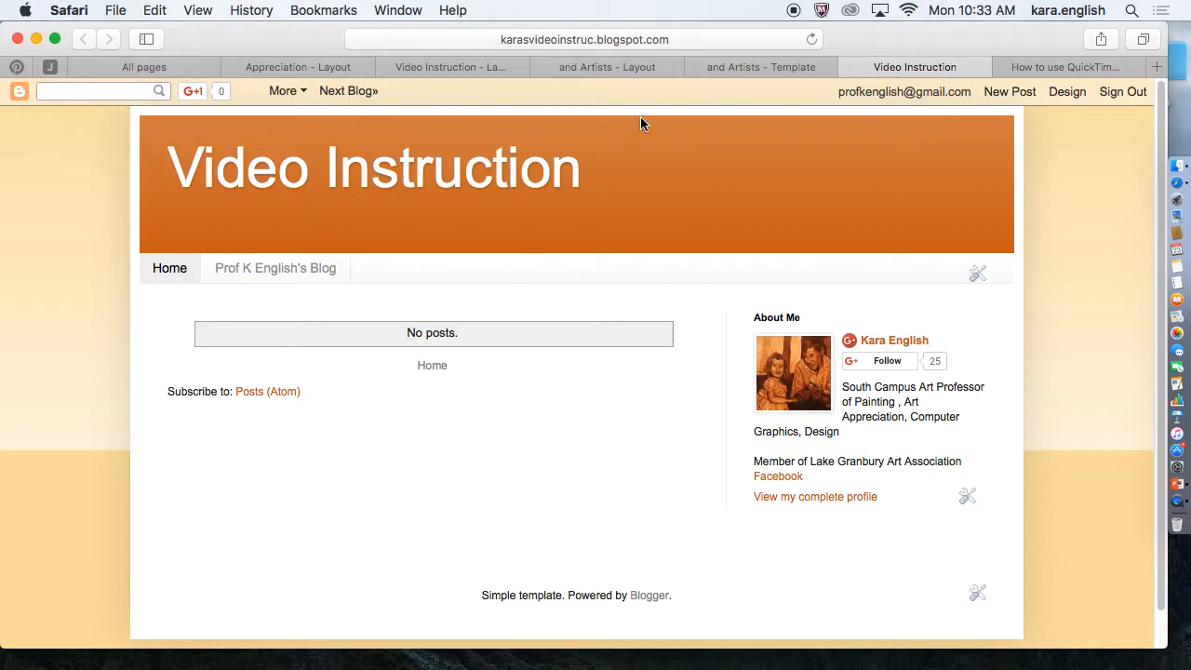
scroll("down", 3)
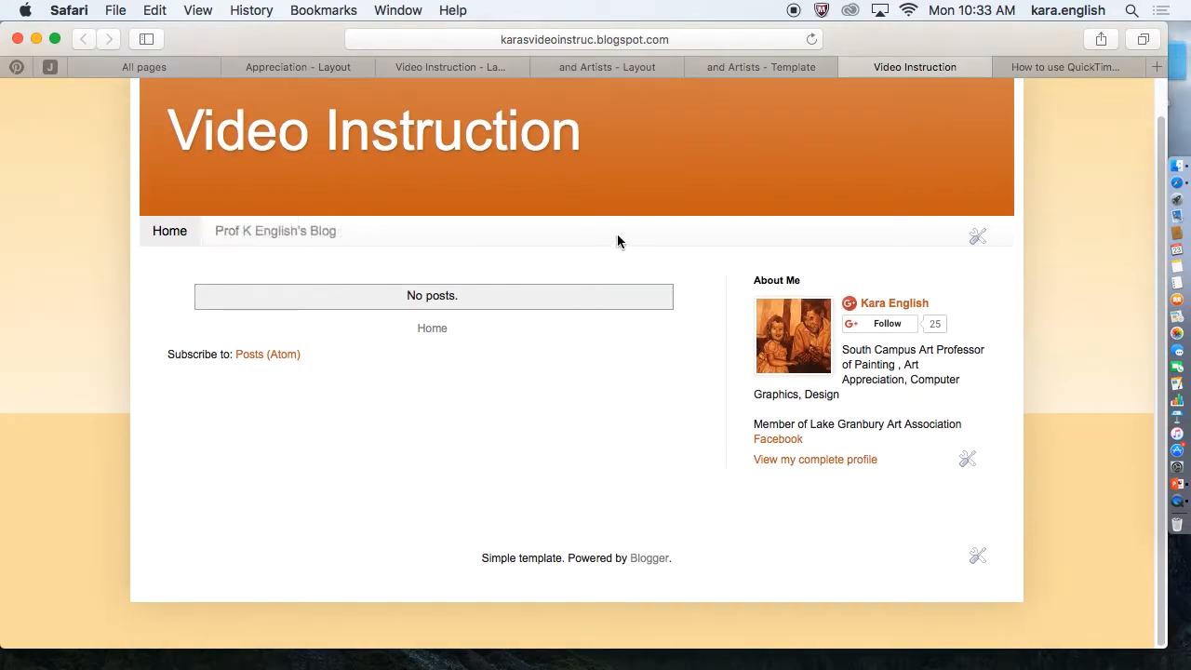
mouse_move(978, 234)
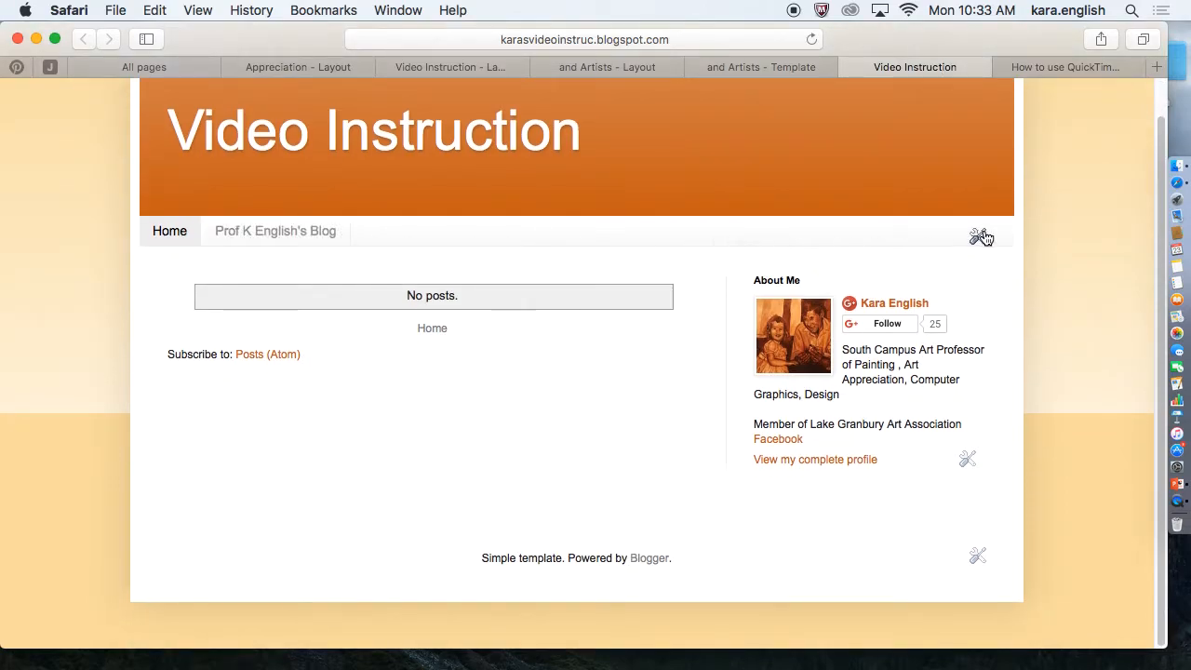
mouse_move(822, 235)
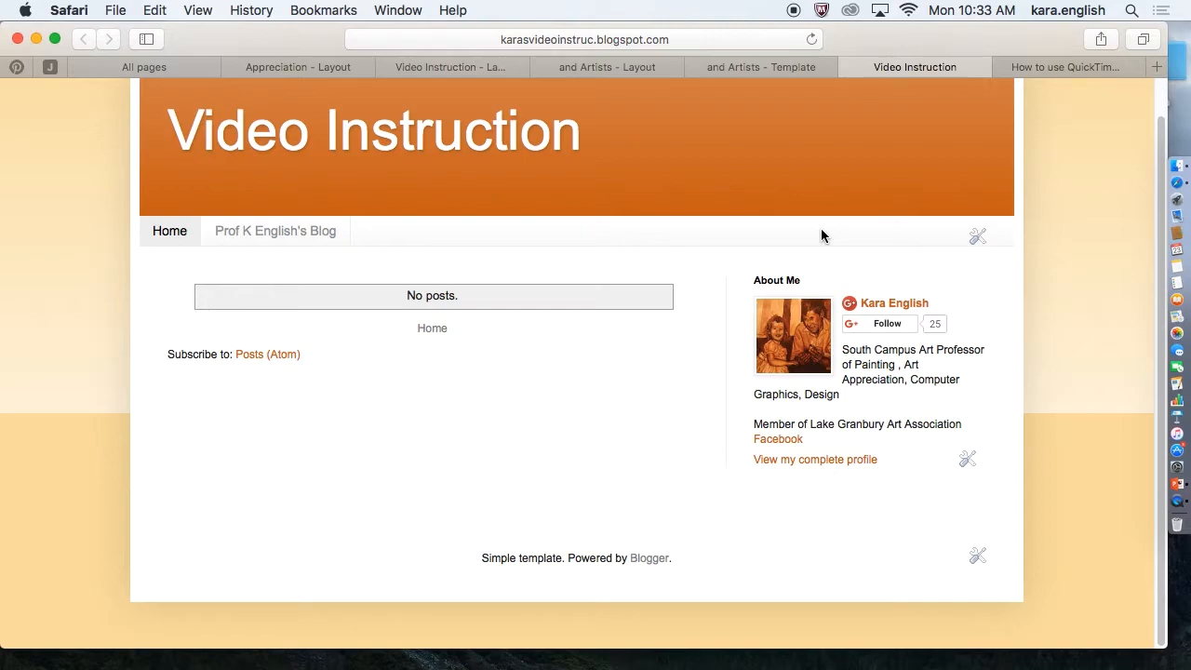
mouse_move(934, 138)
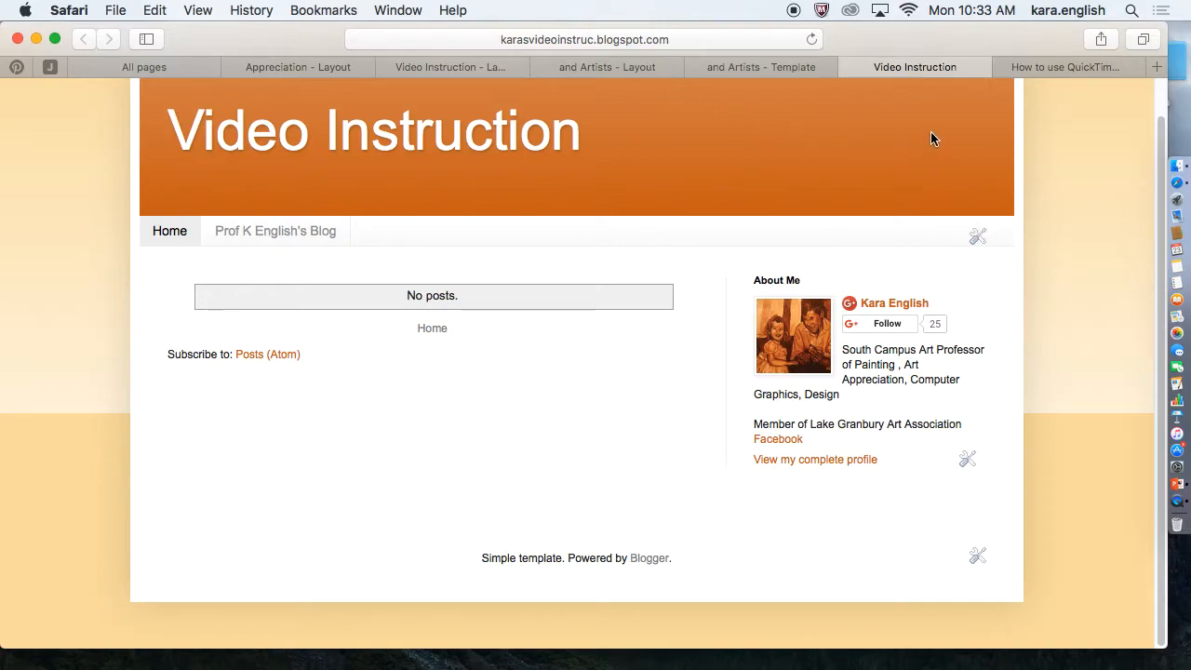
mouse_move(1038, 145)
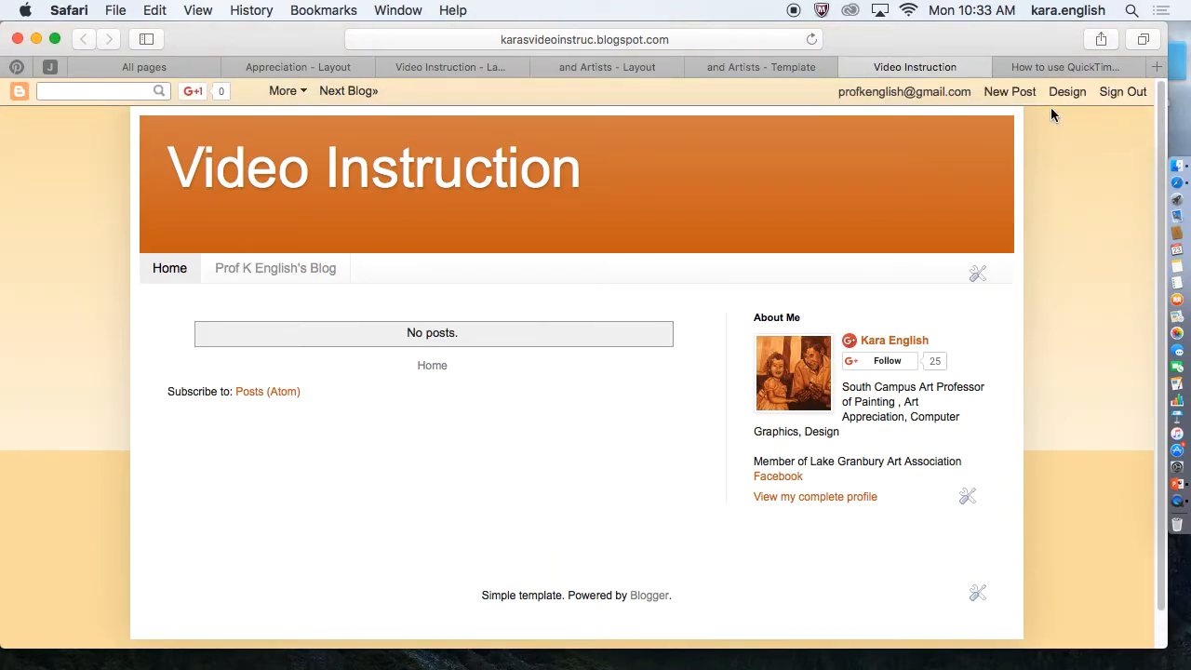
Go from the Video Instruction dashboard to Layout and scroll to the Pages gadget.
left_click(1068, 91)
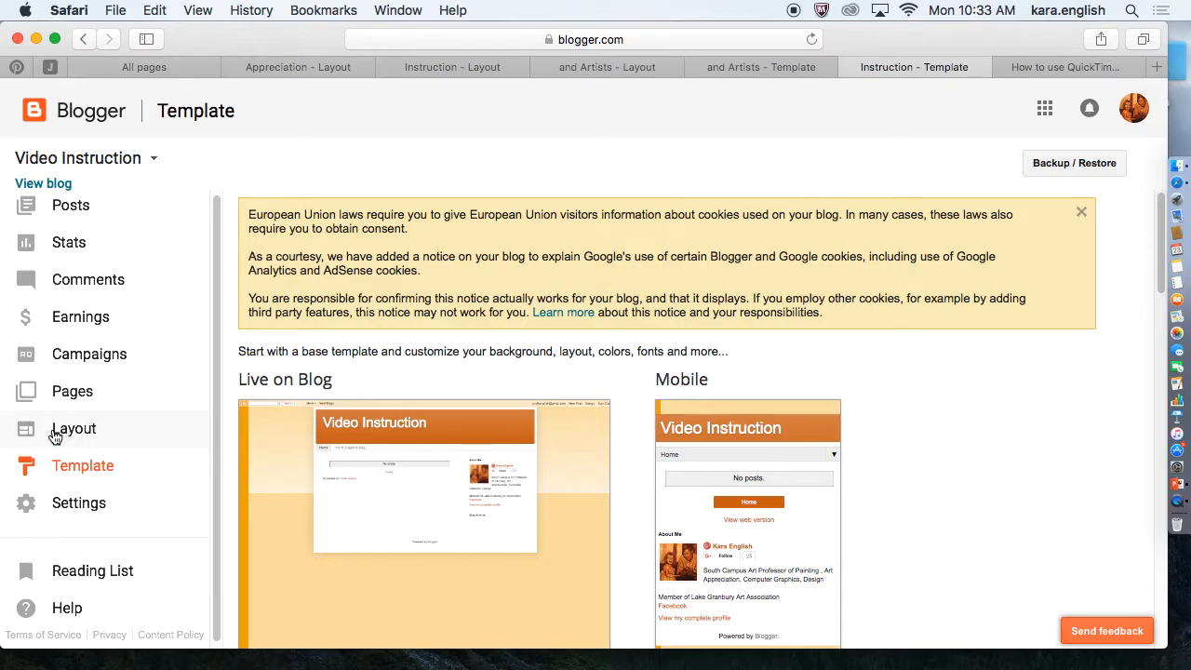
left_click(75, 428)
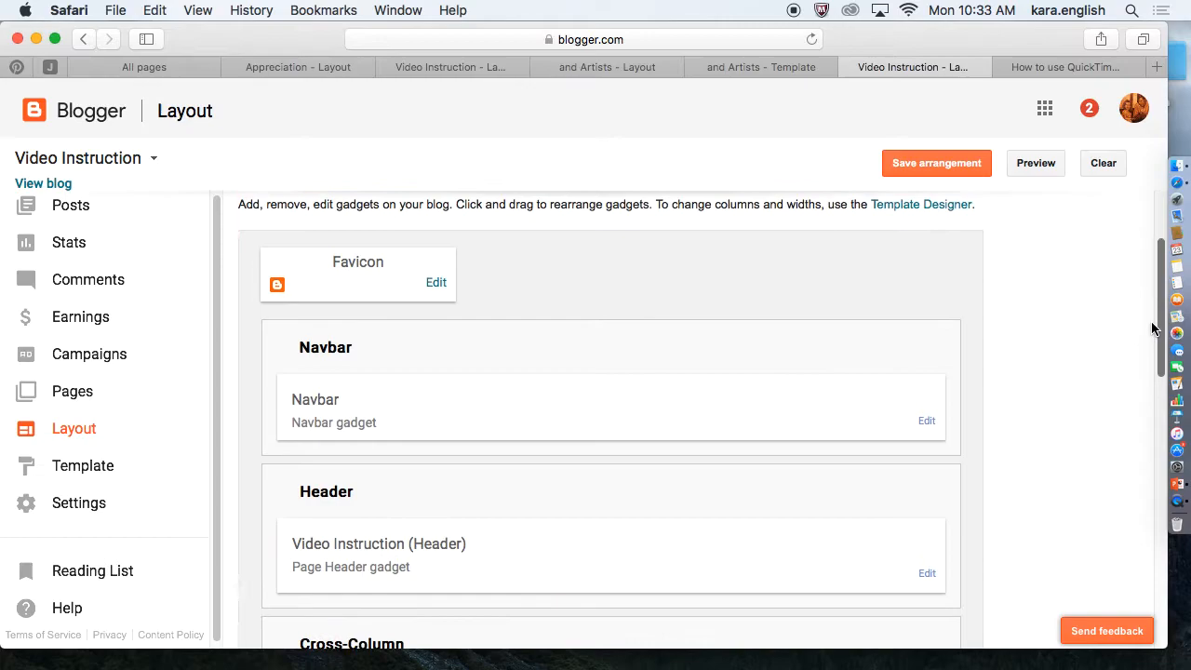
scroll("down", 3)
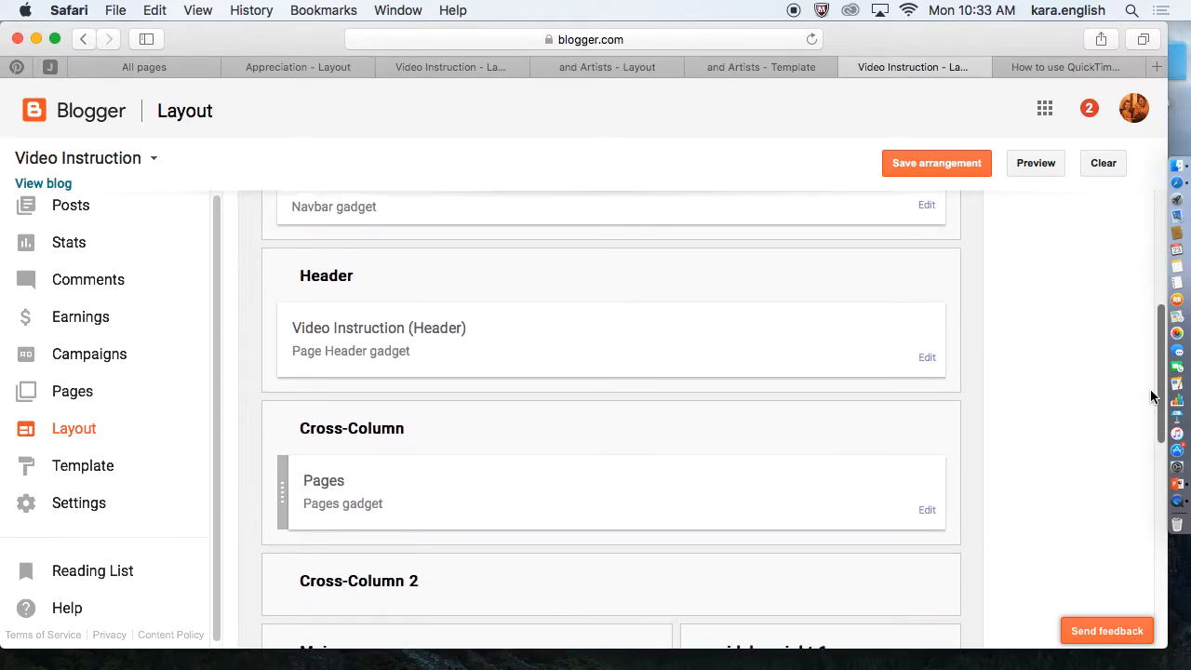
scroll("down", 3)
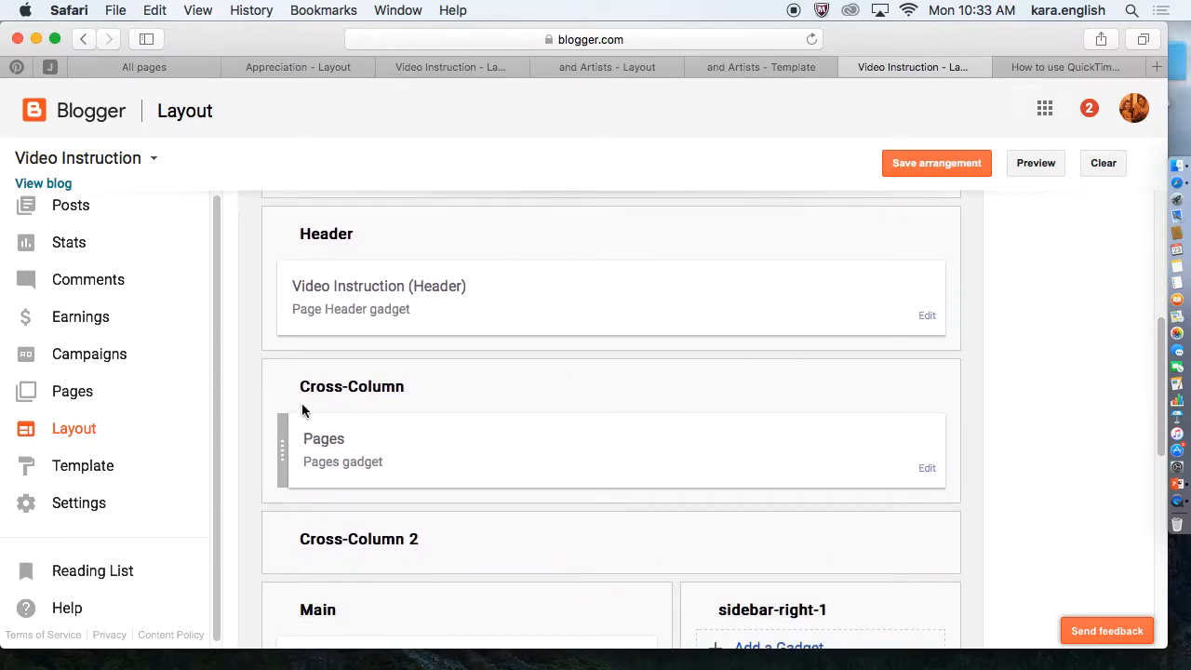
mouse_move(363, 437)
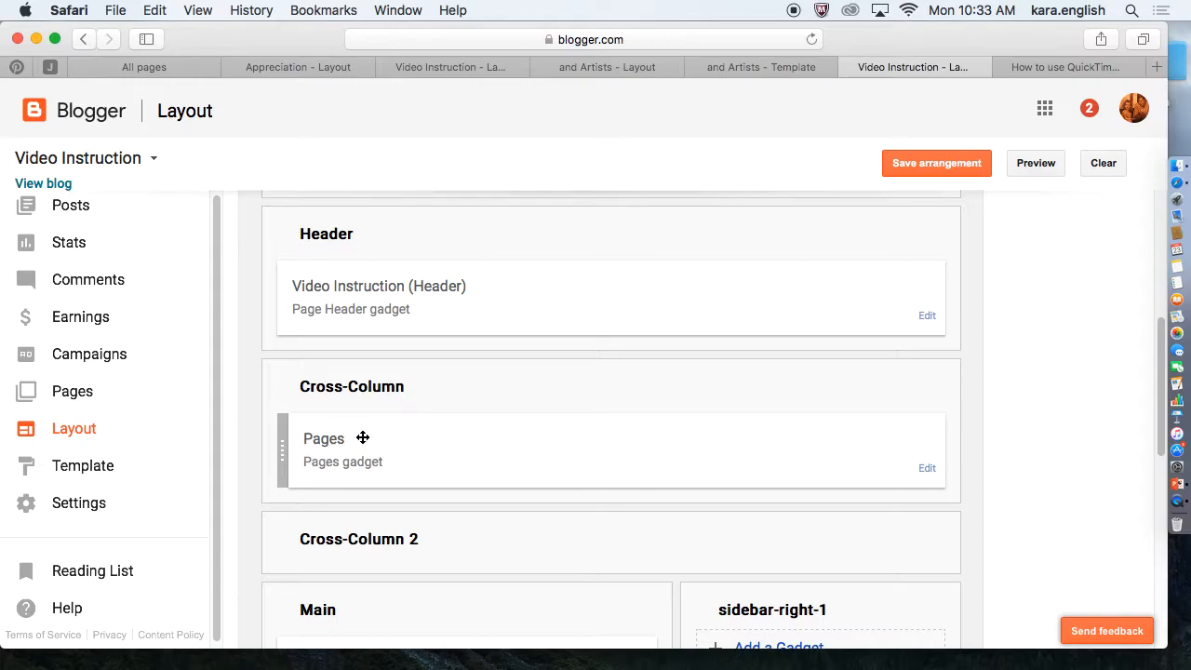
mouse_move(334, 465)
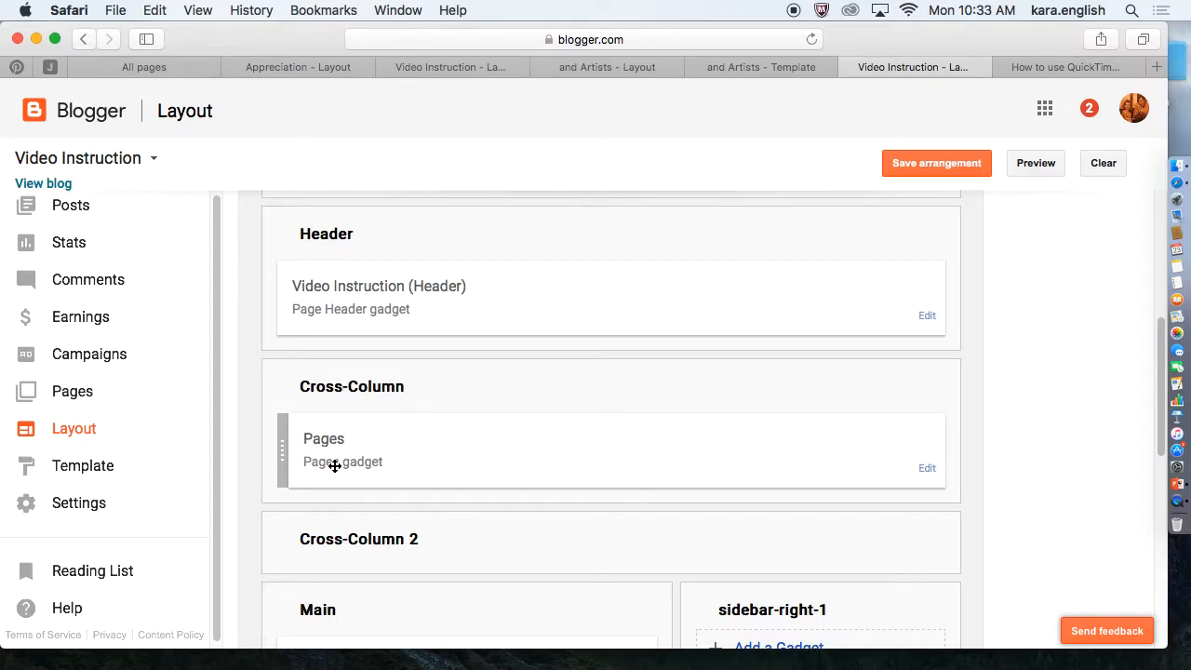
mouse_move(927, 468)
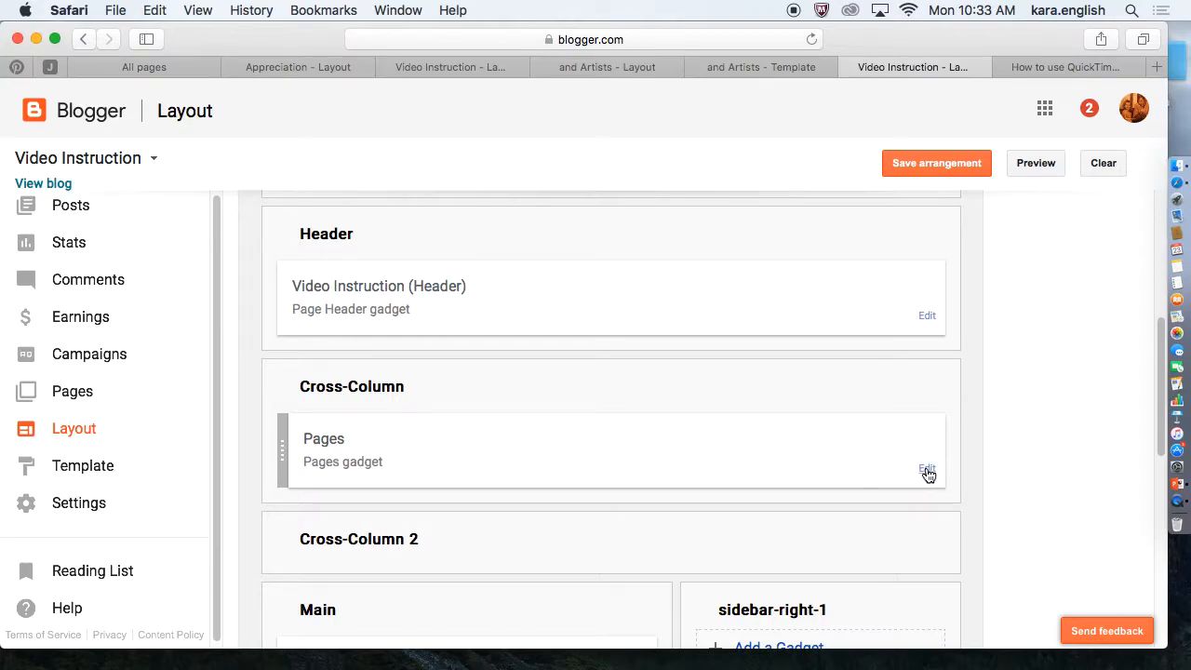
Edit the Pages gadget and start an external link titled 'Art Appreciation'.
left_click(926, 469)
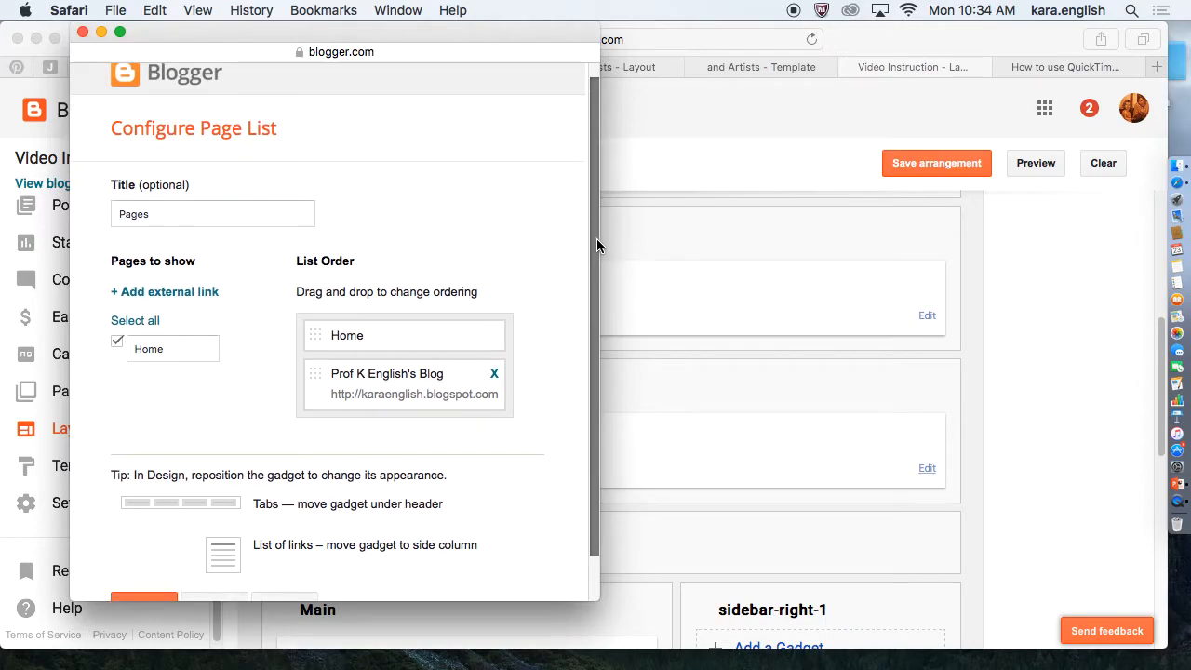
scroll("down", 3)
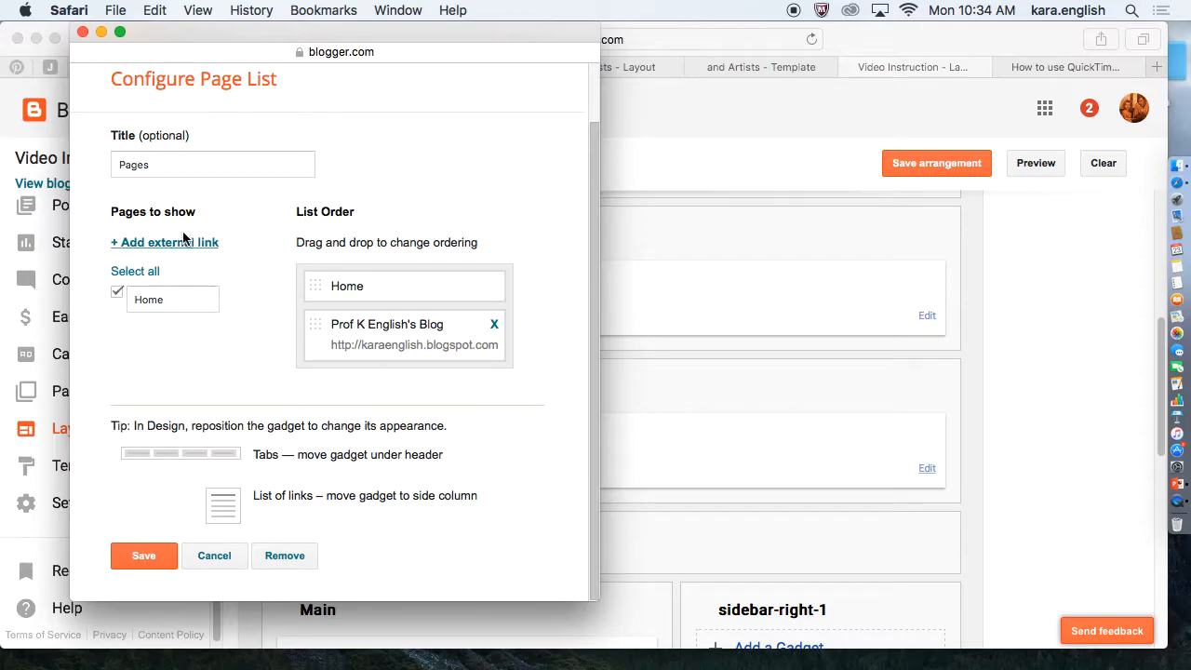
mouse_move(164, 246)
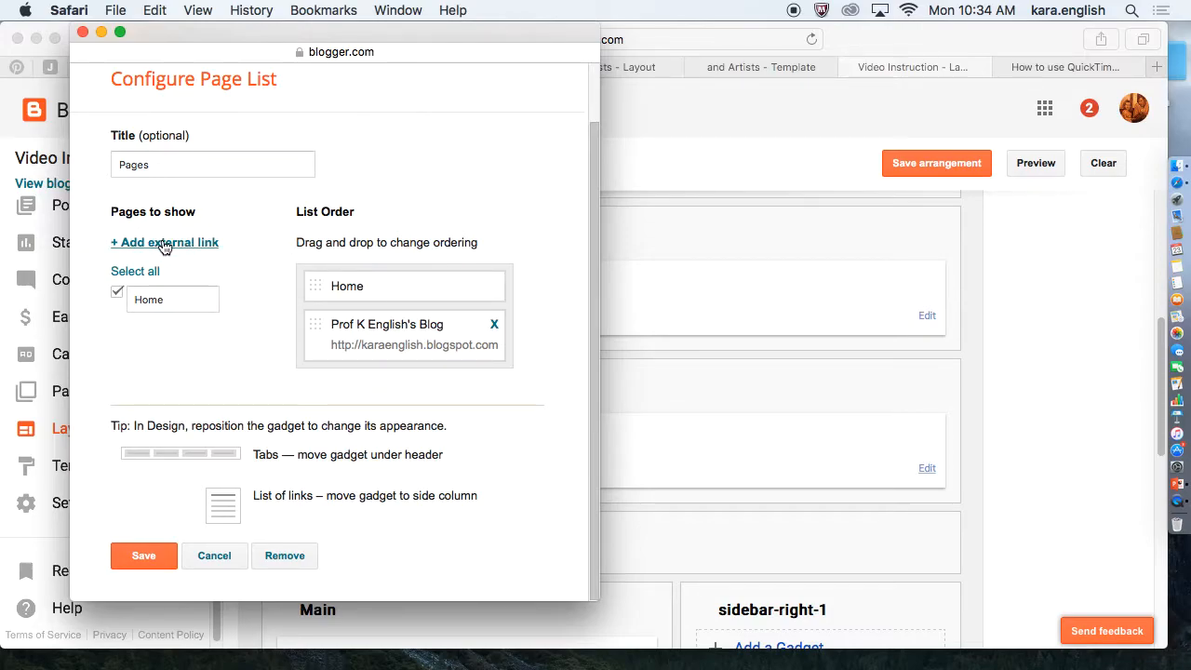
left_click(164, 242)
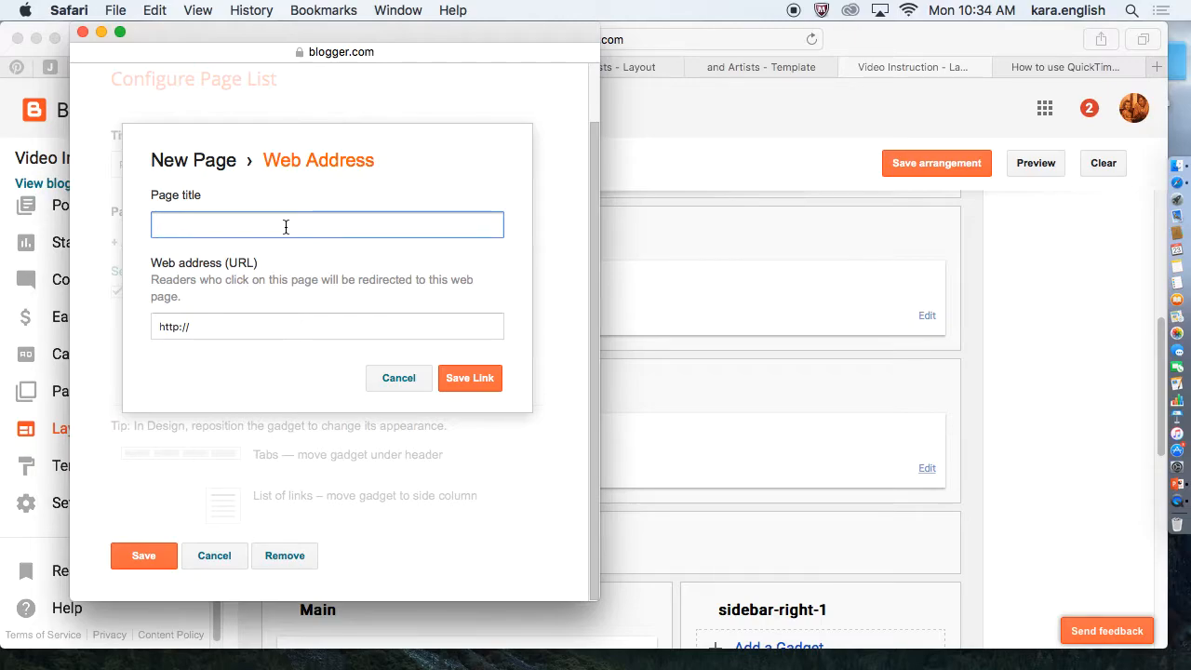
type("A")
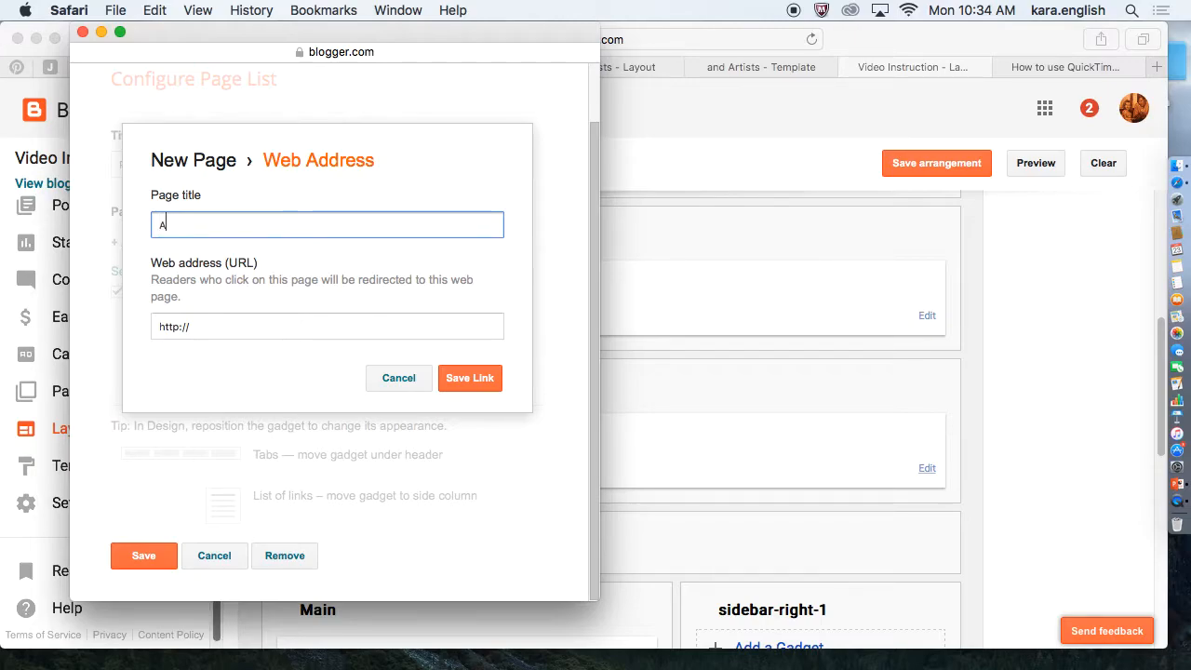
type("rt Appreciation")
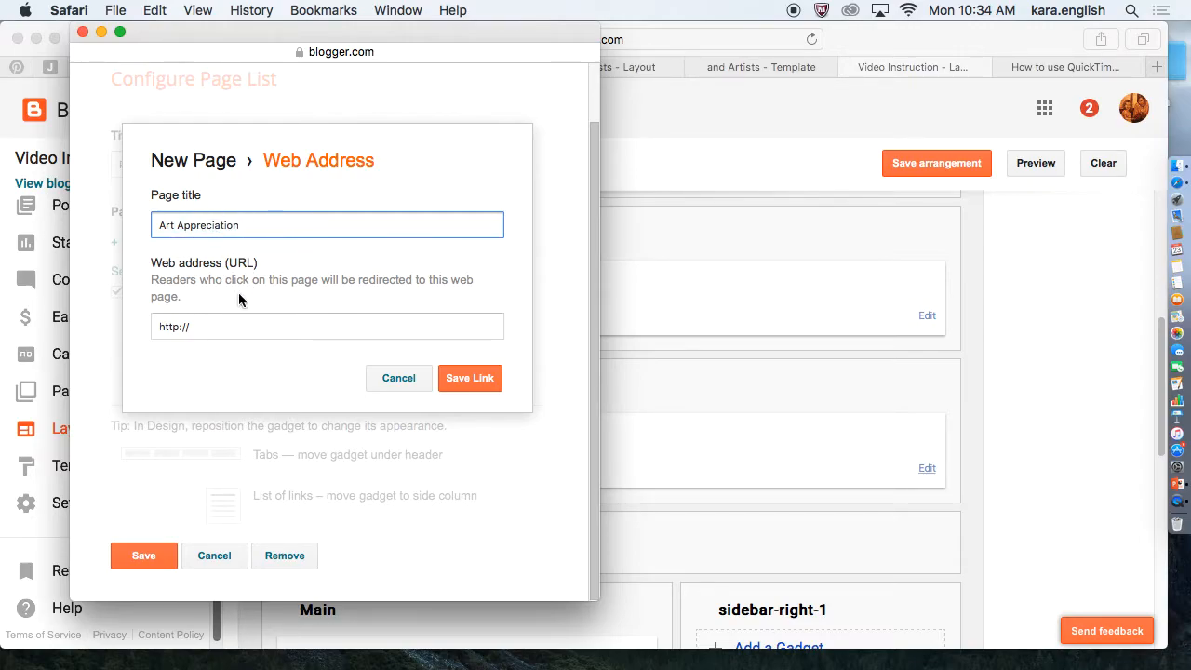
left_click(201, 325)
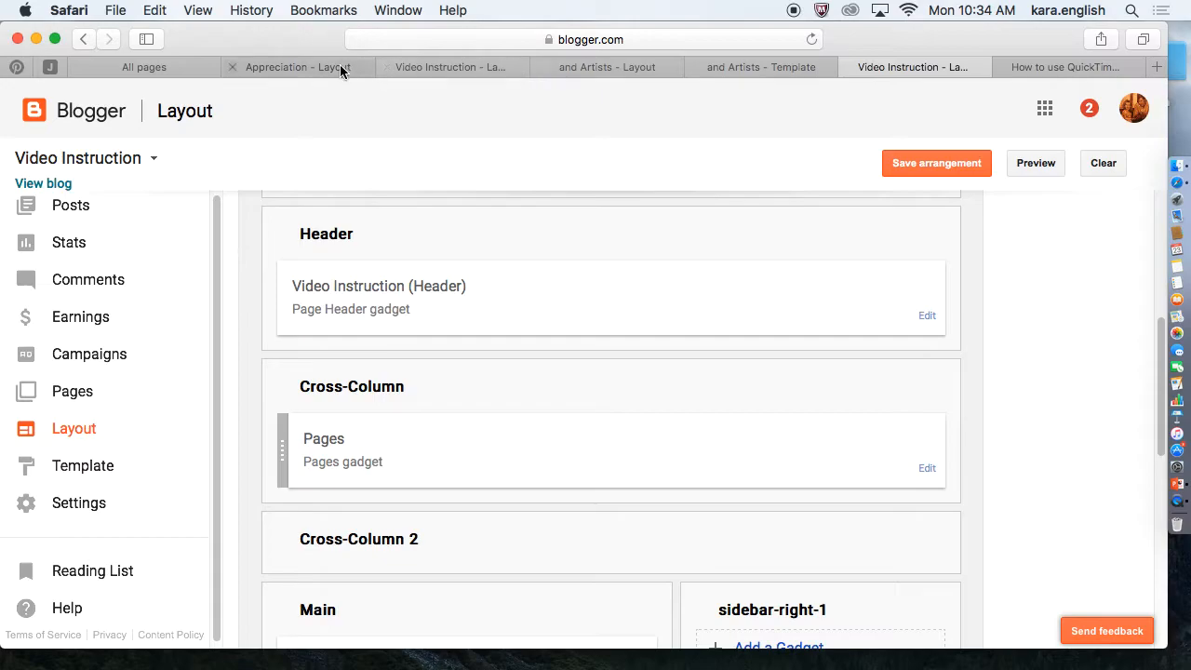
Copy the live Art Appreciation blog's URL and return to the Video Instruction layout.
left_click(297, 67)
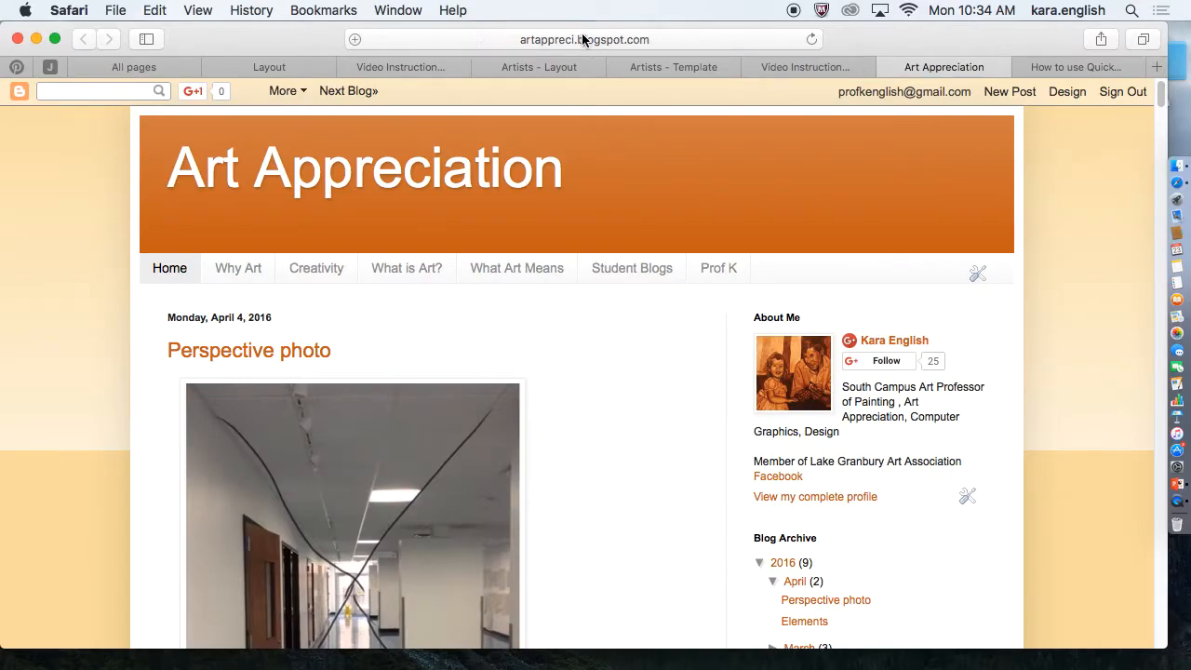
mouse_move(673, 45)
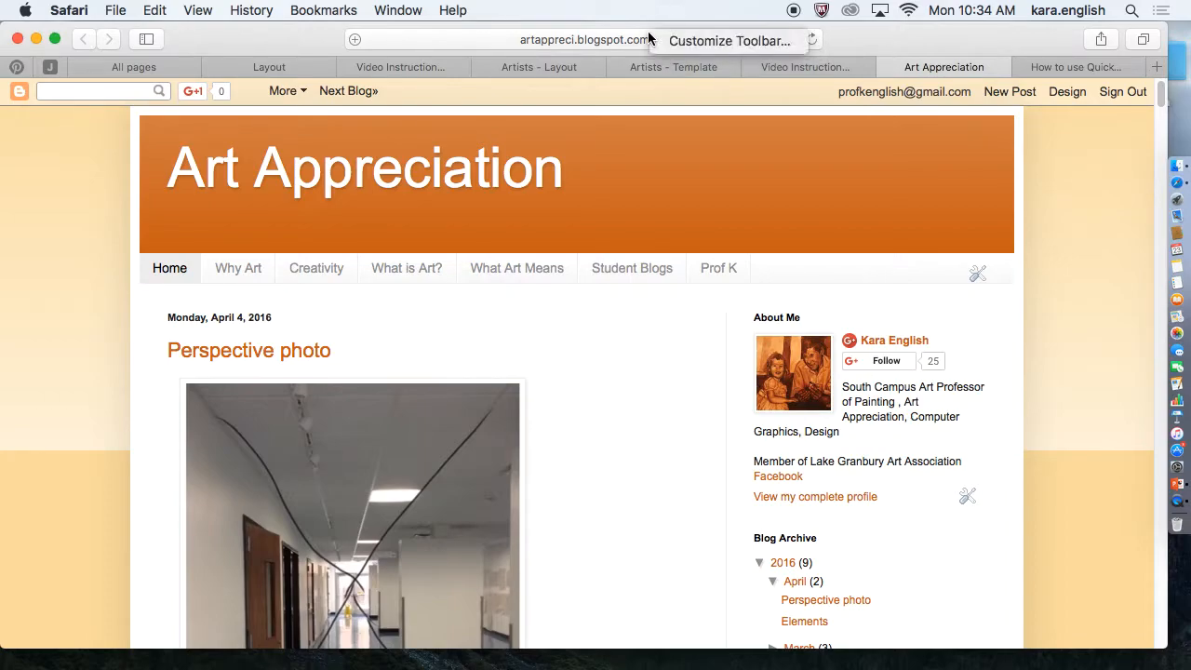
mouse_move(803, 39)
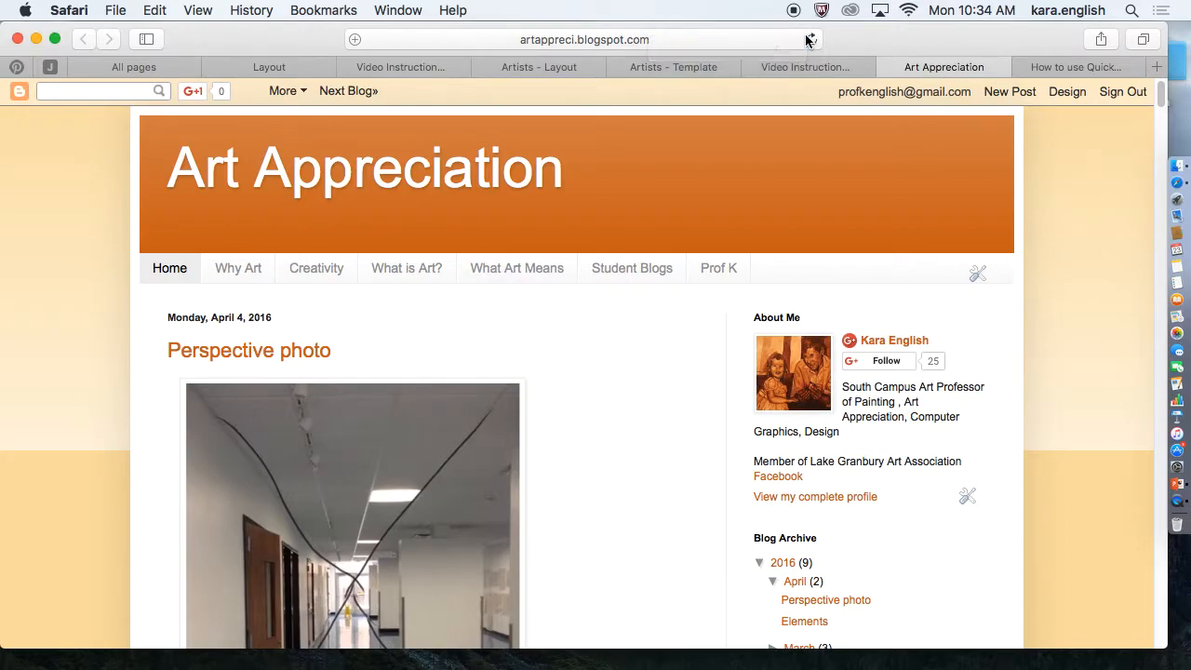
left_click(584, 39)
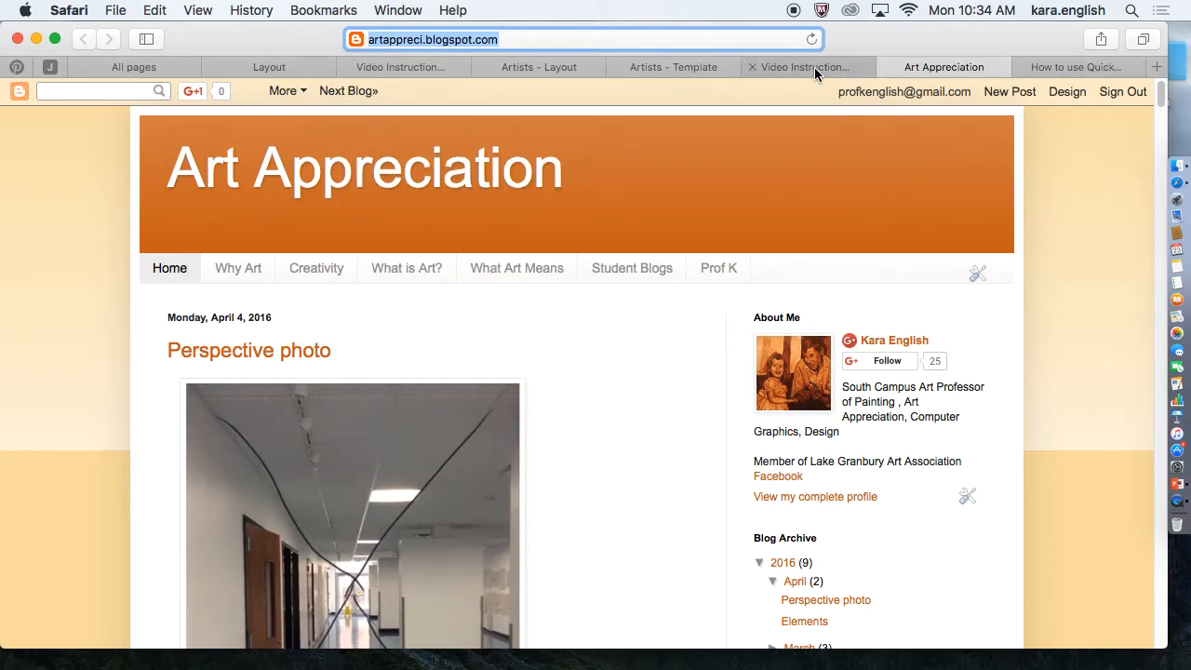
left_click(807, 67)
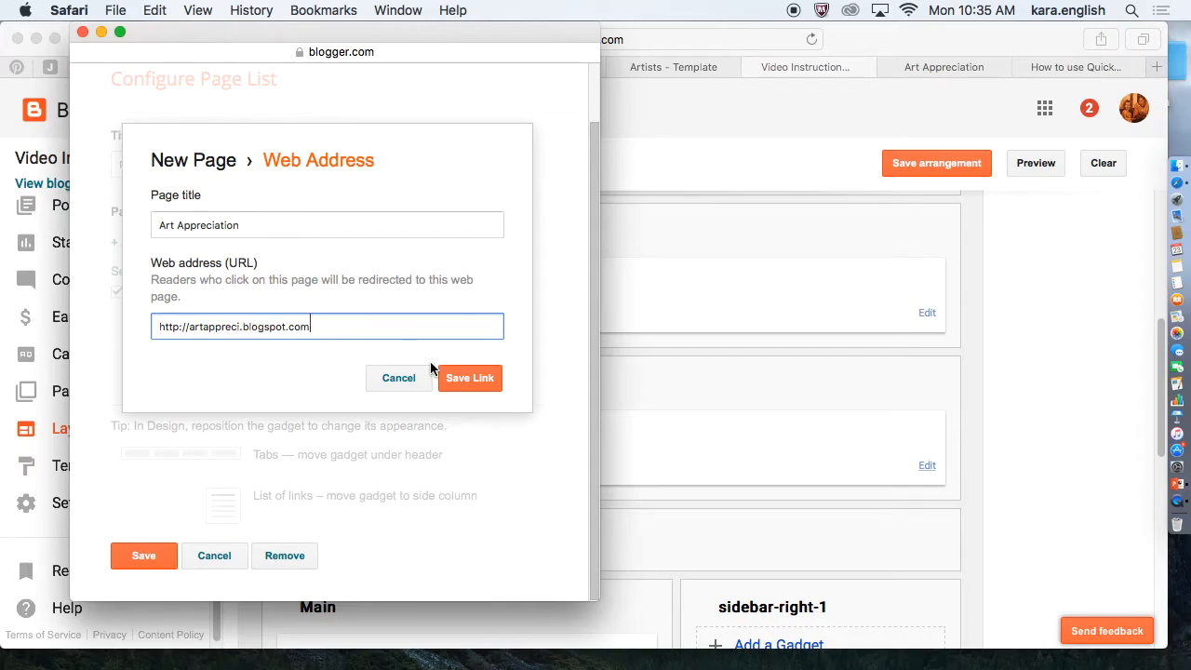
Save the Art Appreciation link, the page list and the arrangement, then view the live blog.
left_click(469, 378)
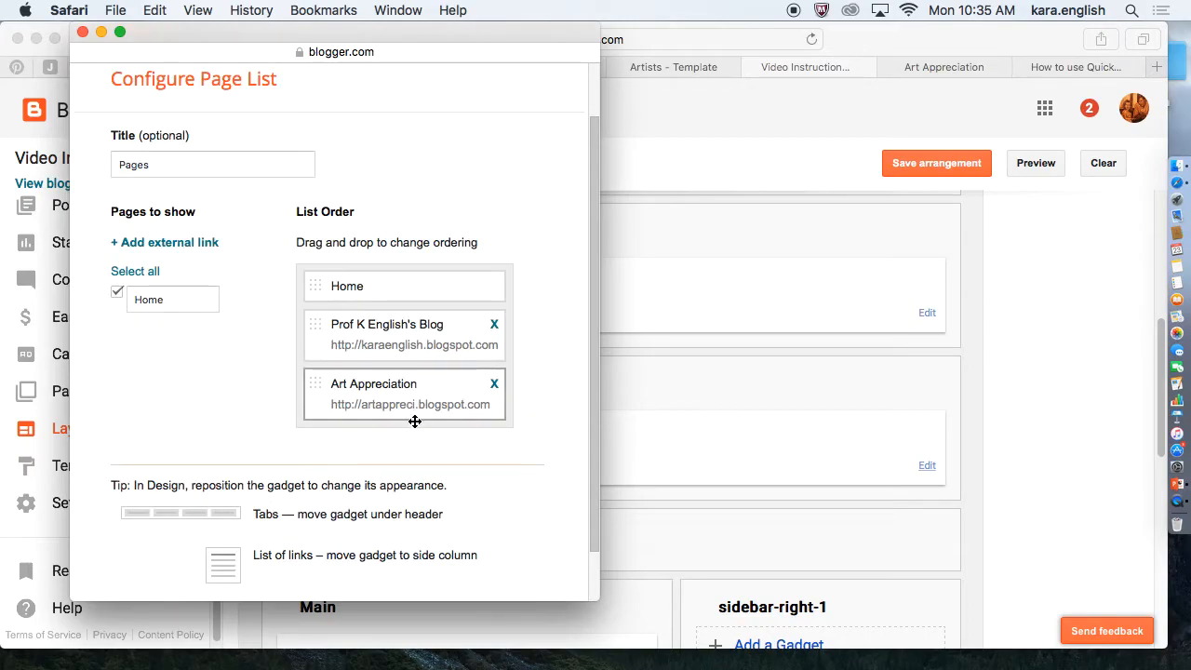
scroll("down", 3)
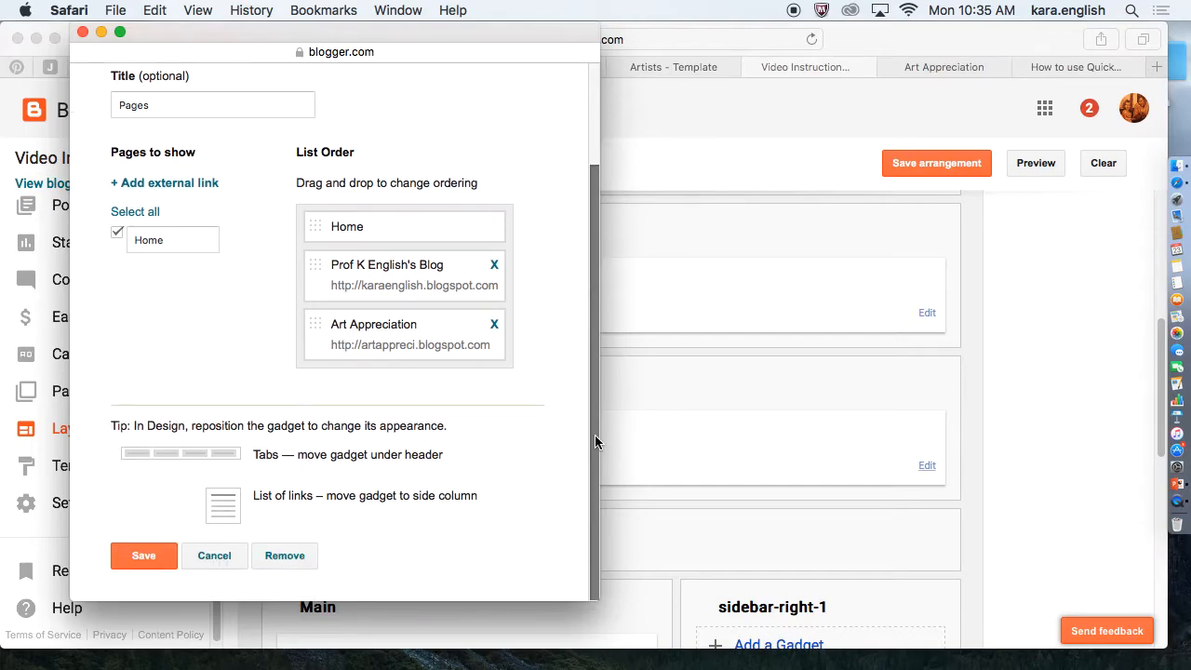
left_click(143, 555)
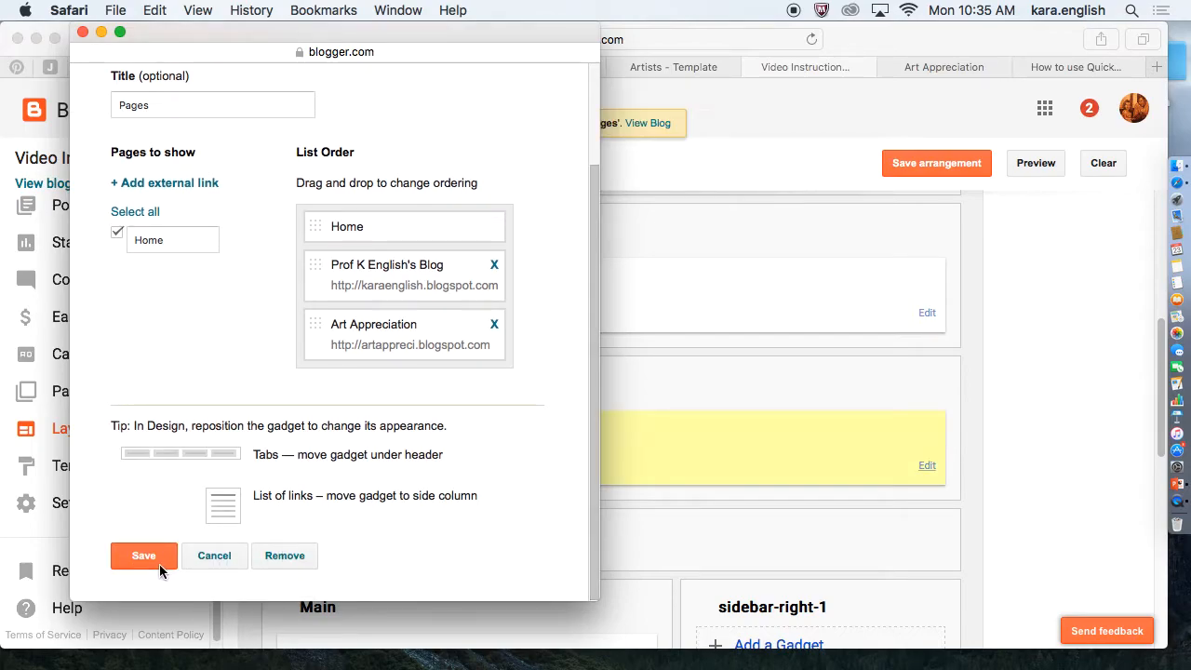
left_click(143, 555)
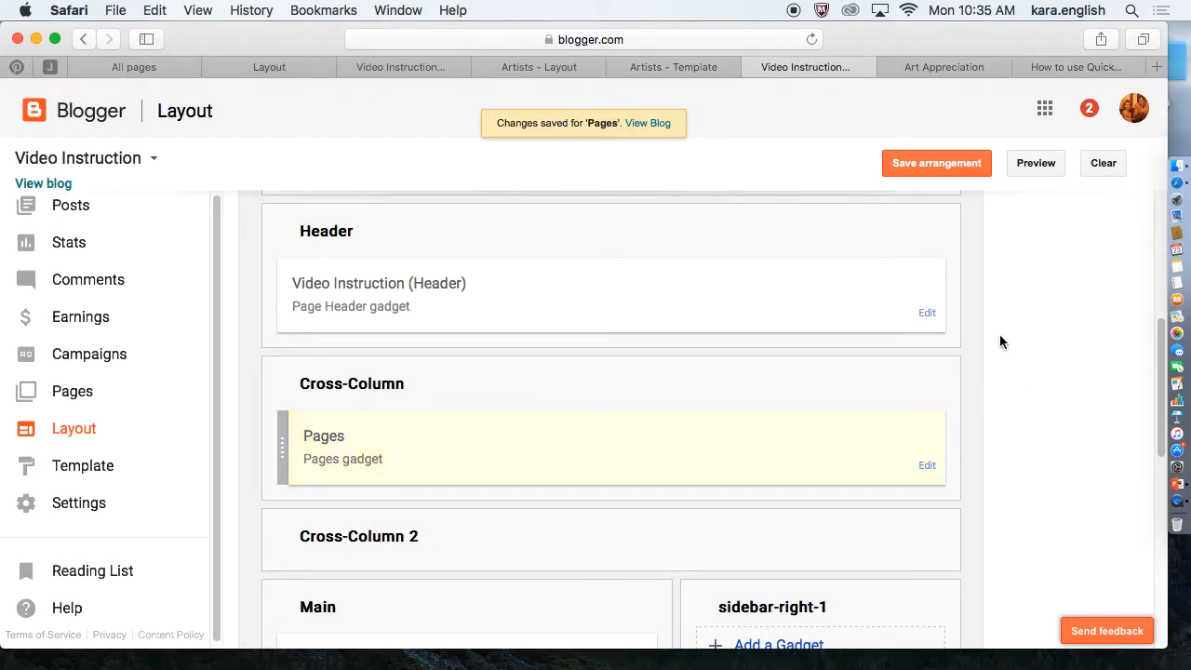
left_click(936, 163)
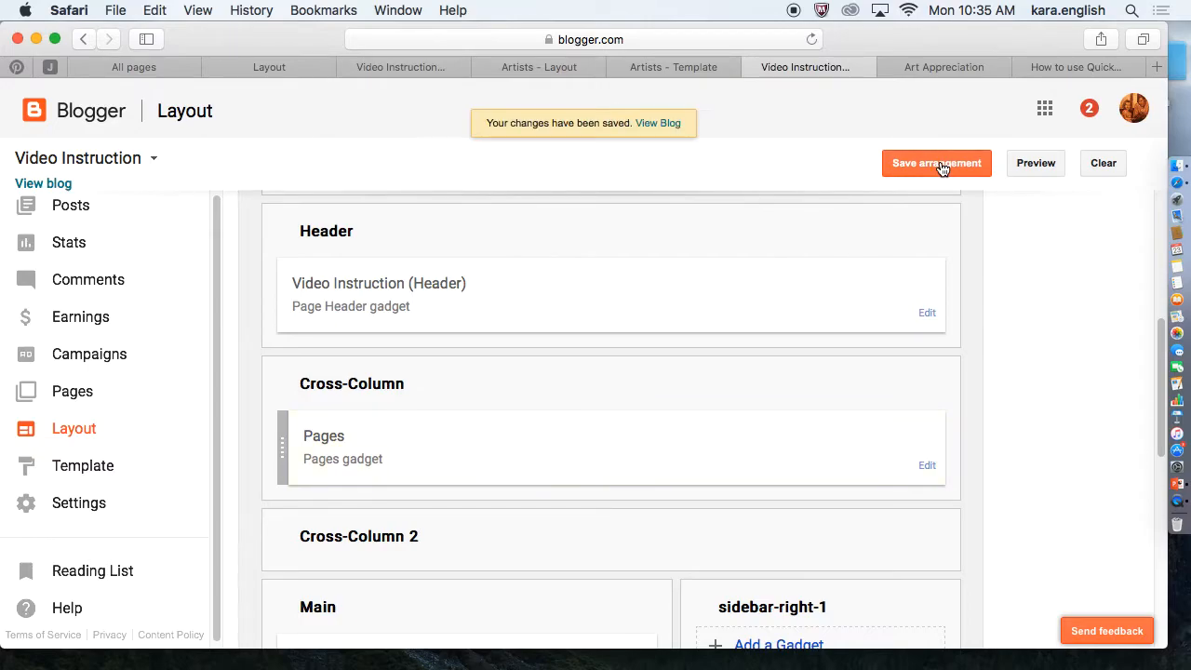
left_click(658, 122)
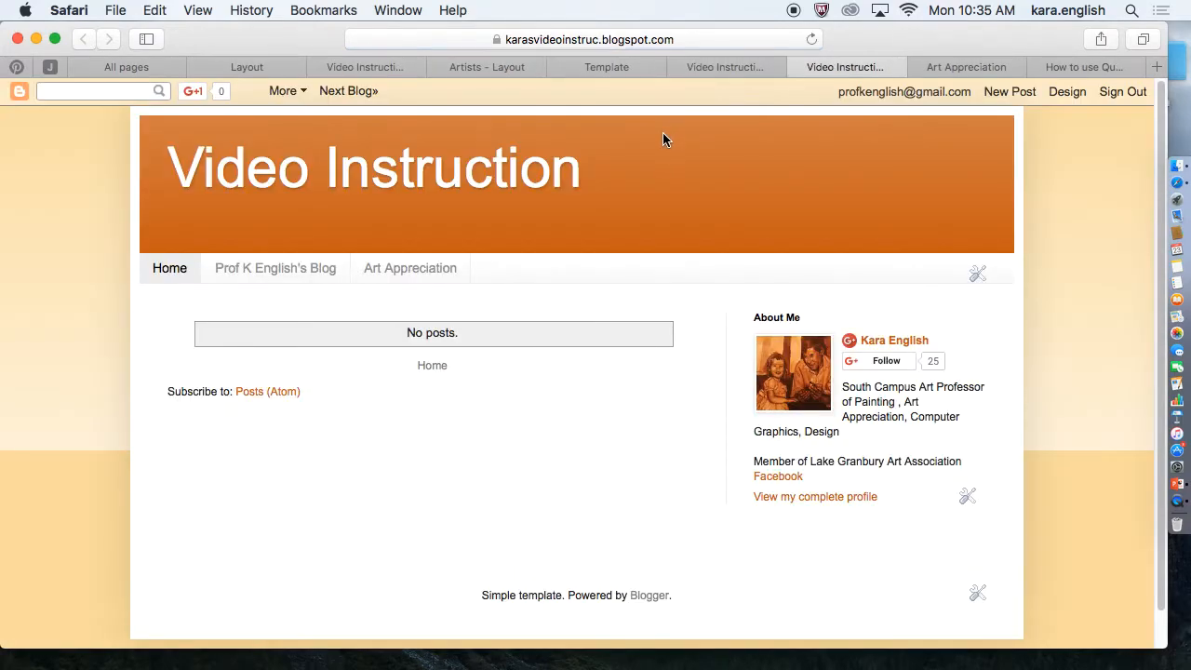
mouse_move(376, 271)
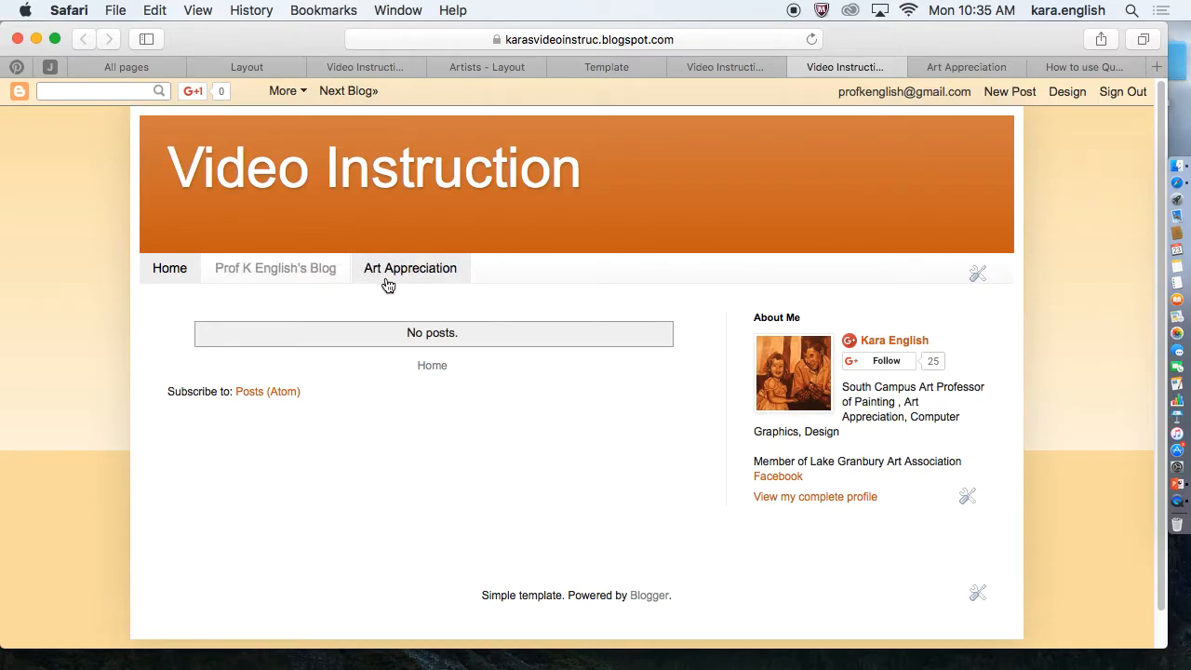
Follow the Art Appreciation tab to that blog and enter its Template dashboard via Design.
left_click(409, 268)
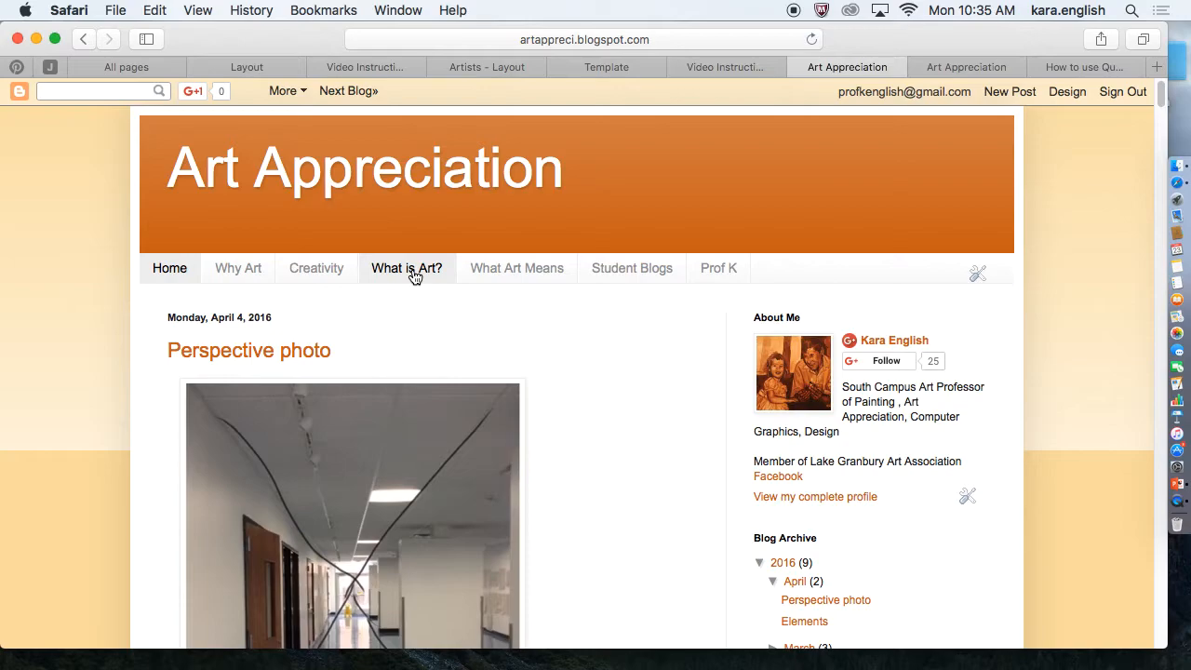
mouse_move(435, 282)
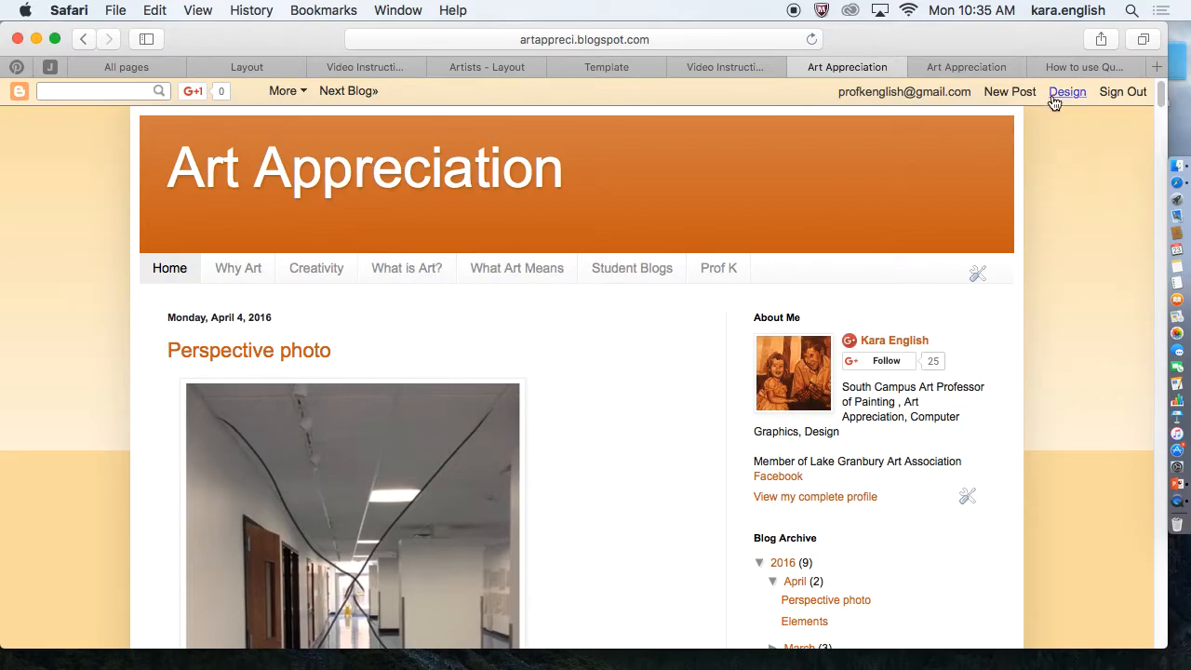
left_click(1061, 91)
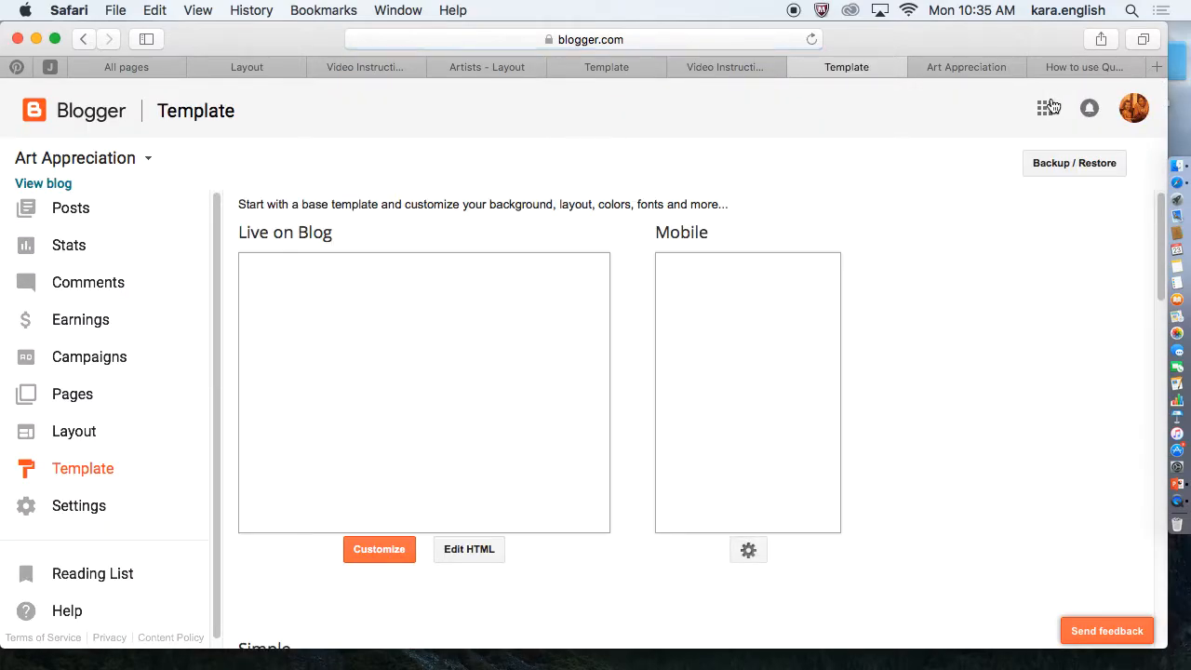
Go to the Art Appreciation blog's Layout and edit its Pages gadget.
left_click(74, 432)
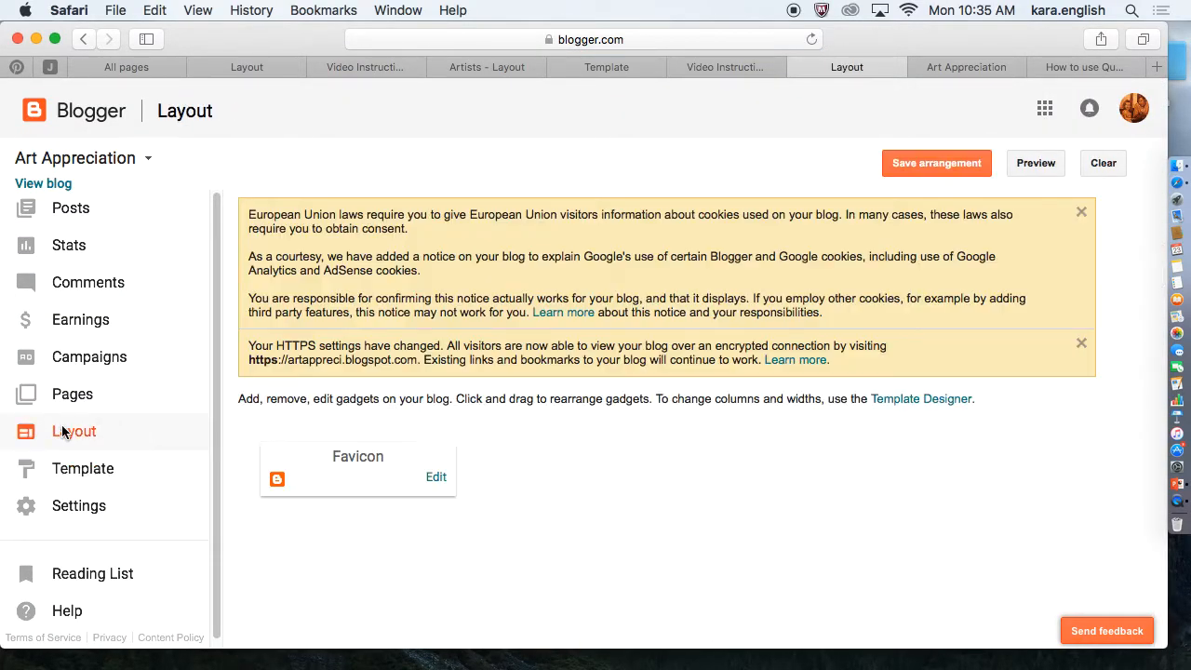
scroll("down", 3)
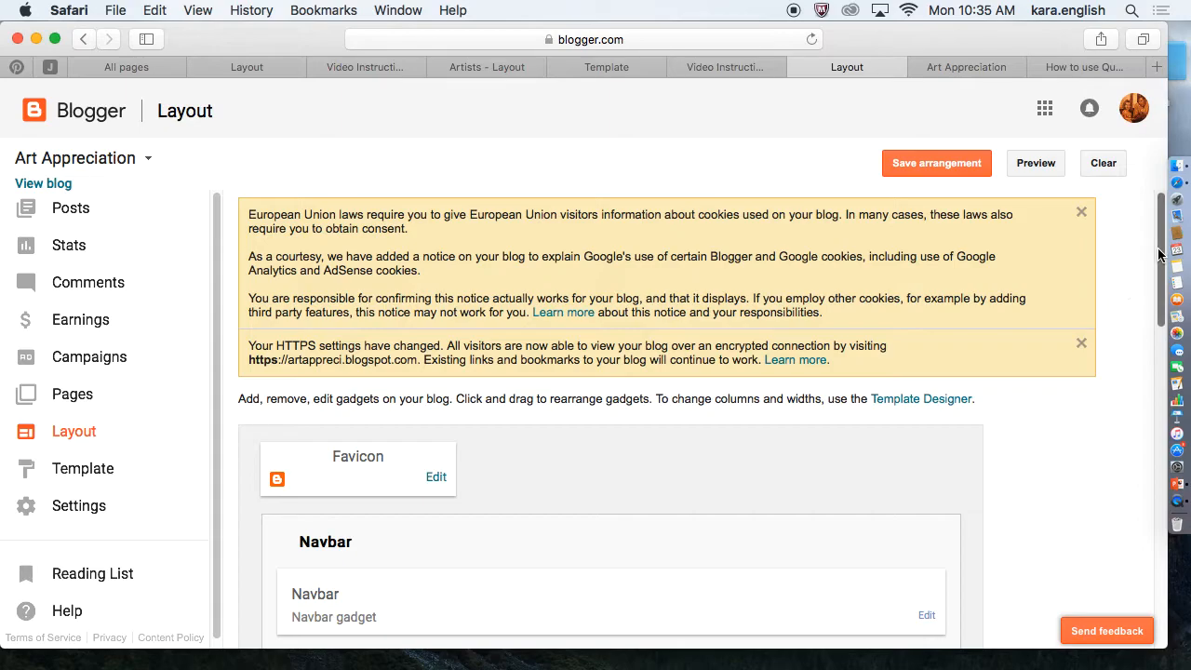
scroll("down", 3)
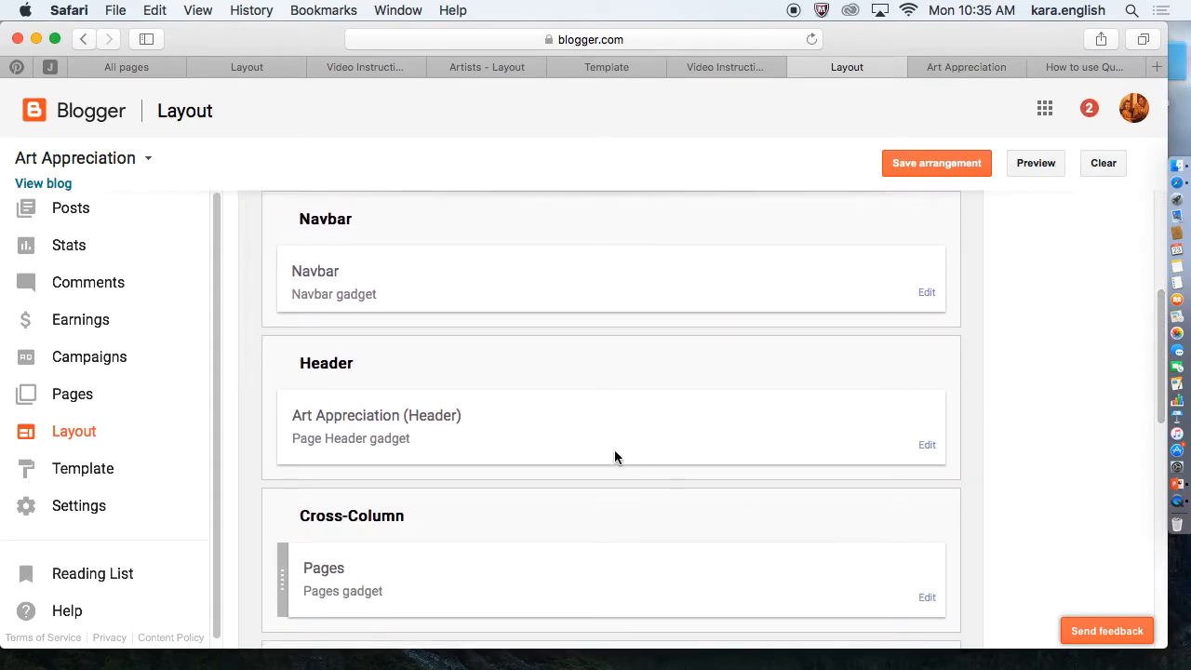
mouse_move(344, 603)
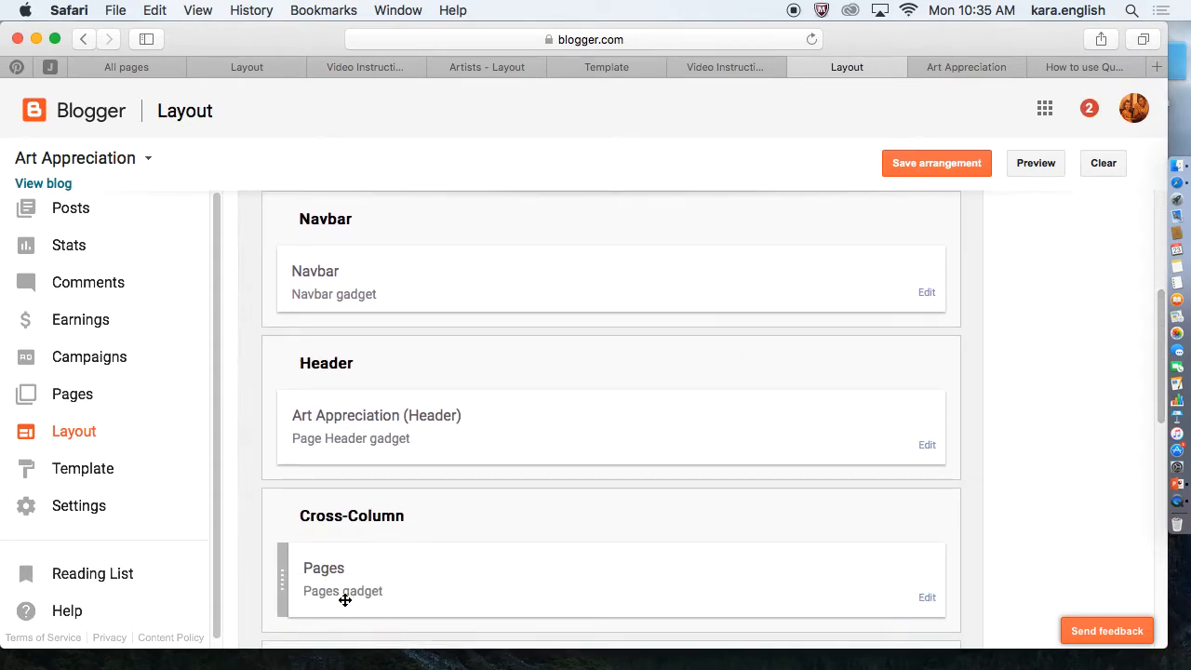
mouse_move(353, 576)
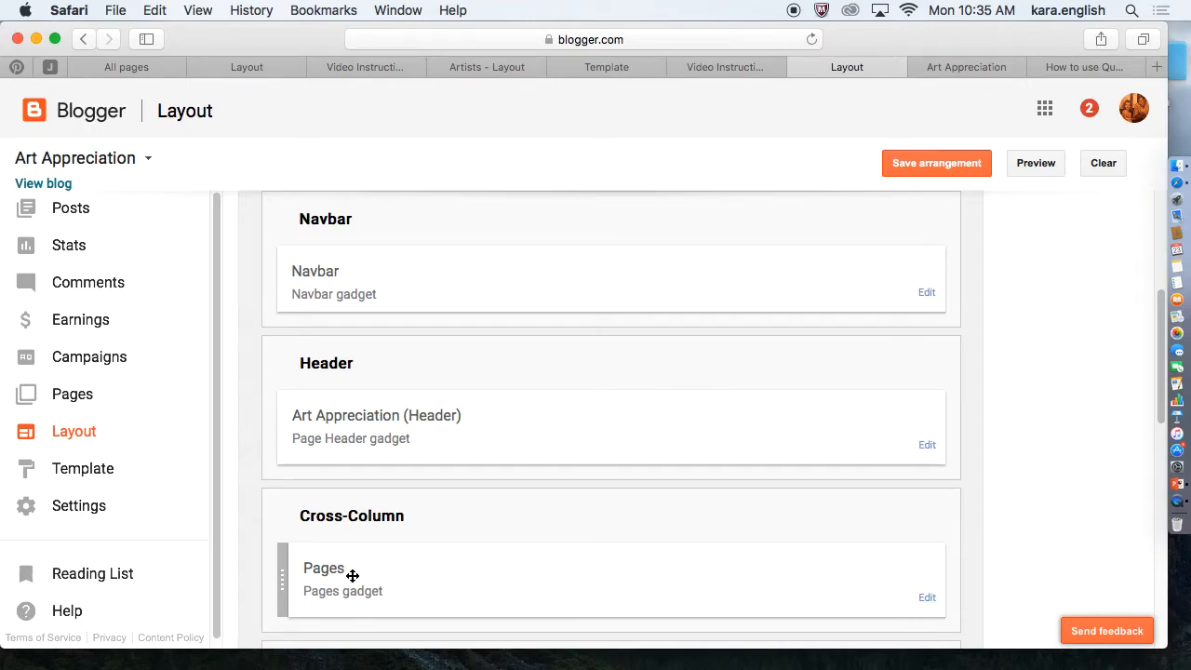
mouse_move(687, 599)
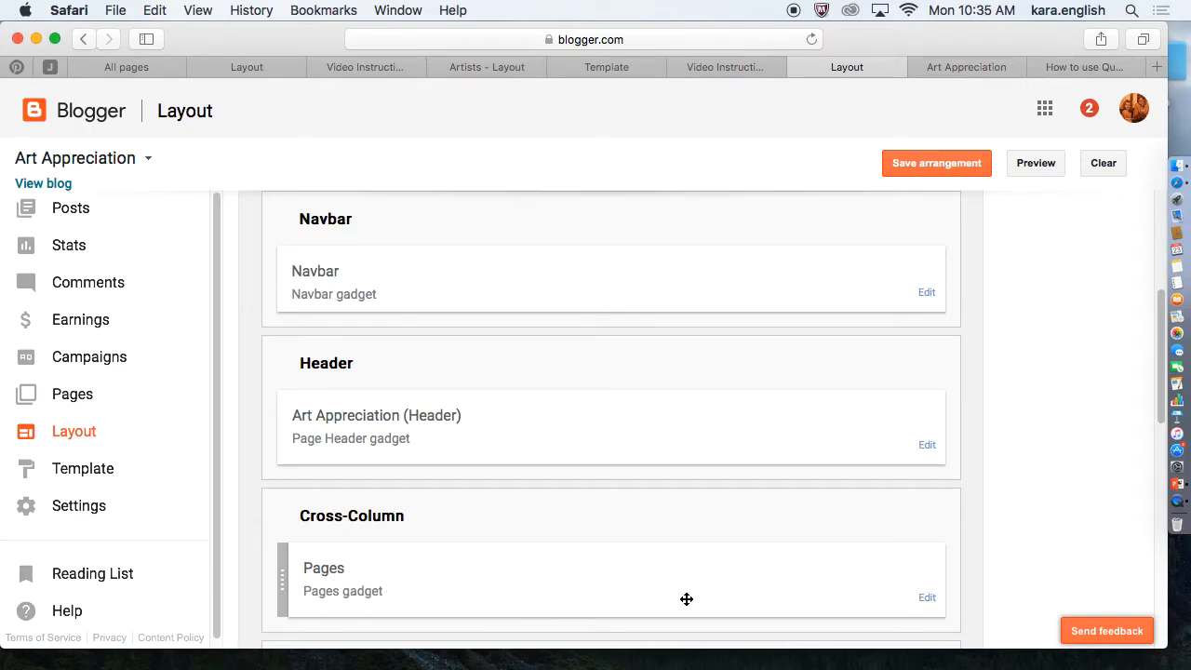
mouse_move(317, 566)
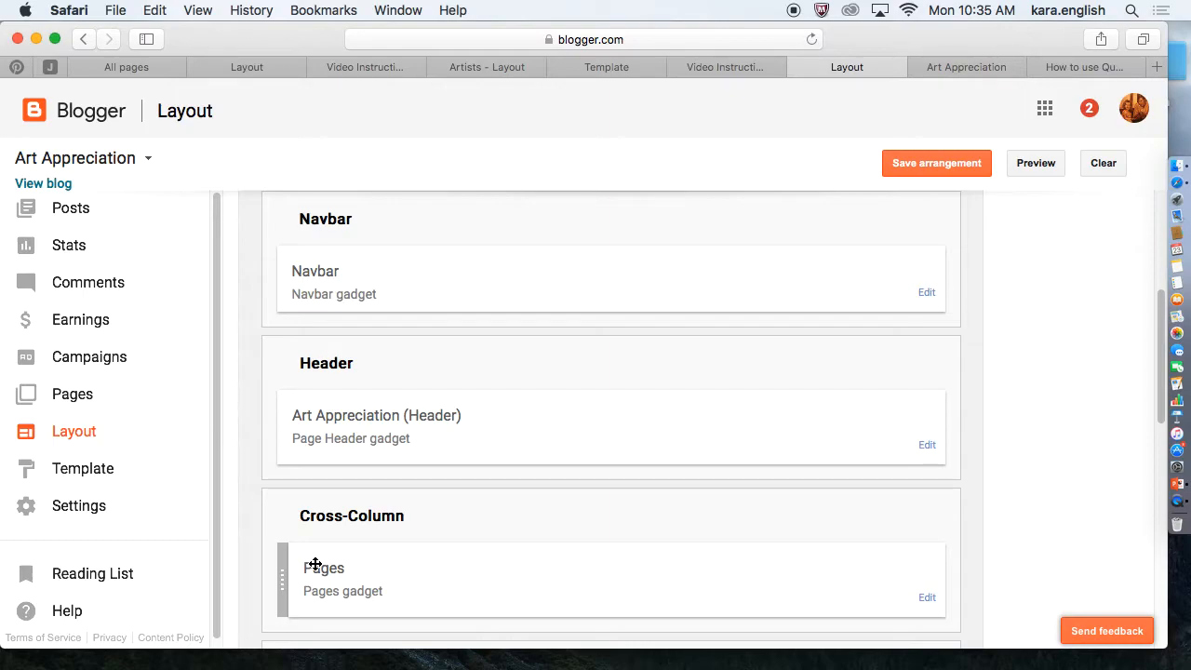
left_click(926, 597)
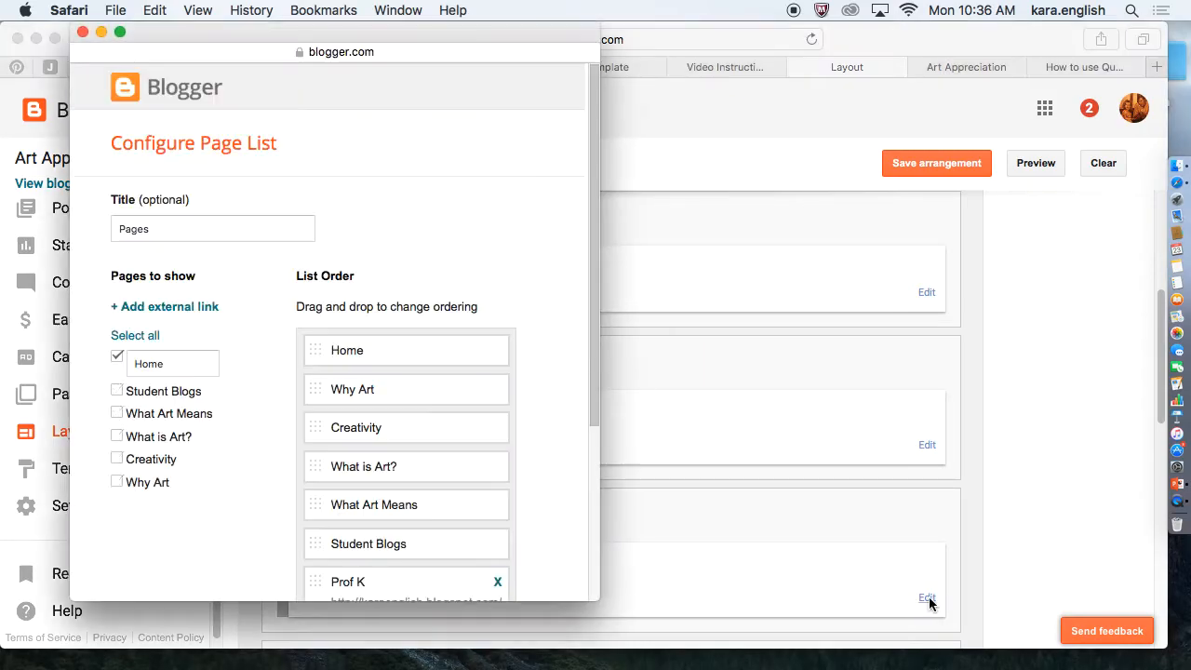
Select all pages to show, including Student Blogs, What Art Means, Creativity and Why Art.
left_click(134, 335)
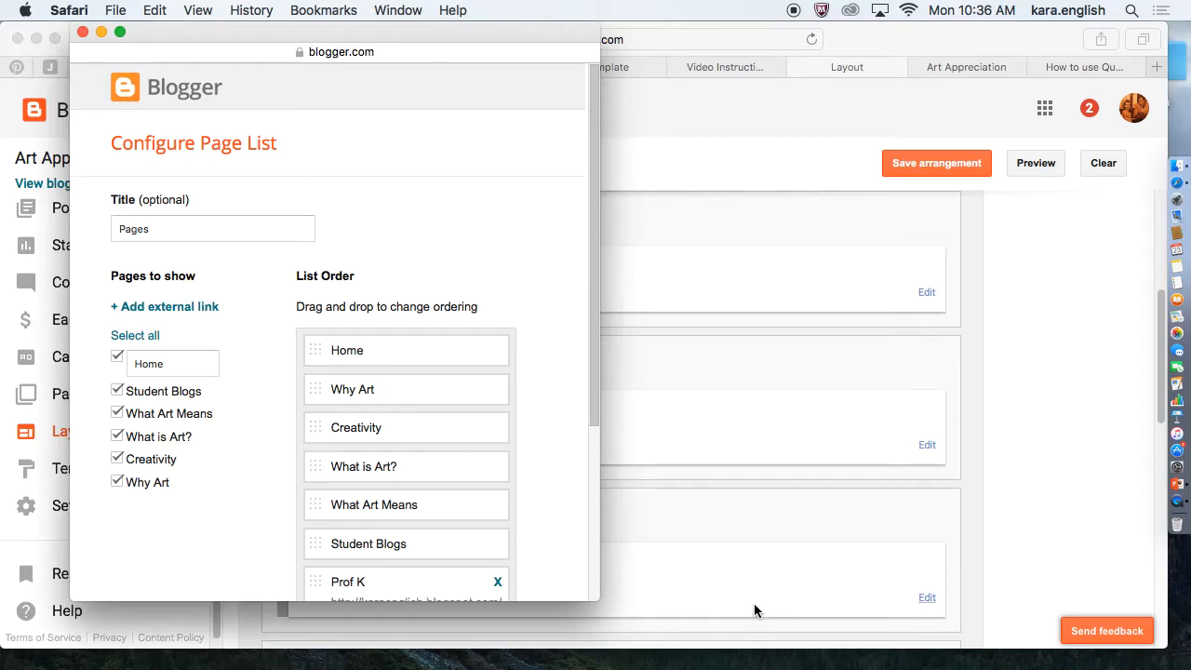
mouse_move(144, 406)
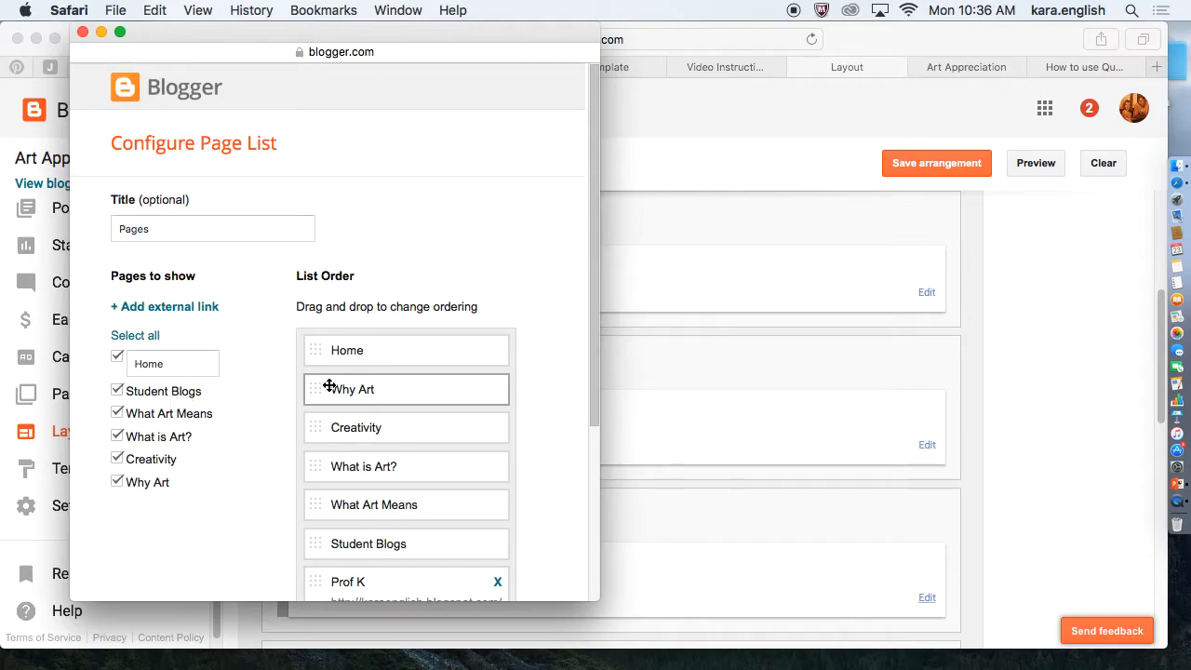
scroll("down", 3)
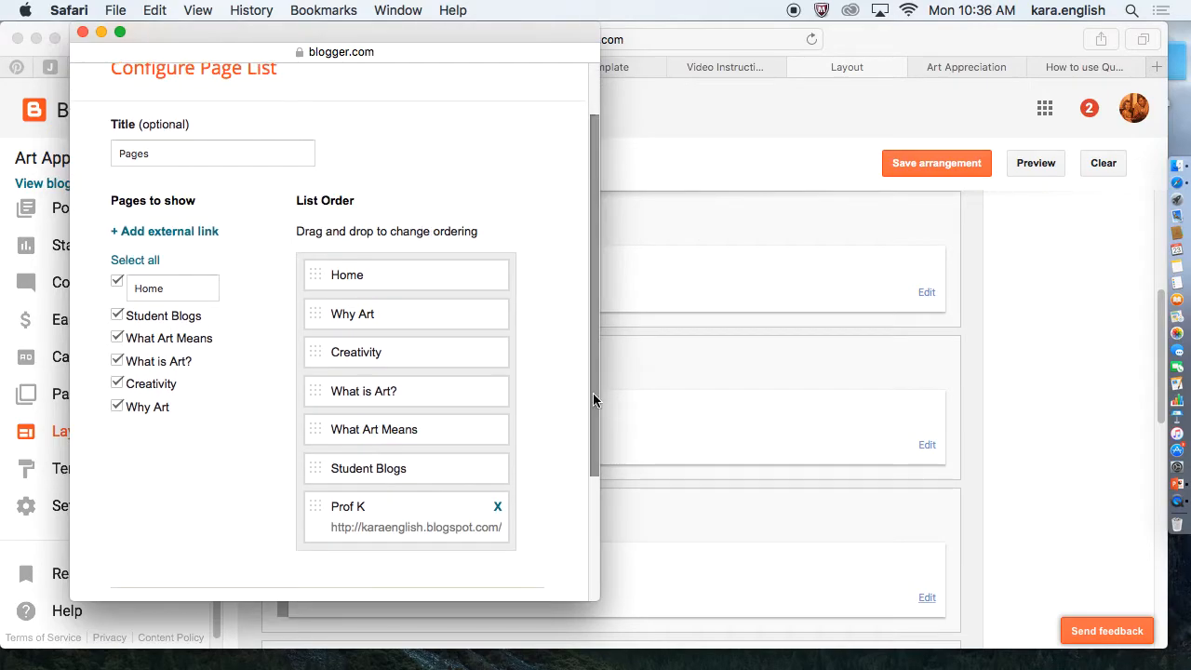
mouse_move(197, 361)
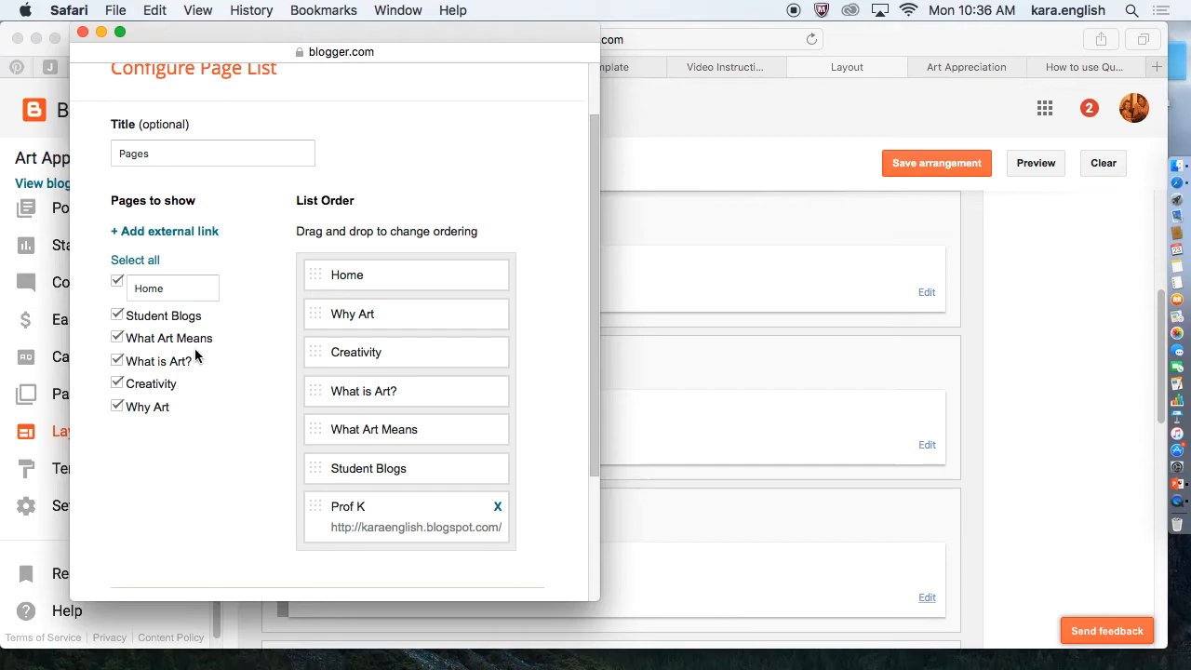
mouse_move(246, 448)
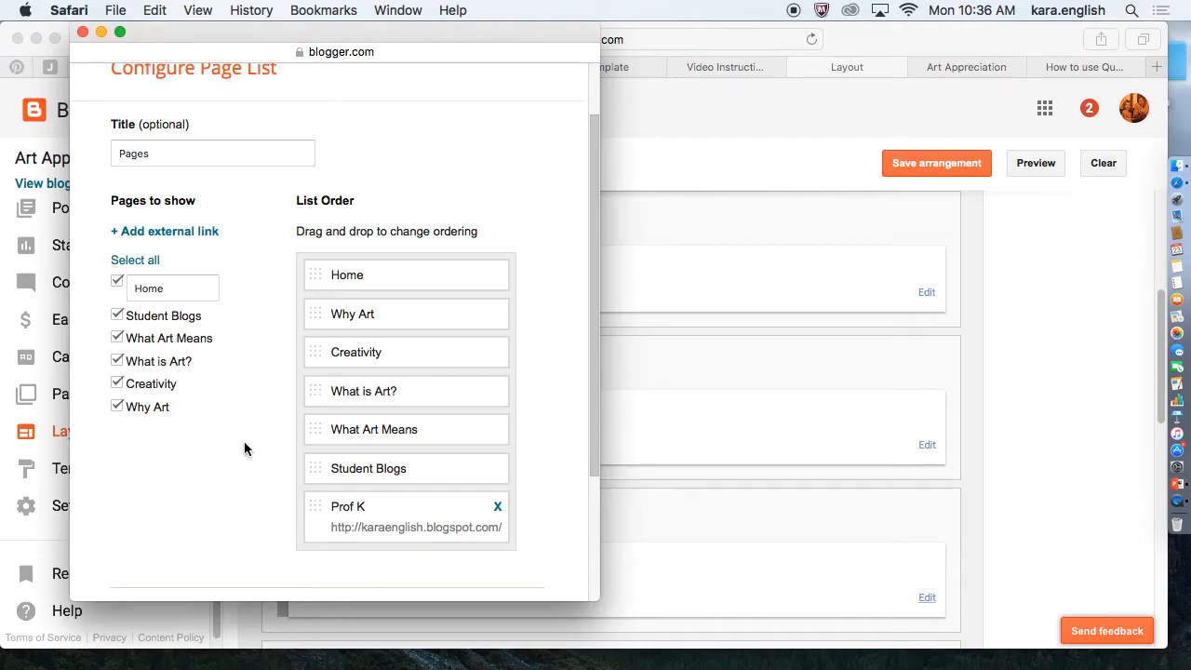
mouse_move(361, 506)
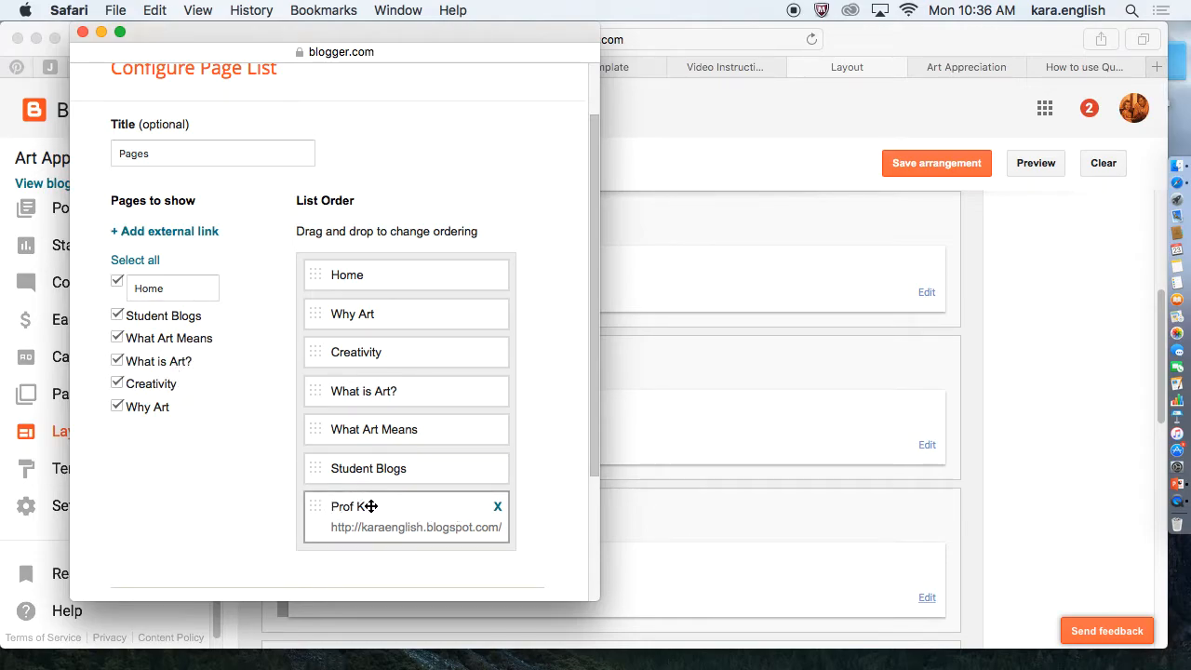
mouse_move(140, 261)
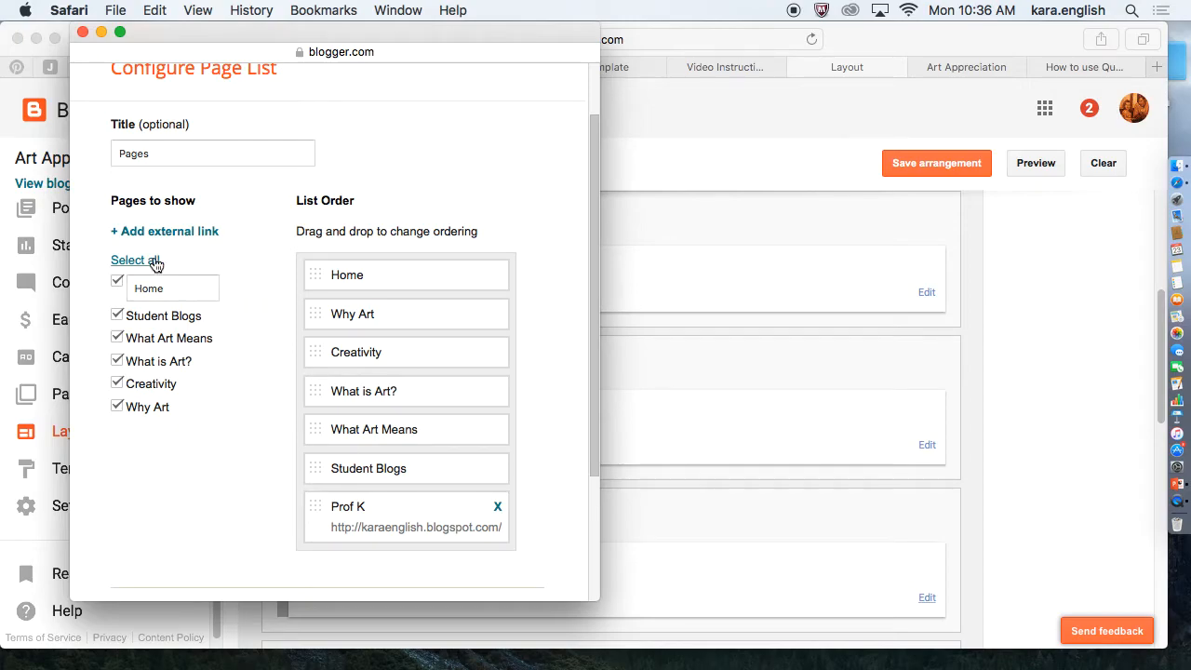
Title the new link page 'Video Instruction' and clear its placeholder web address.
left_click(163, 230)
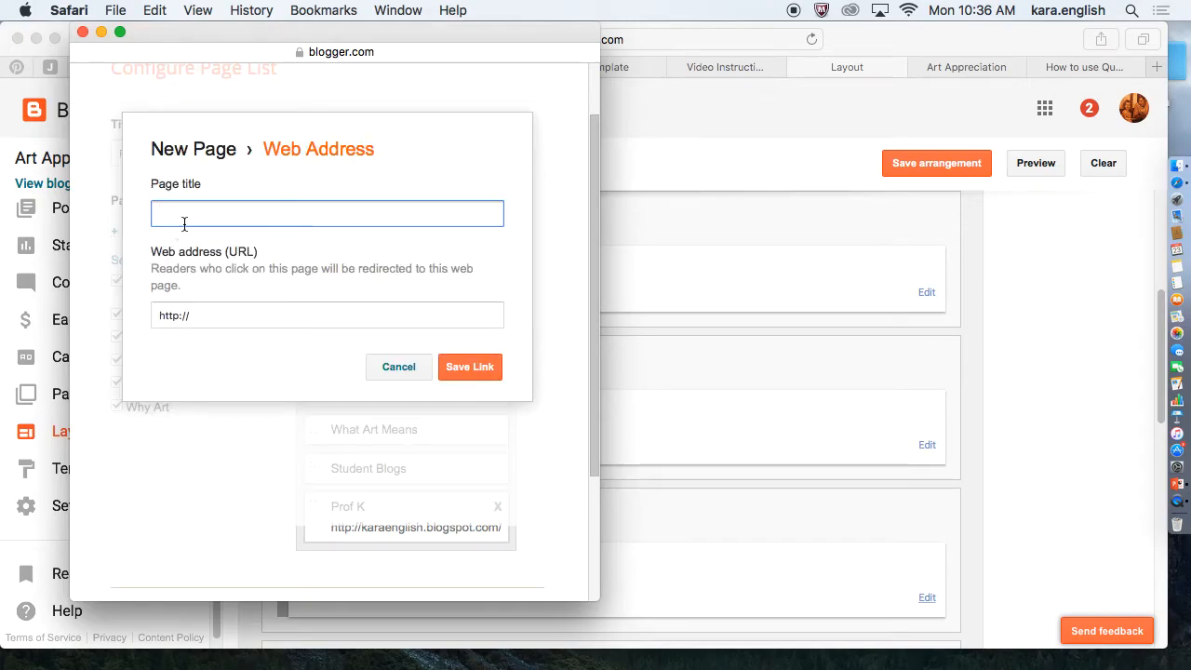
type("V")
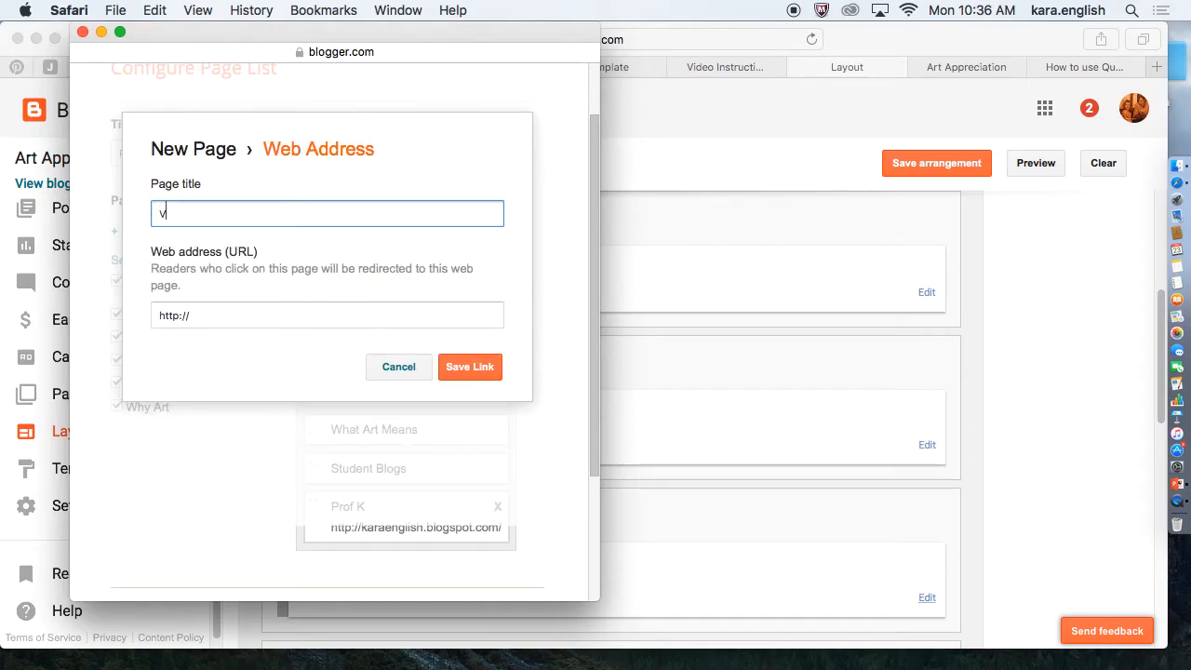
type("ideo Instruction")
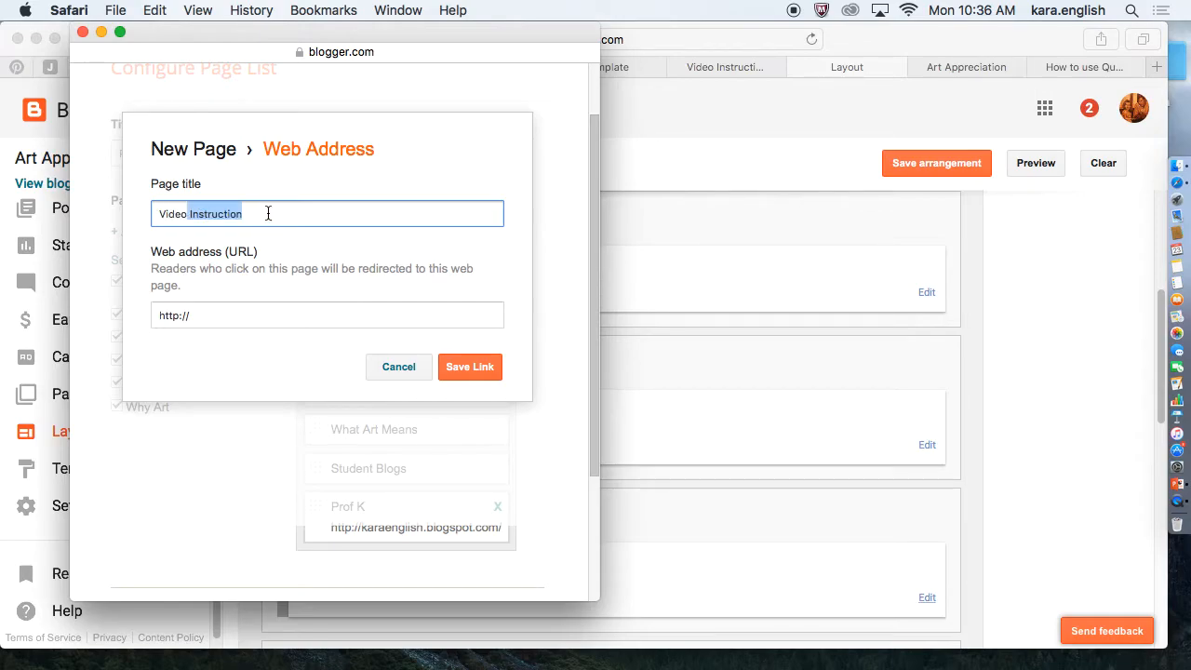
left_click(327, 314)
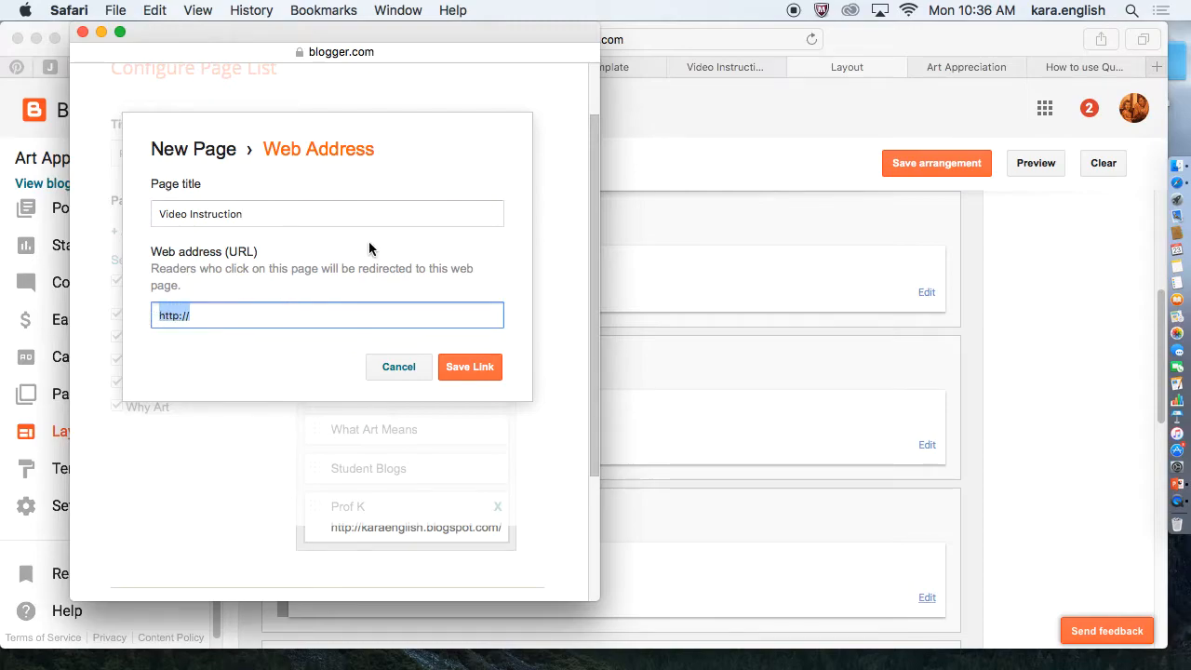
key("delete")
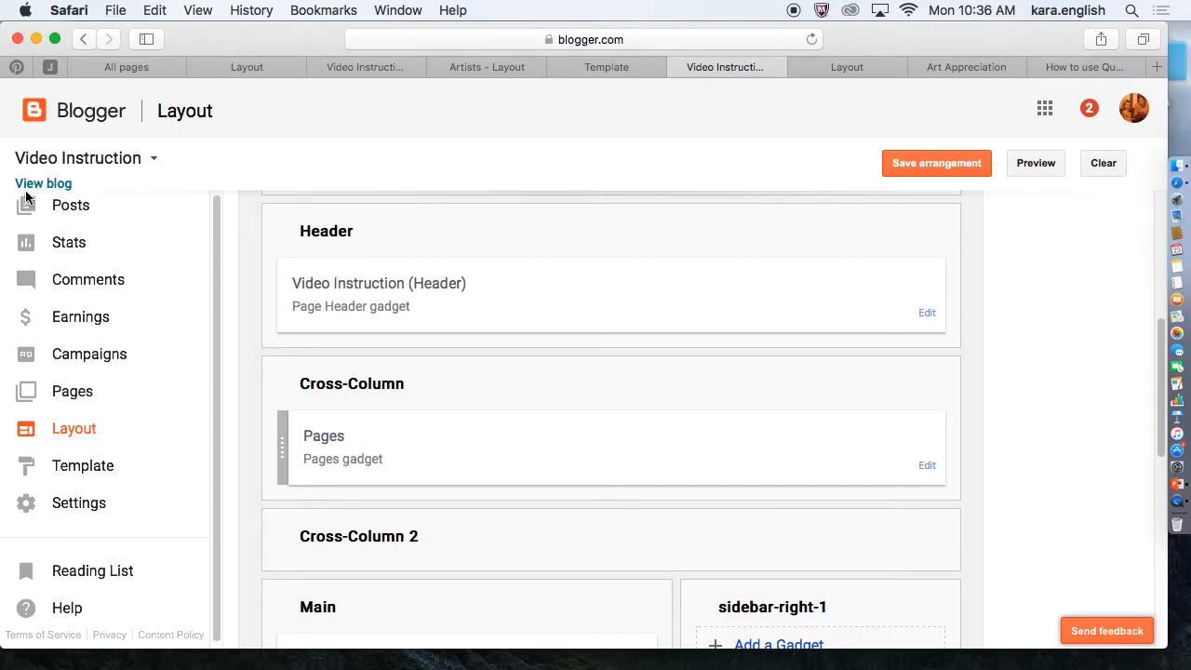
View the live Video Instruction blog, copy its web address, and return to the Layout page.
left_click(43, 182)
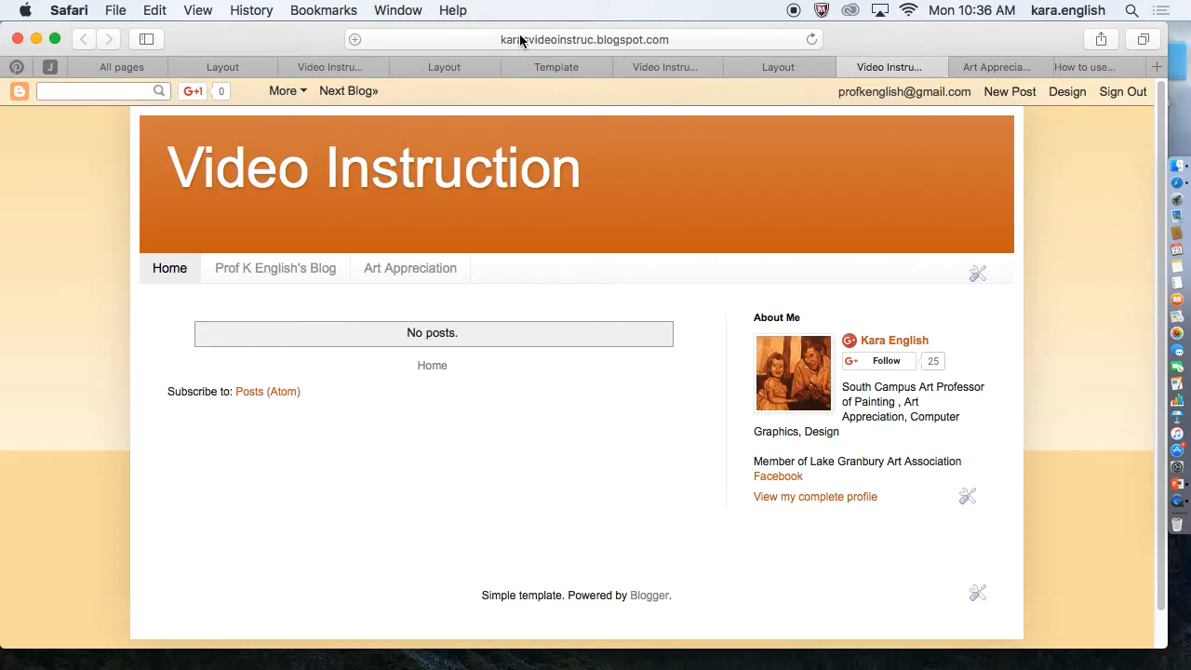
left_click(588, 39)
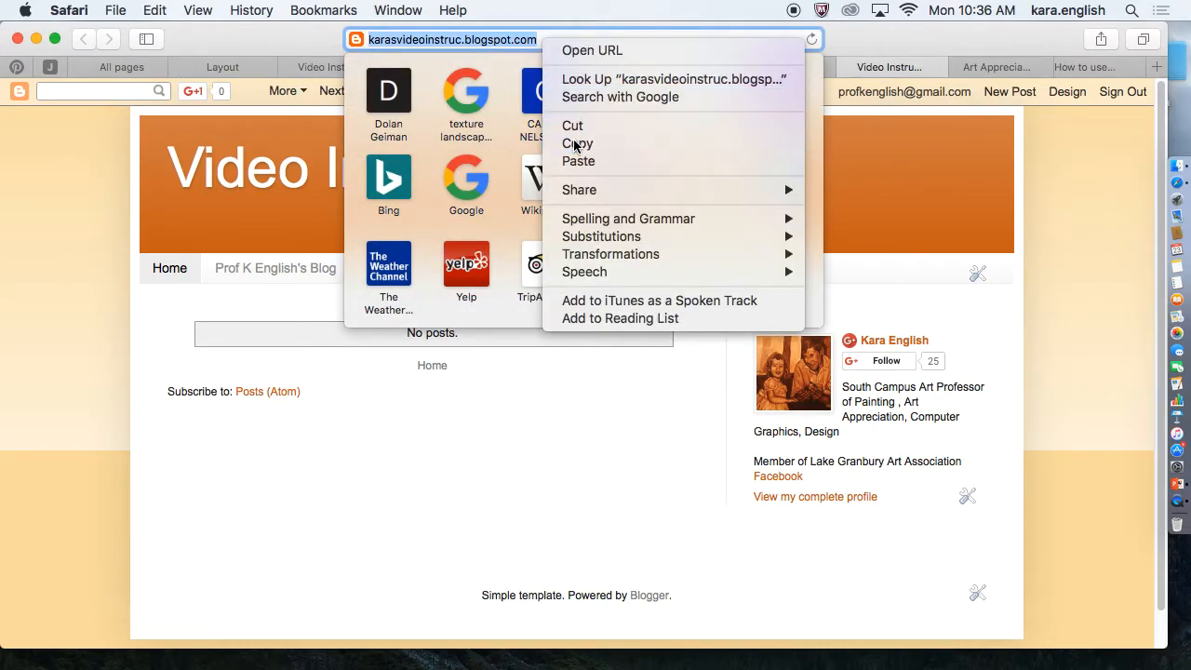
left_click(1001, 175)
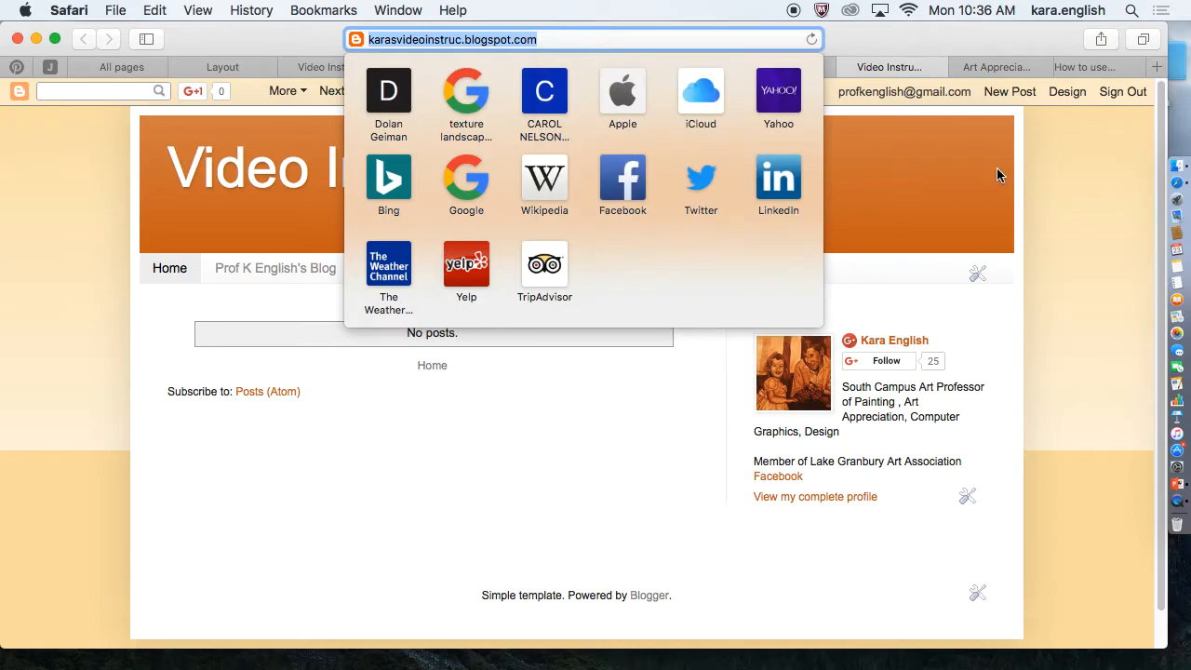
left_click(999, 67)
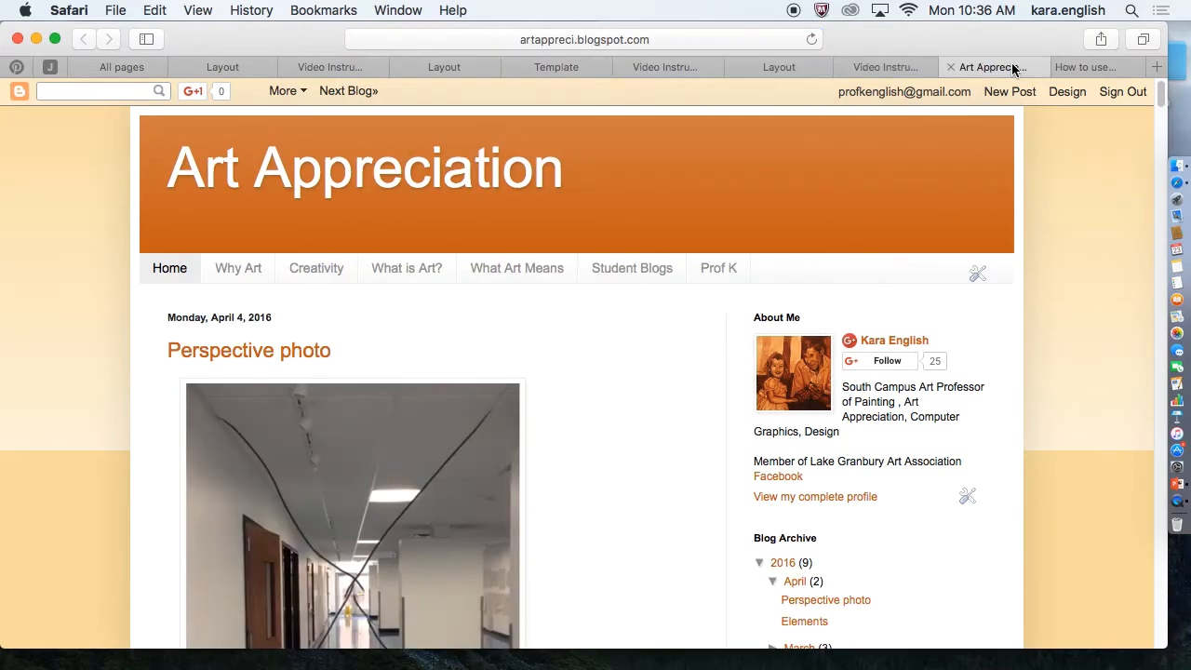
left_click(554, 67)
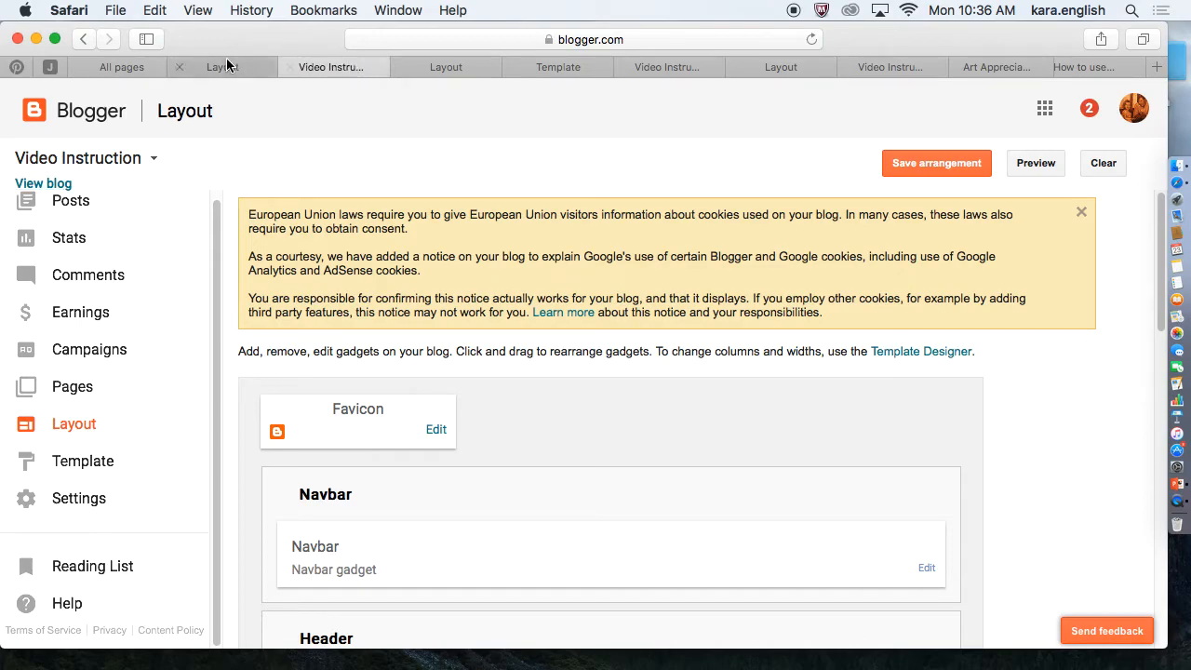
On the Art Appreciation layout, edit the Pages gadget and start a new external link.
left_click(223, 67)
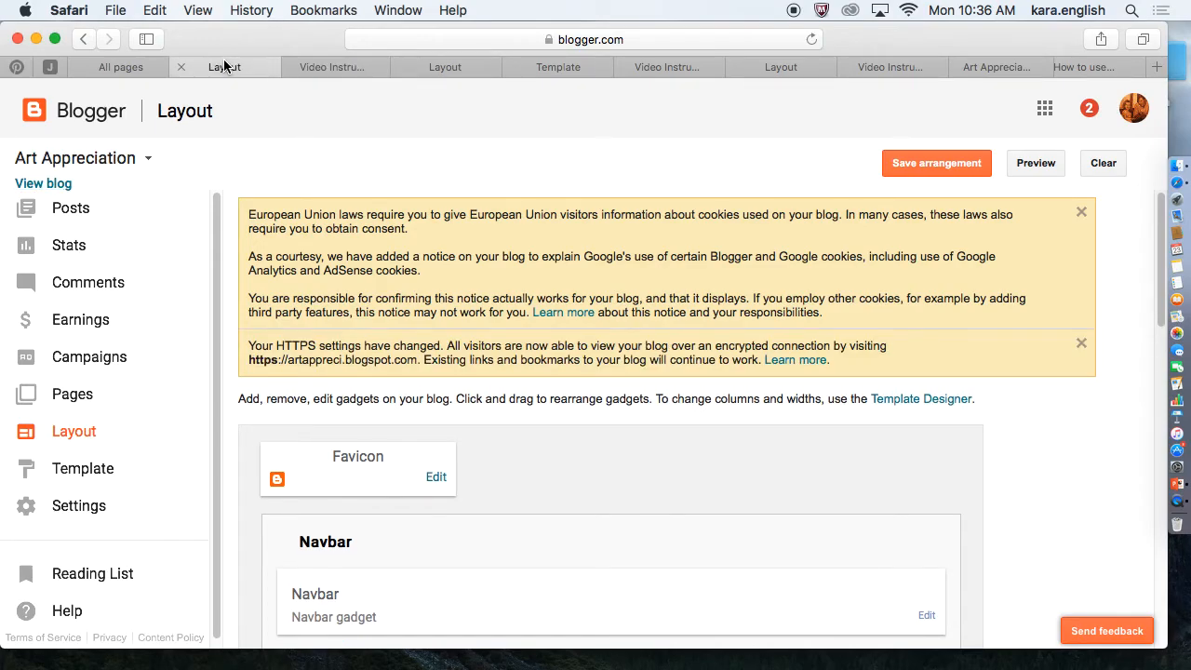
scroll("down", 3)
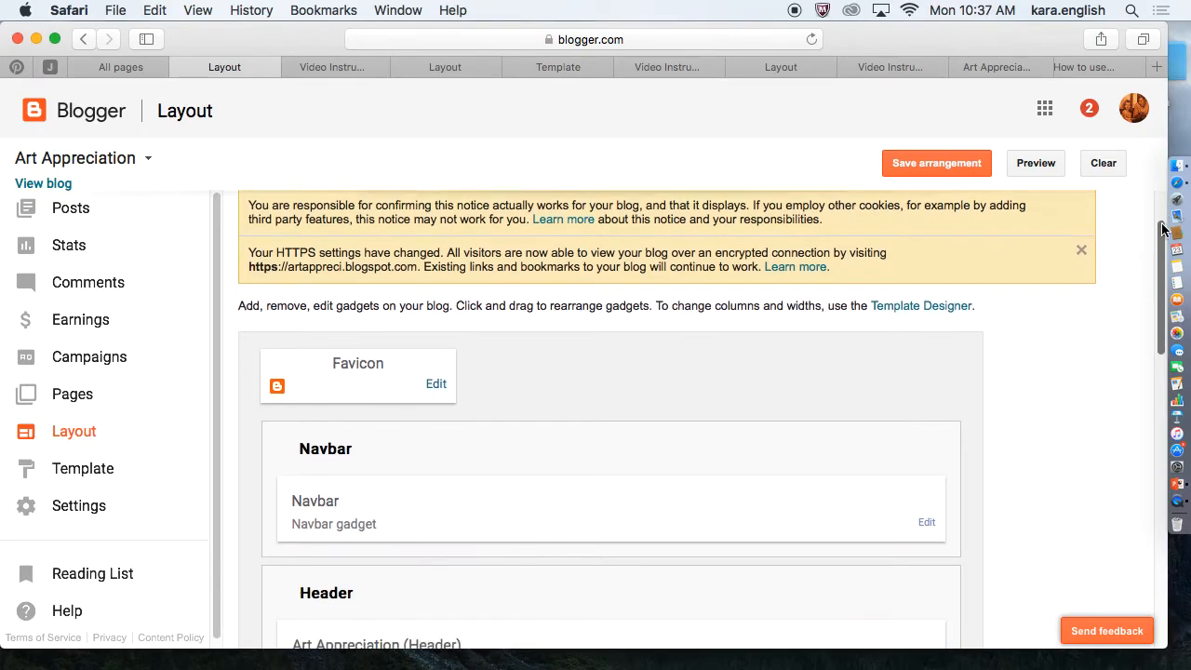
scroll("down", 3)
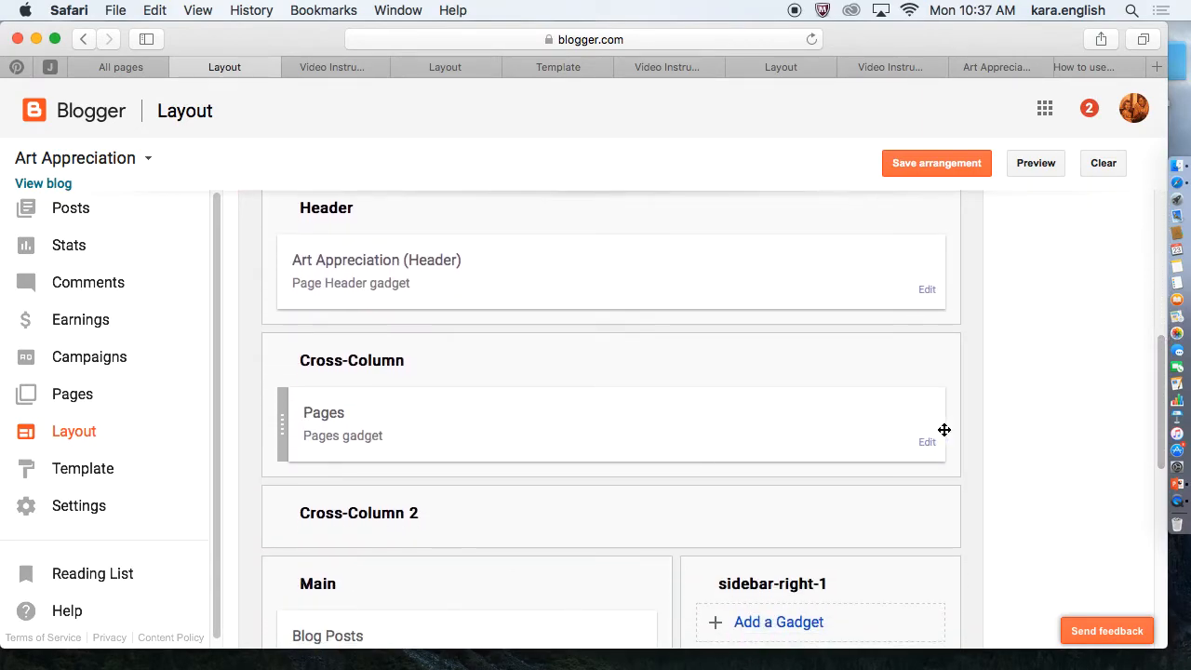
left_click(927, 443)
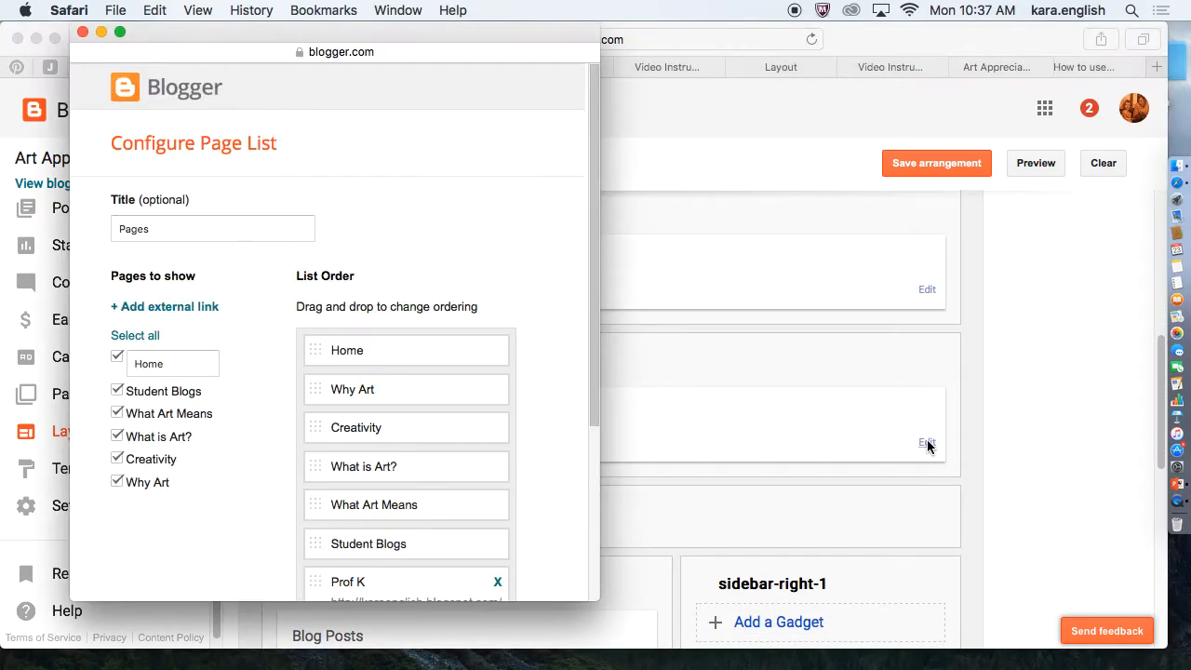
mouse_move(238, 363)
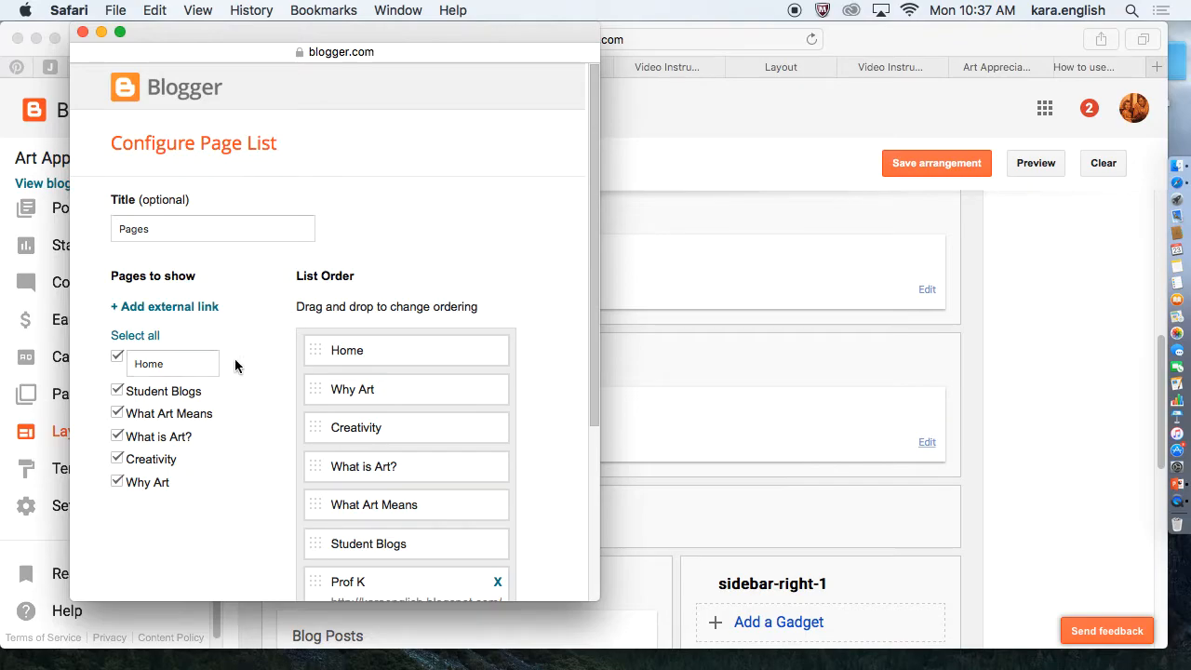
left_click(163, 305)
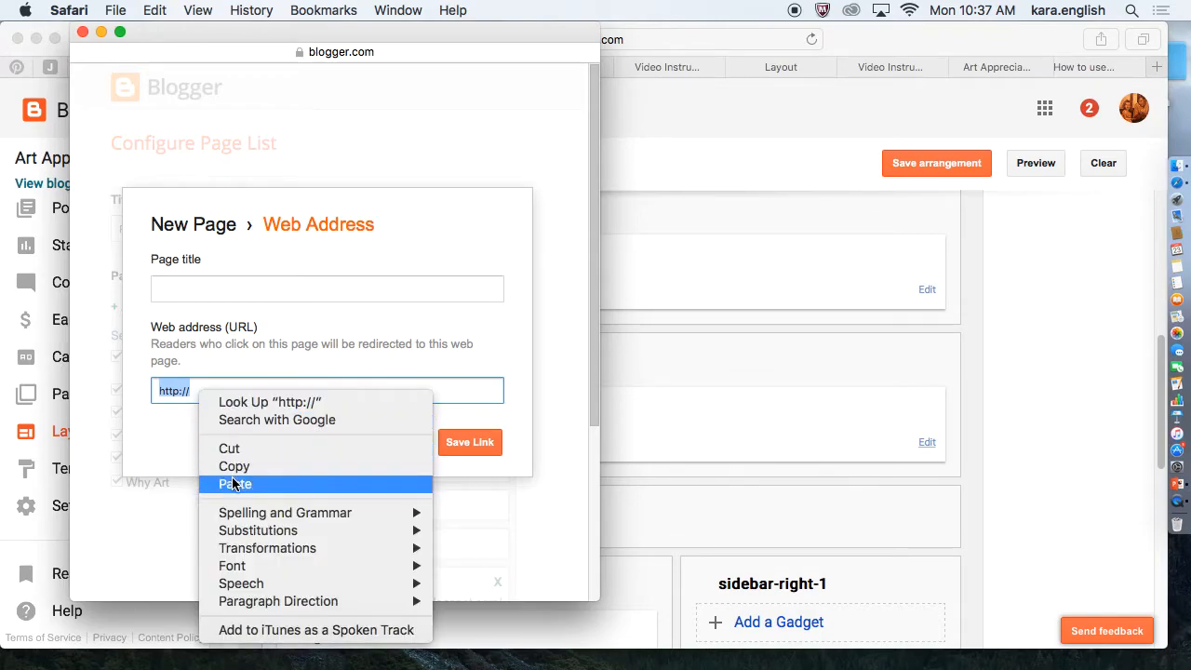
Paste the Video Instruction address, title the link 'Vid', and save the link.
left_click(235, 484)
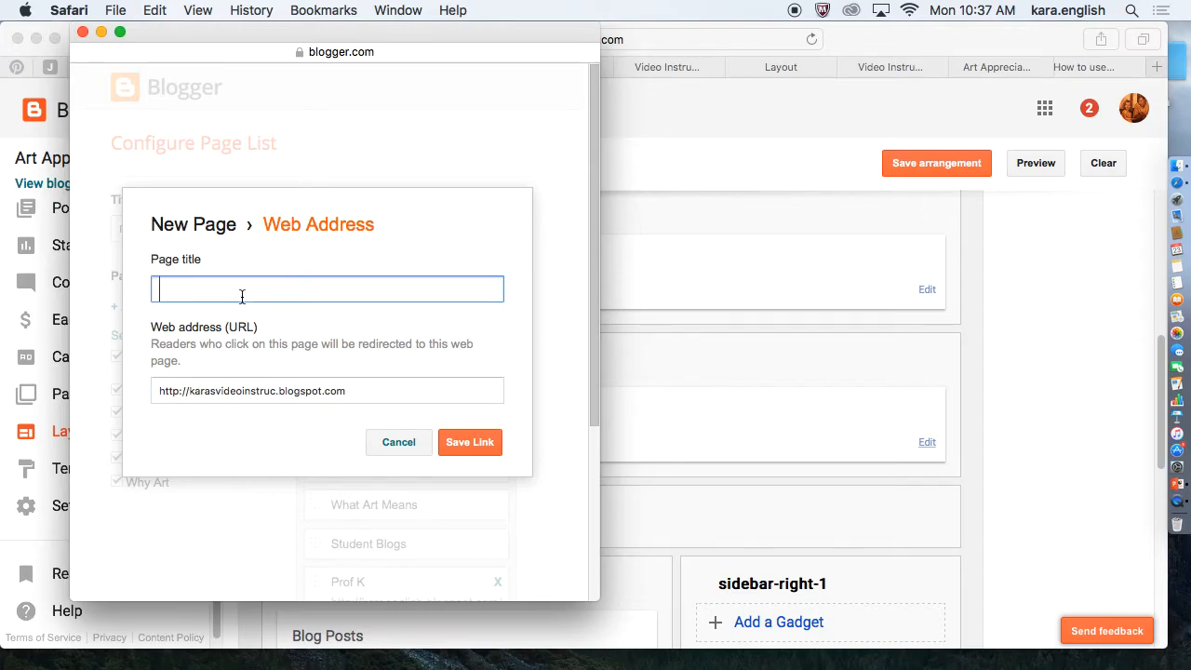
type("Vid")
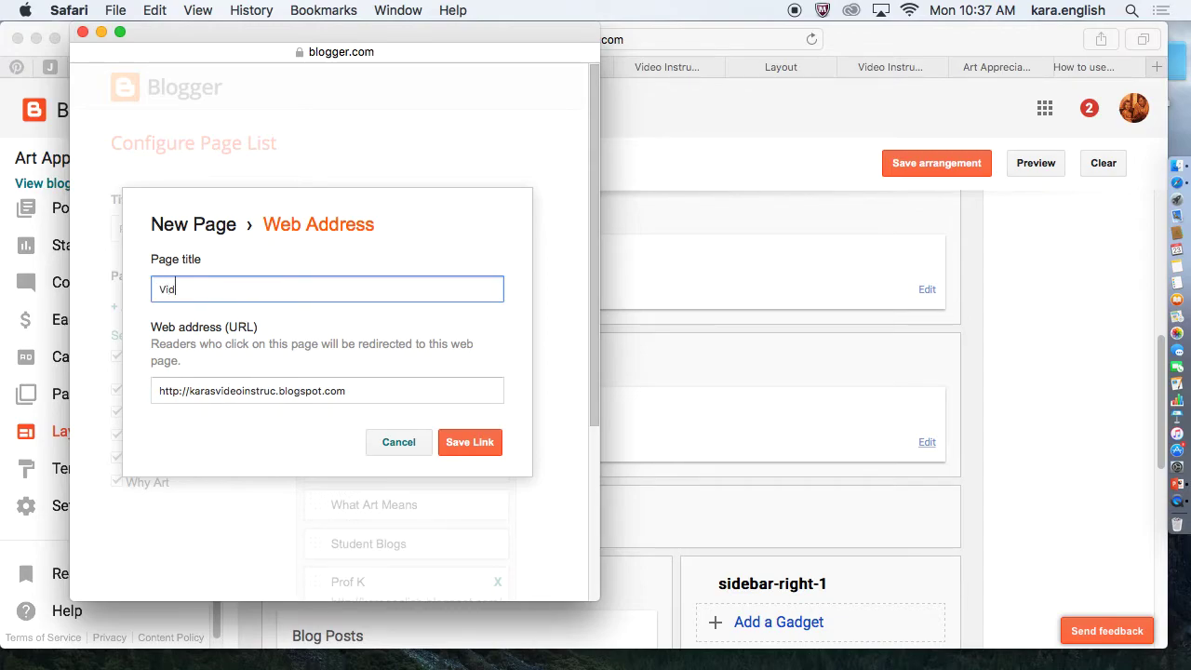
left_click(398, 443)
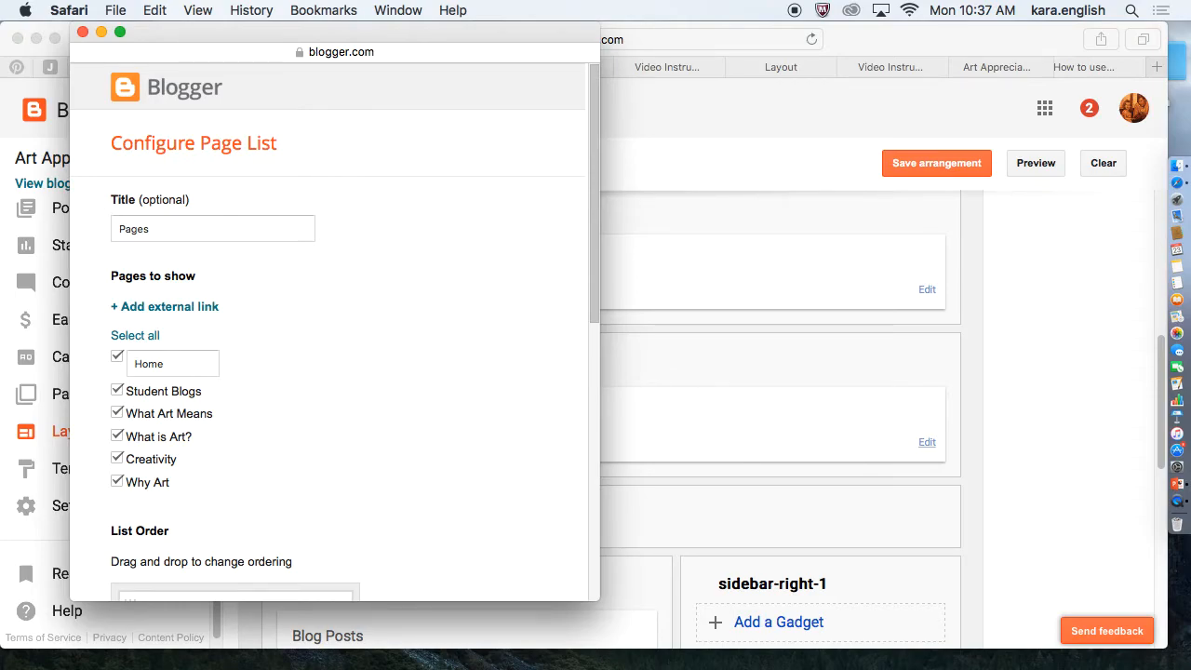
mouse_move(251, 257)
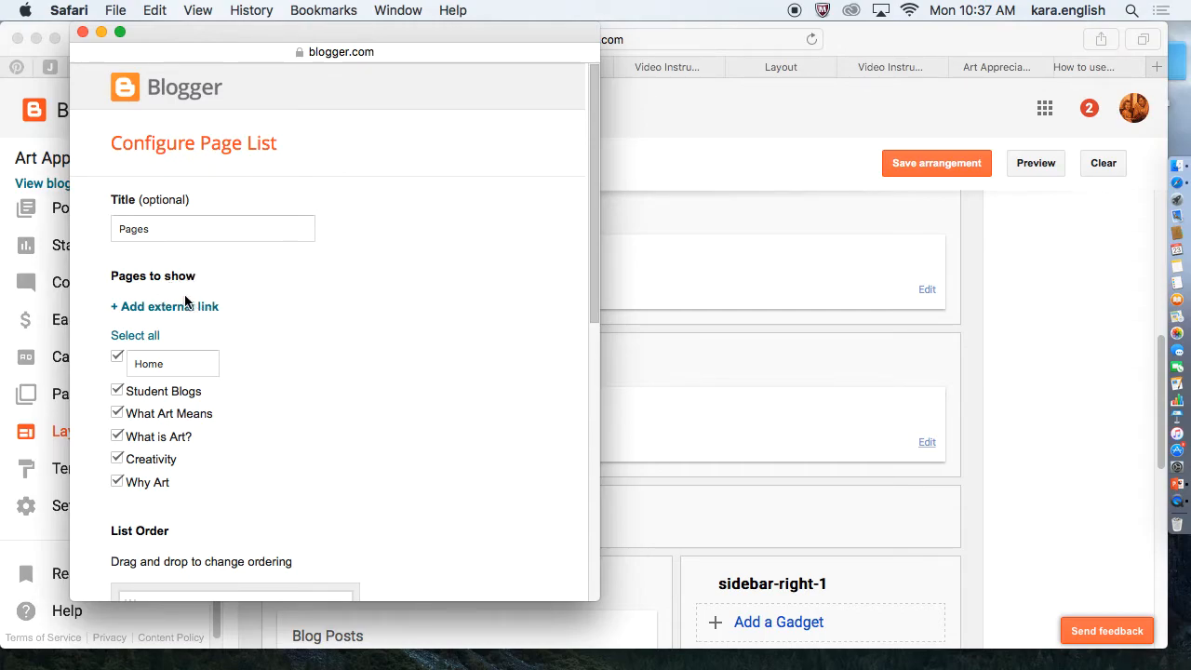
Save the Configure Page List so the Video tab appears on the live blog.
scroll("down", 3)
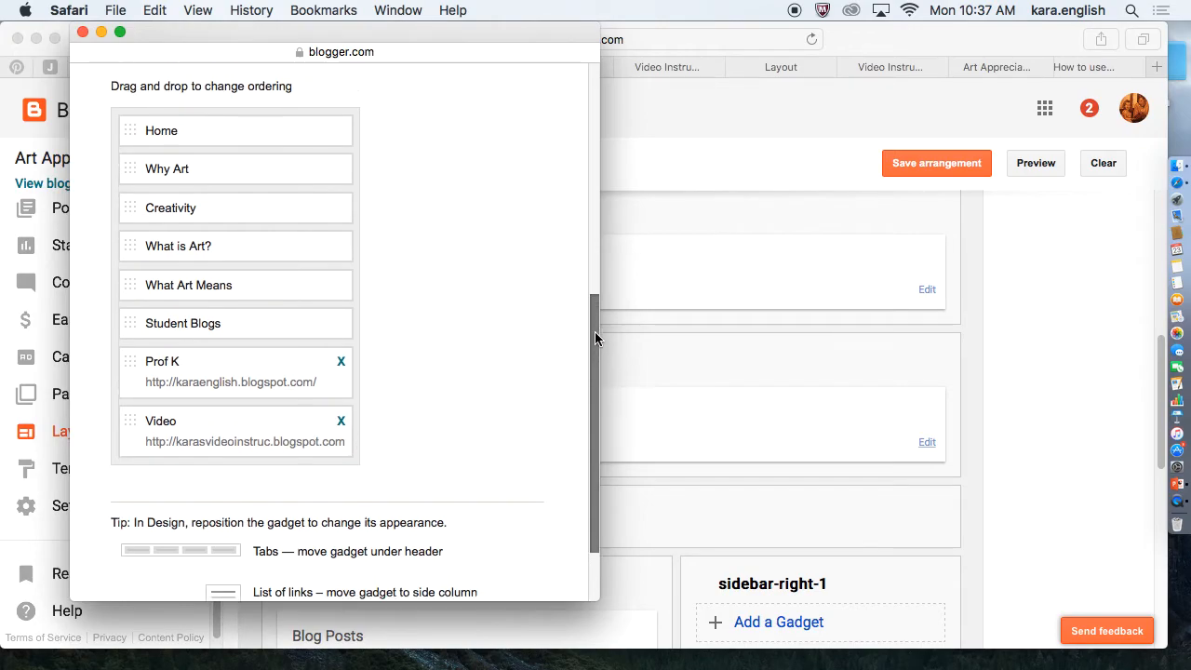
scroll("down", 3)
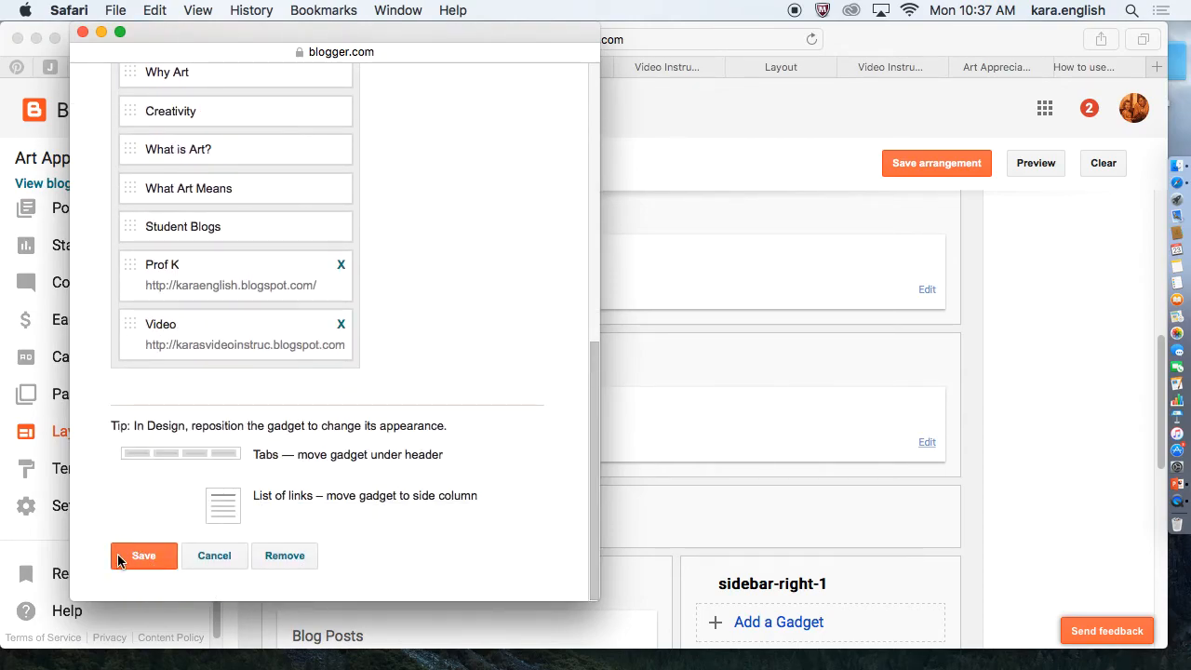
left_click(143, 555)
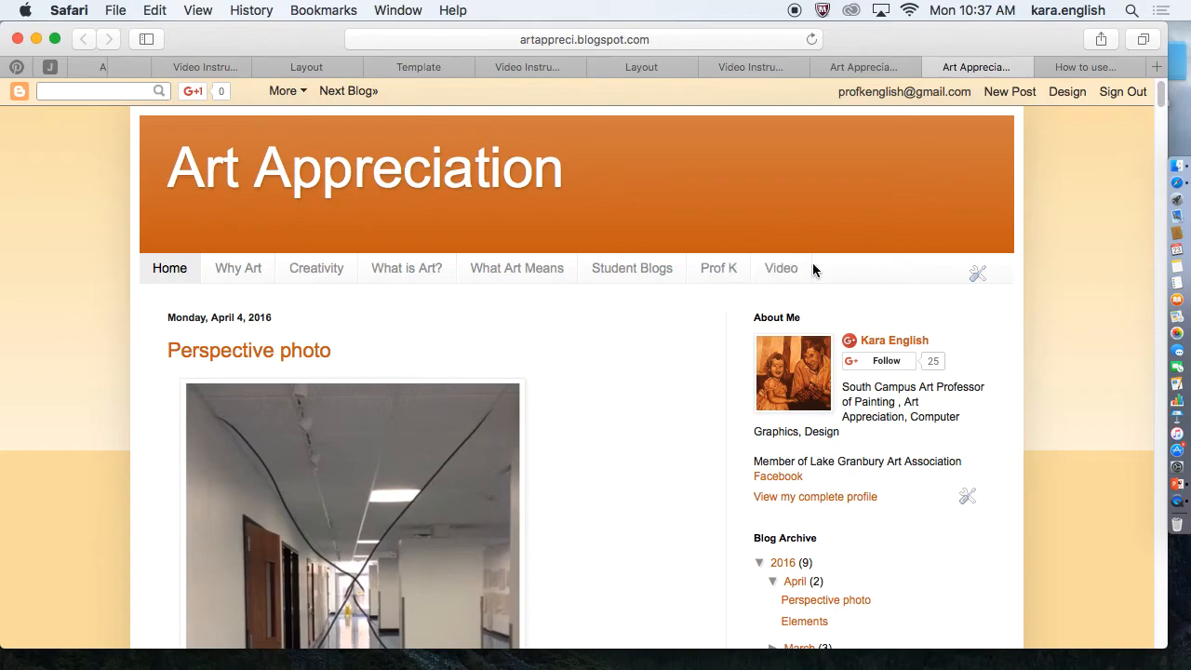
left_click(974, 66)
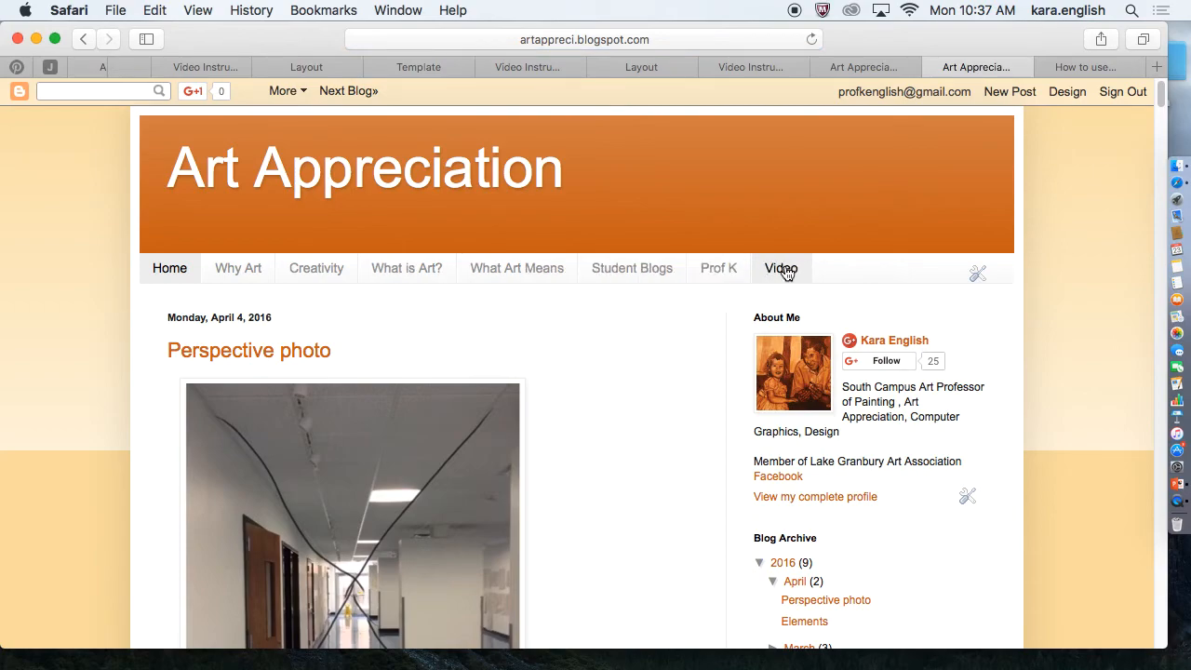
mouse_move(908, 297)
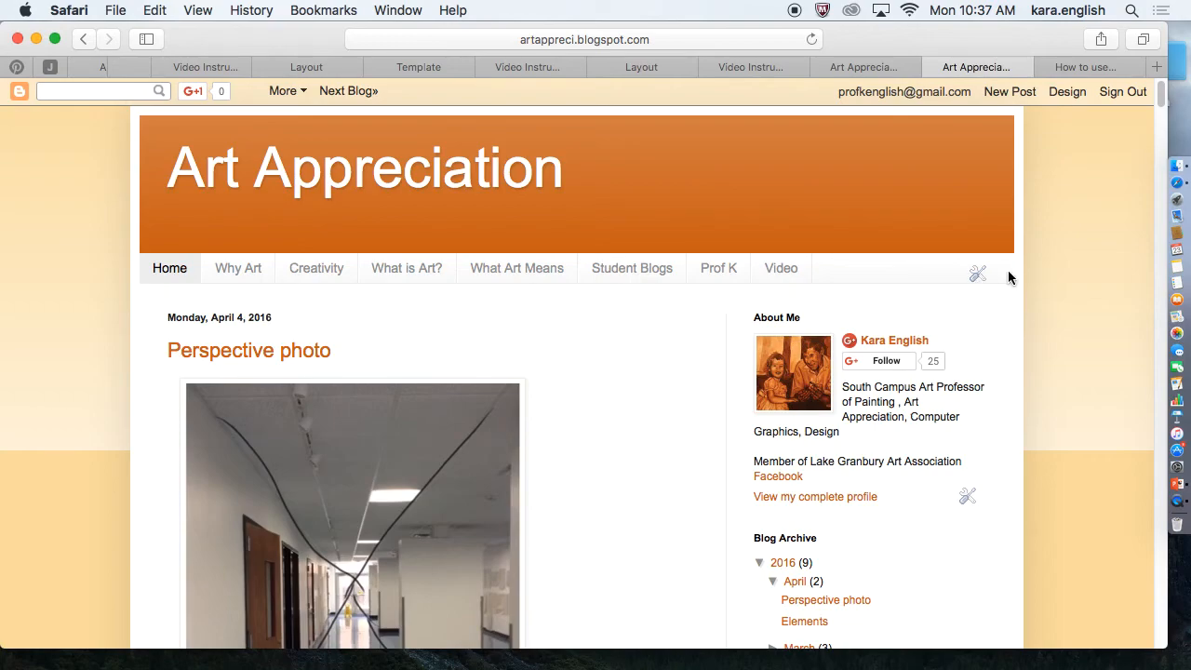
mouse_move(889, 281)
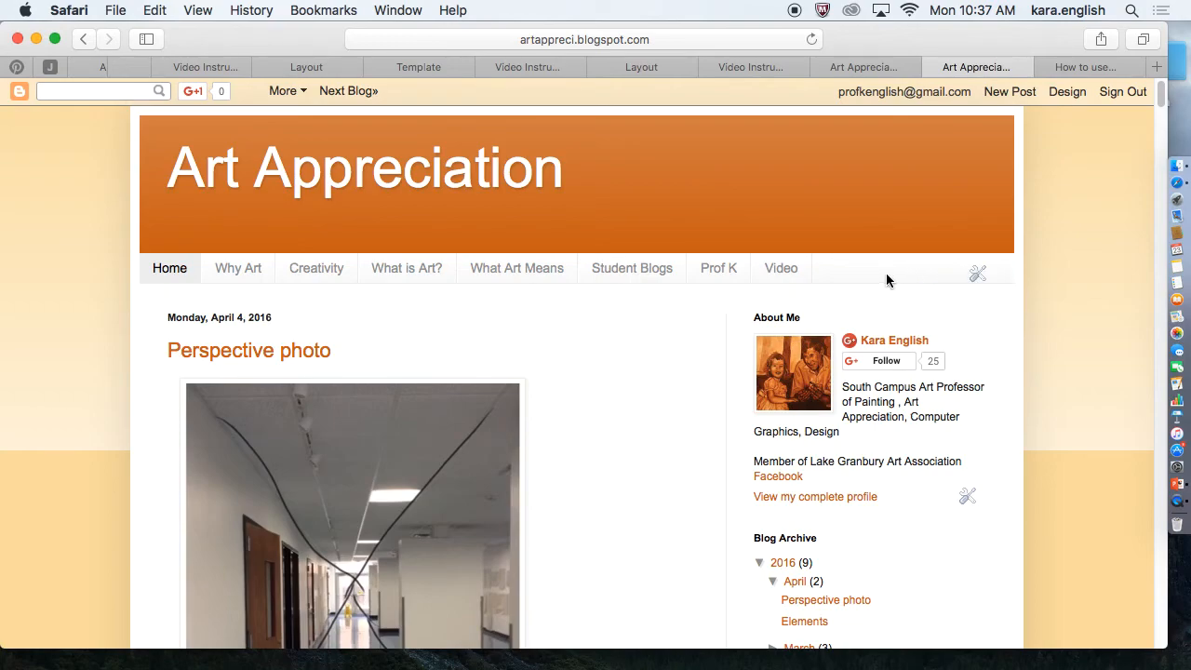
mouse_move(972, 279)
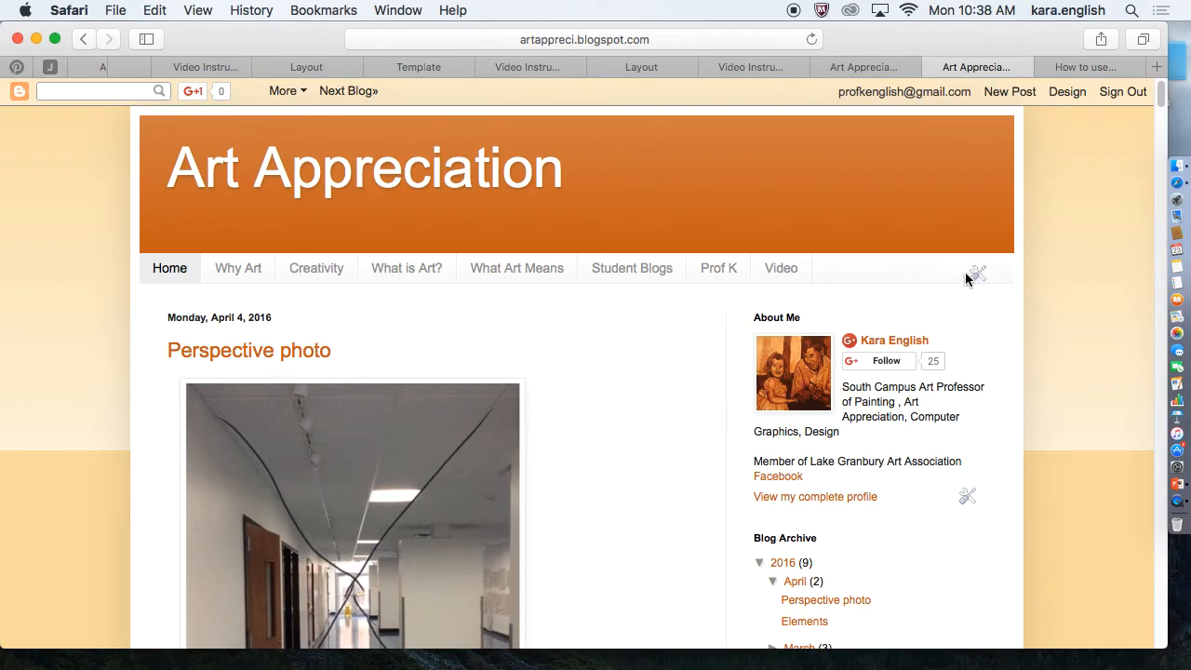
Reopen Configure Page List from the live blog's Pages gadget, showing Prof K and Video links.
left_click(979, 271)
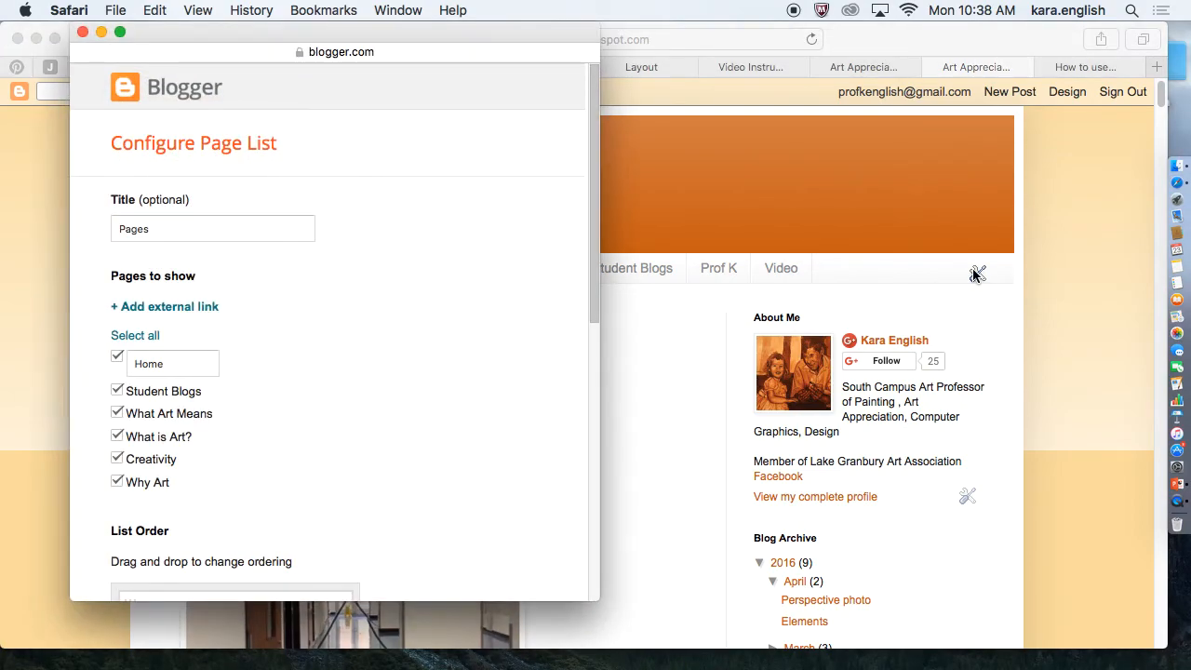
mouse_move(674, 230)
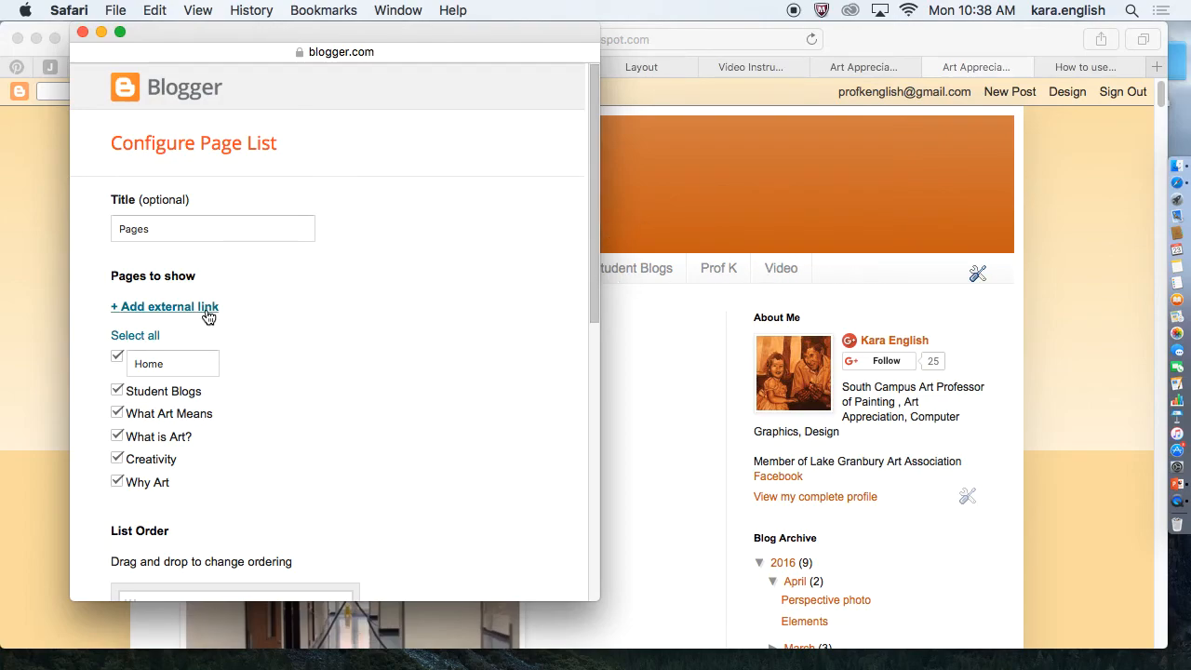
scroll("down", 3)
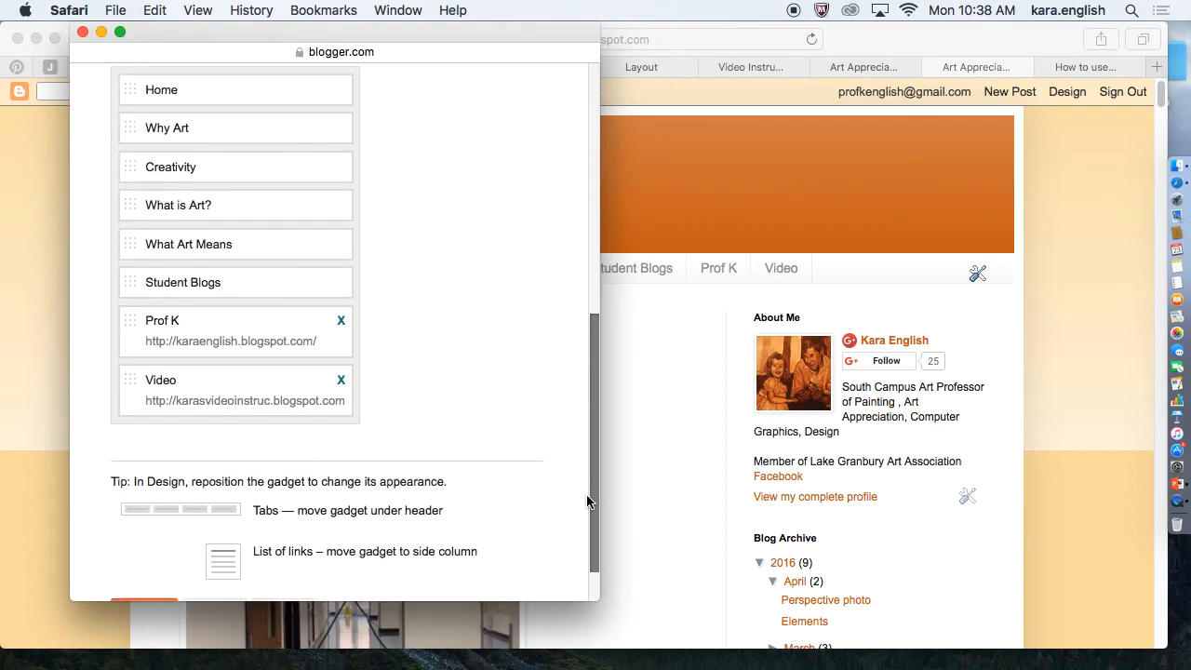